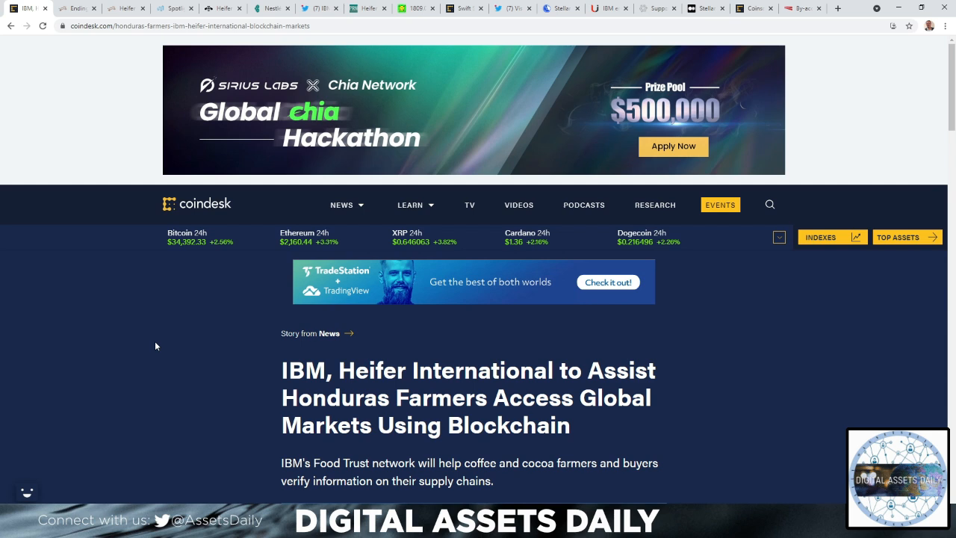
{"action": "mouse_move", "coordinate": [146, 341]}
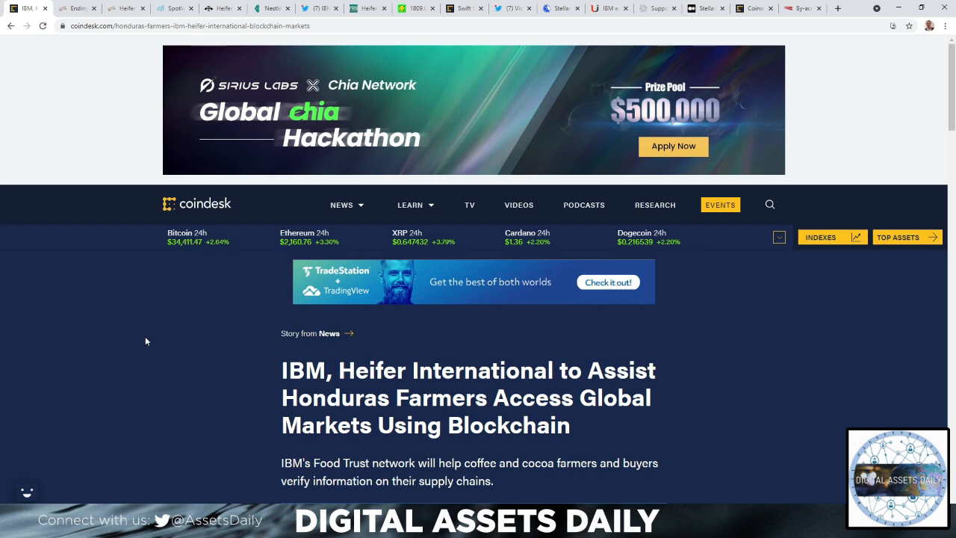
Scroll the heifer.org homepage down to its footer, then bring up the Heifer blockchain donation platform blog post.
{"action": "scroll", "scroll_direction": "down", "scroll_amount": 3}
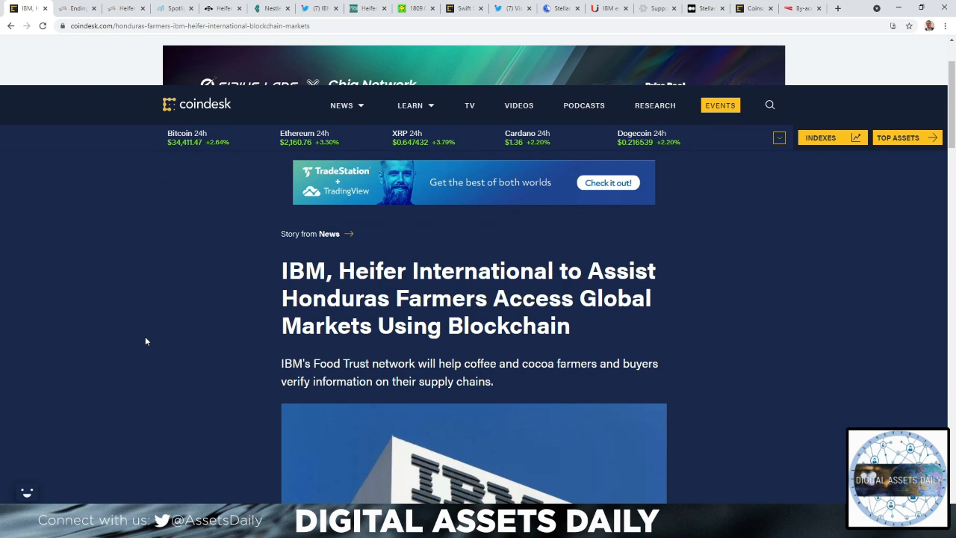
{"action": "scroll", "scroll_direction": "down", "scroll_amount": 3}
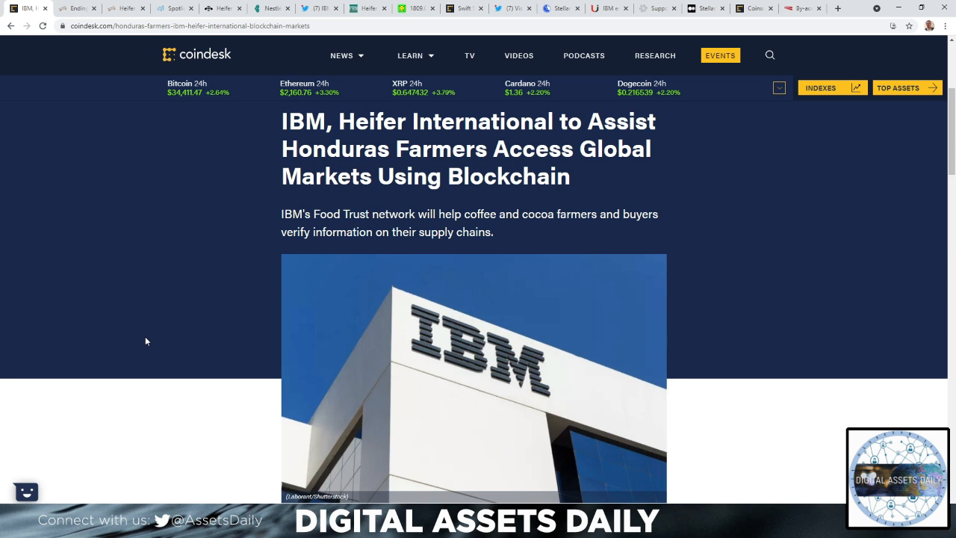
{"action": "scroll", "scroll_direction": "down", "scroll_amount": 3}
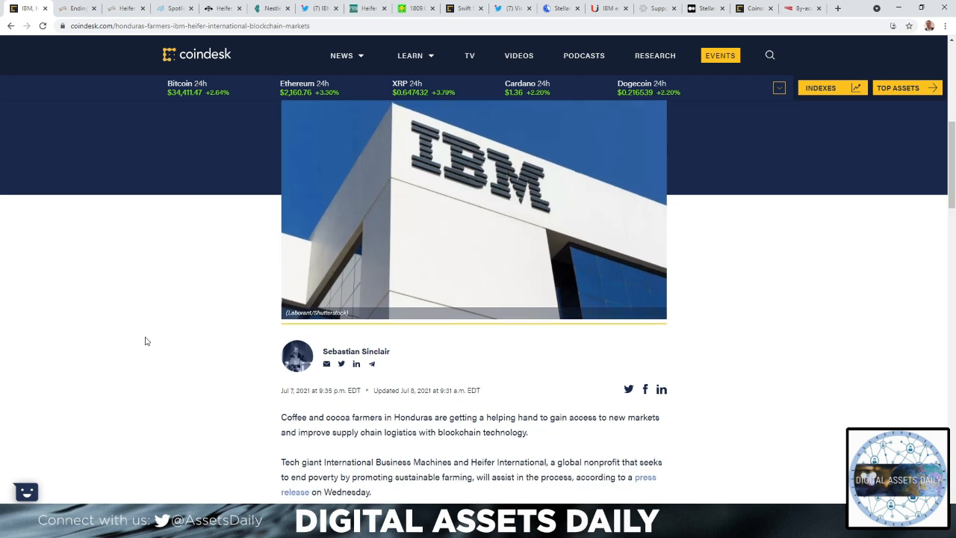
{"action": "scroll", "scroll_direction": "down", "scroll_amount": 3}
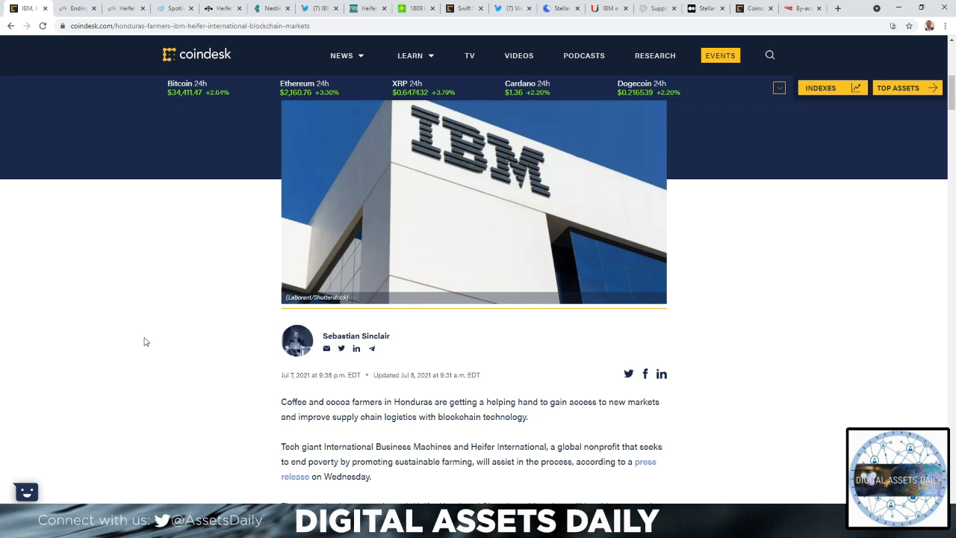
{"action": "mouse_move", "coordinate": [164, 406]}
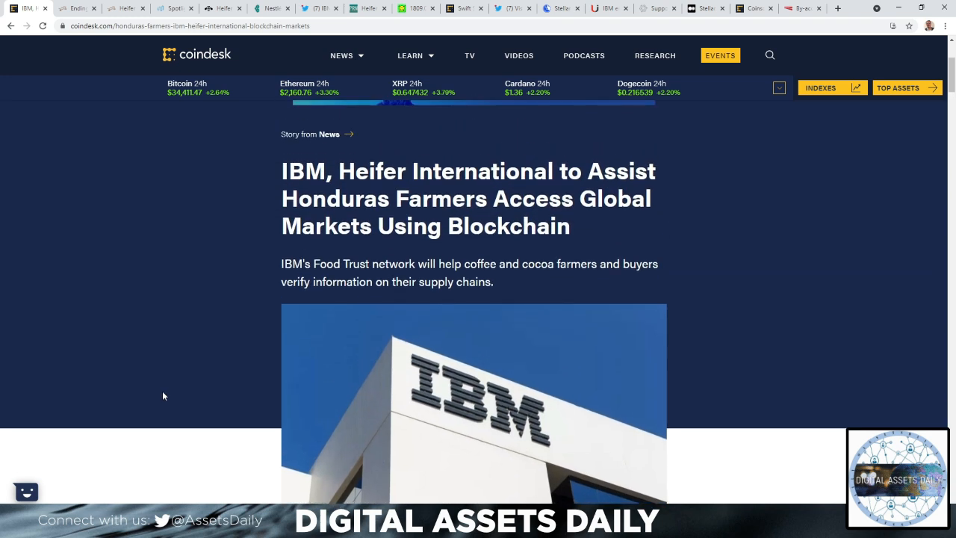
{"action": "mouse_move", "coordinate": [187, 364]}
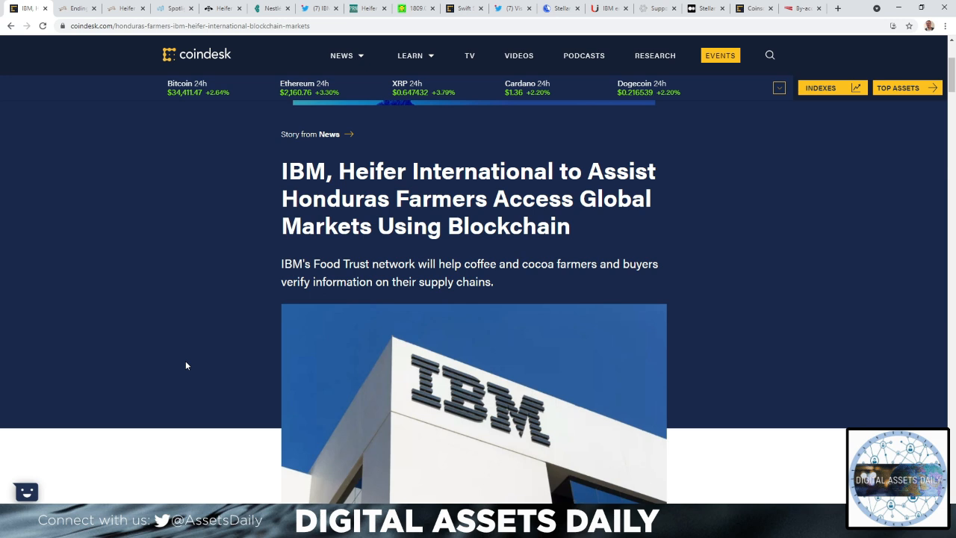
{"action": "mouse_move", "coordinate": [153, 319]}
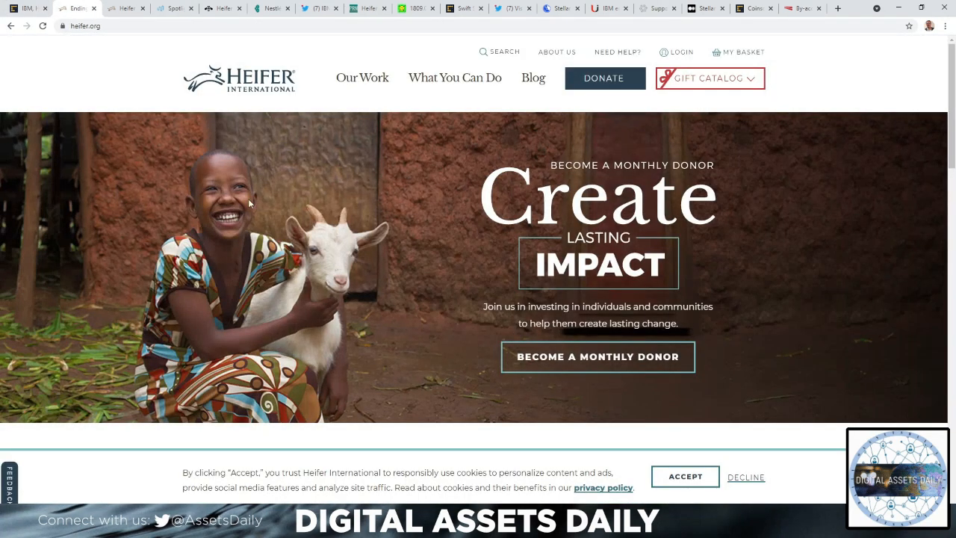
{"action": "scroll", "scroll_direction": "down", "scroll_amount": 3}
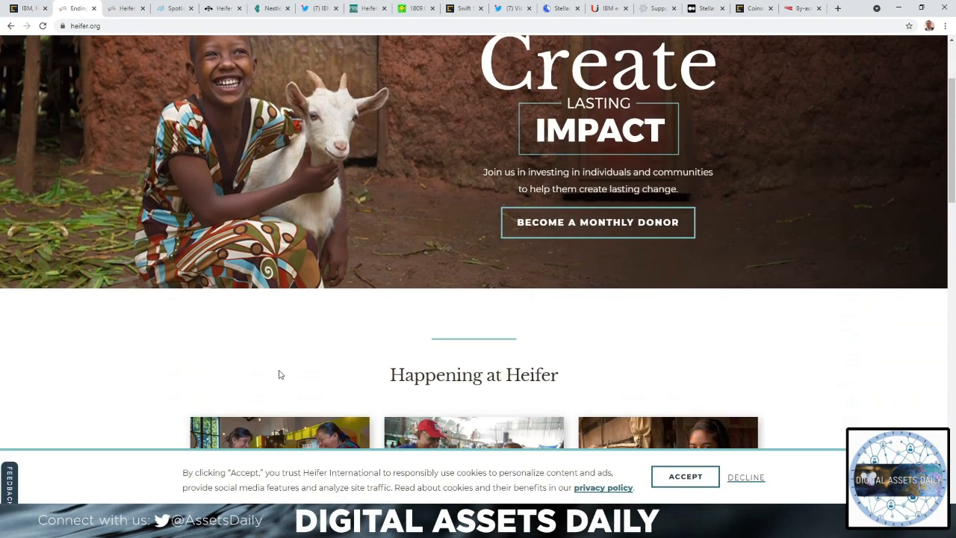
{"action": "scroll", "scroll_direction": "down", "scroll_amount": 3}
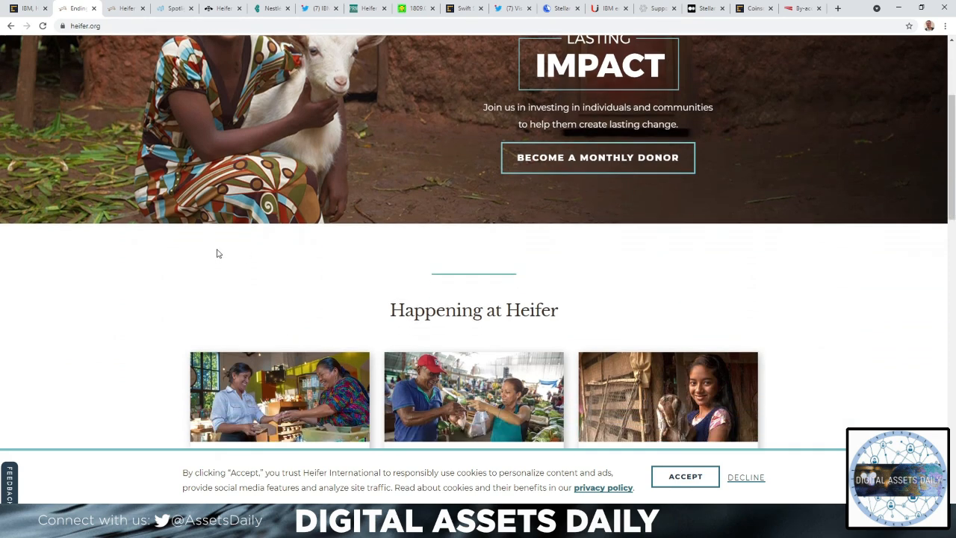
{"action": "mouse_move", "coordinate": [137, 307]}
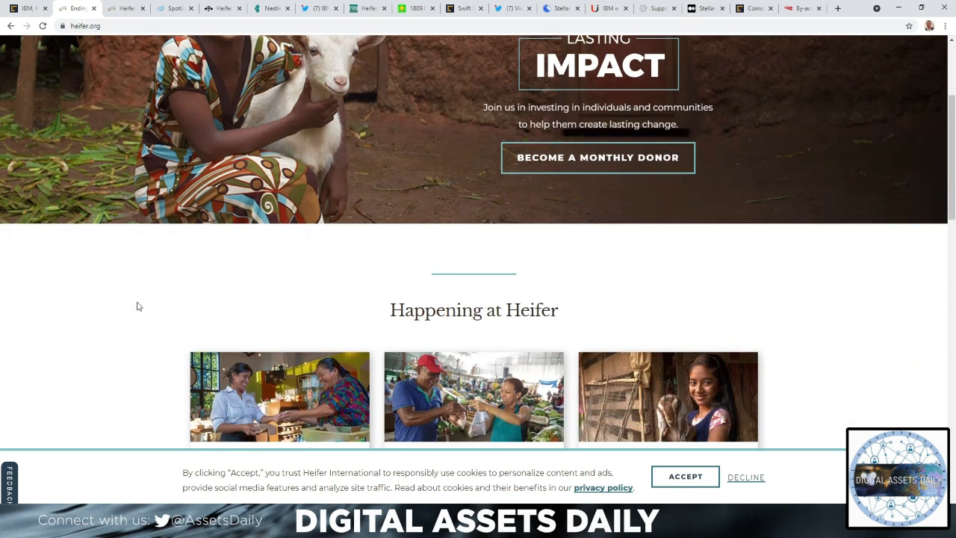
{"action": "scroll", "scroll_direction": "down", "scroll_amount": 3}
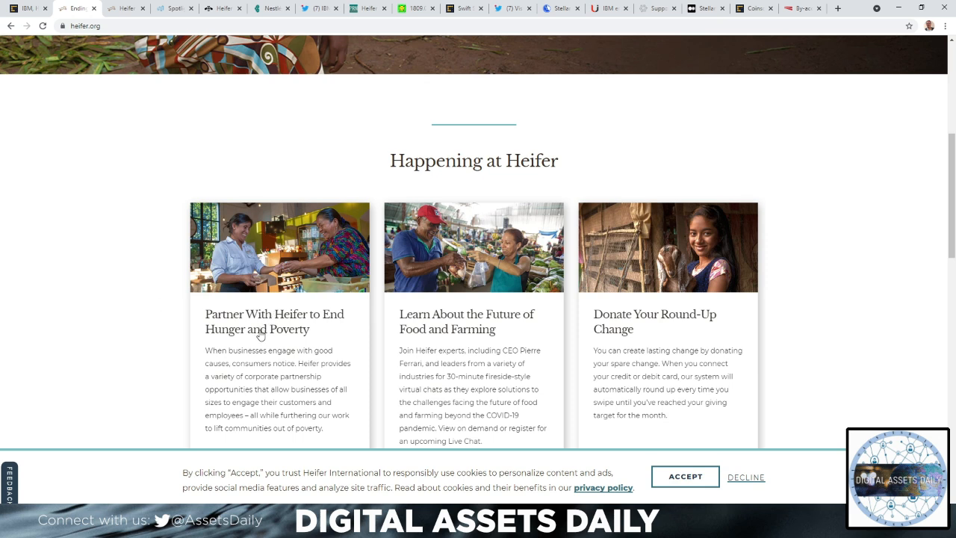
{"action": "mouse_move", "coordinate": [254, 343]}
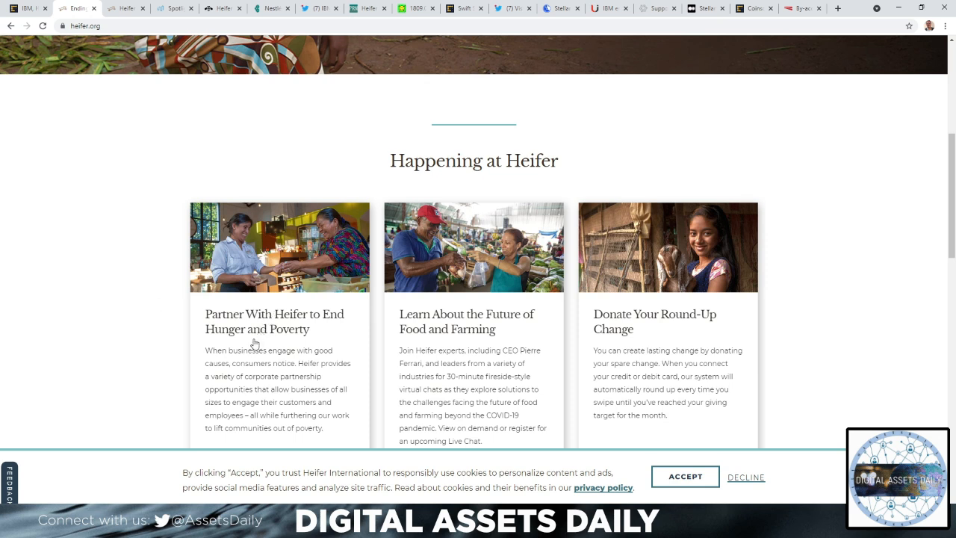
{"action": "mouse_move", "coordinate": [706, 329]}
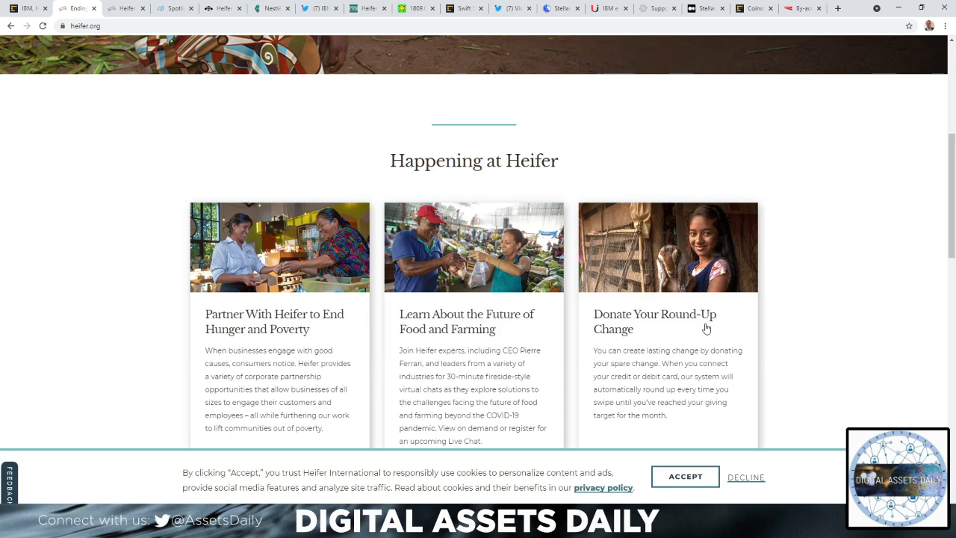
{"action": "scroll", "scroll_direction": "down", "scroll_amount": 3}
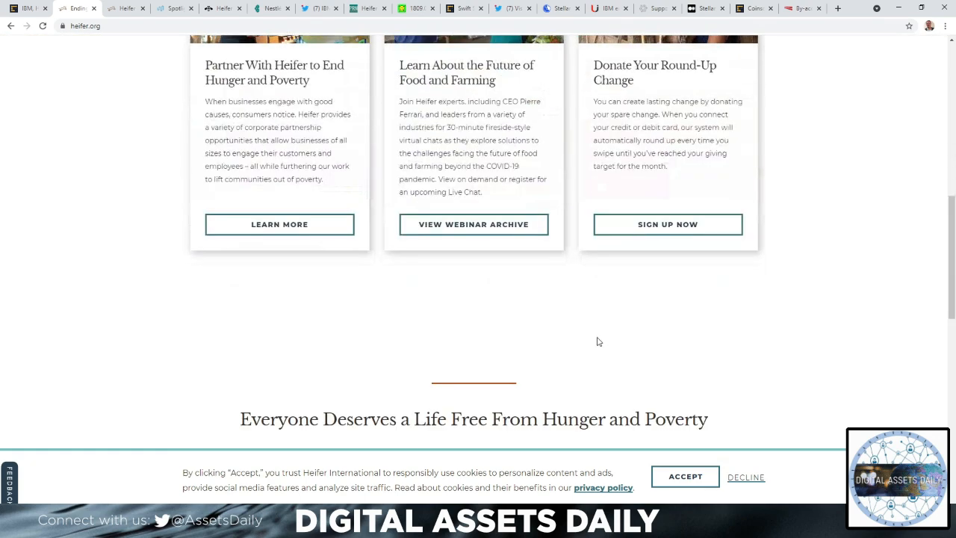
{"action": "scroll", "scroll_direction": "down", "scroll_amount": 3}
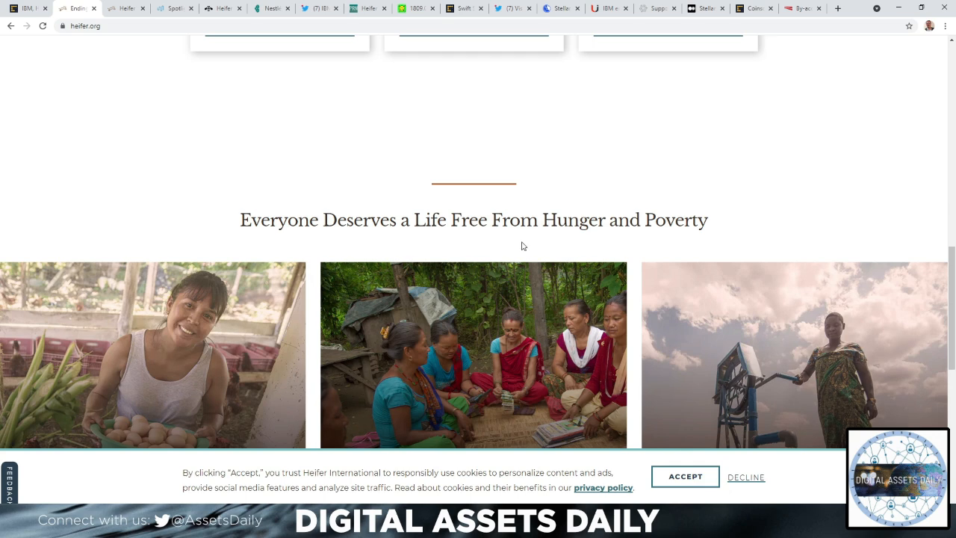
{"action": "scroll", "scroll_direction": "down", "scroll_amount": 3}
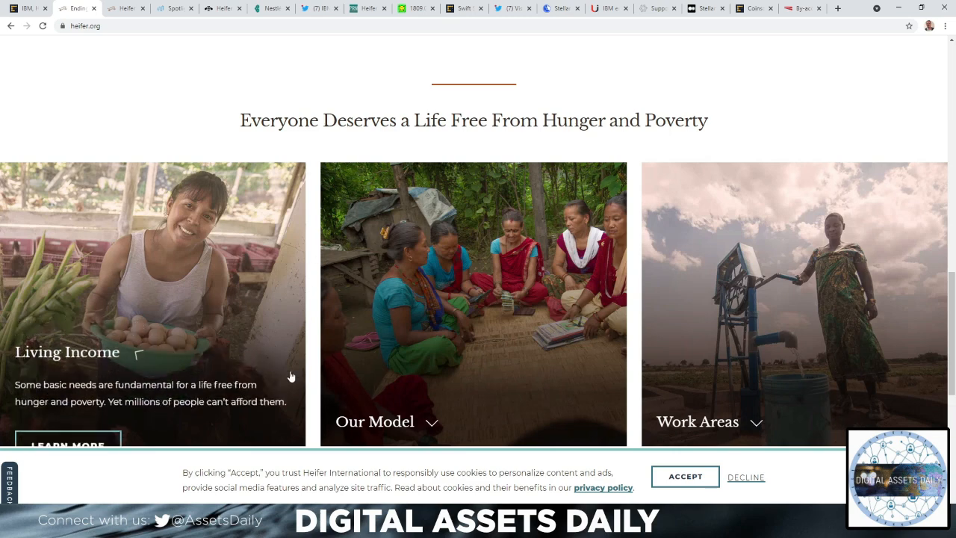
{"action": "scroll", "scroll_direction": "down", "scroll_amount": 3}
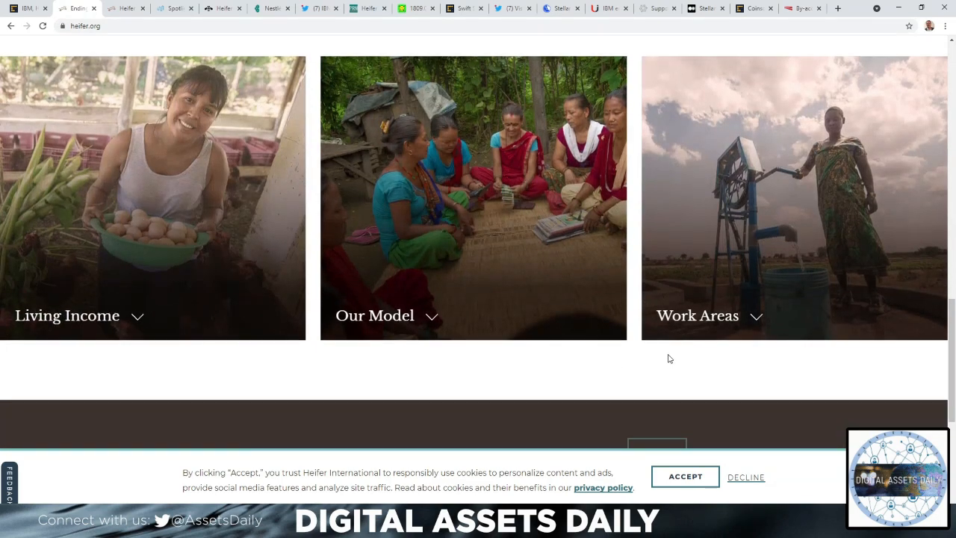
{"action": "scroll", "scroll_direction": "down", "scroll_amount": 3}
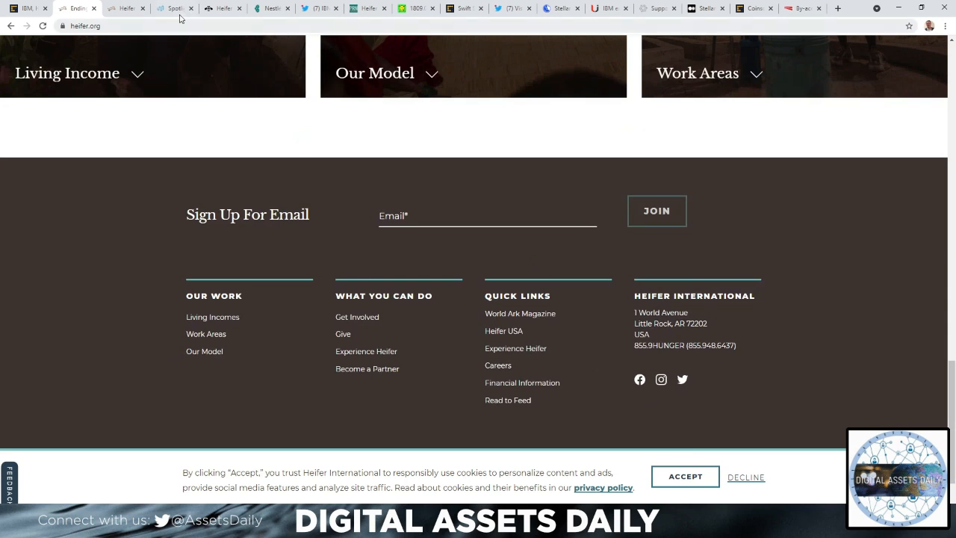
{"action": "left_click", "coordinate": [122, 9]}
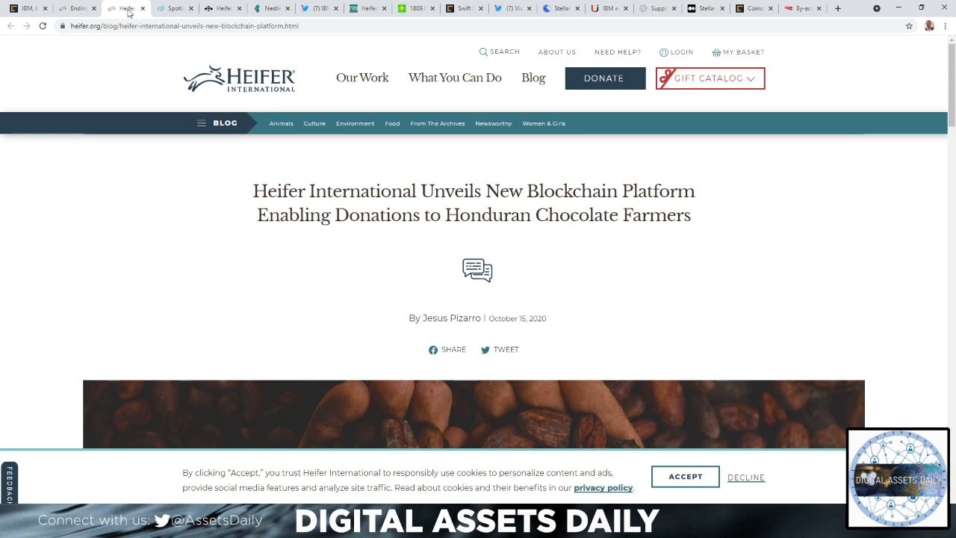
Read the blog post's opening paragraphs, then bring up Lumenthropy's Heifer profile with its Stellar donation address.
{"action": "scroll", "scroll_direction": "down", "scroll_amount": 3}
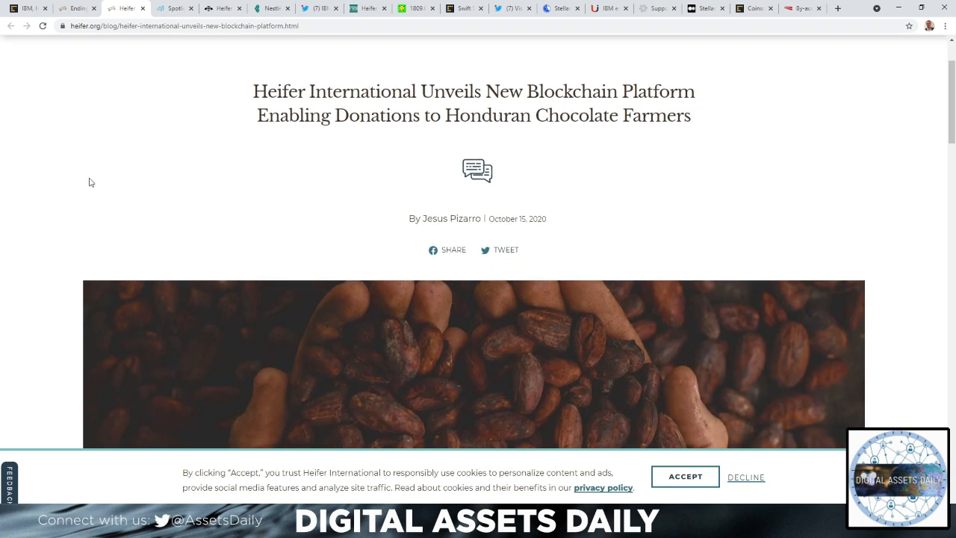
{"action": "scroll", "scroll_direction": "down", "scroll_amount": 3}
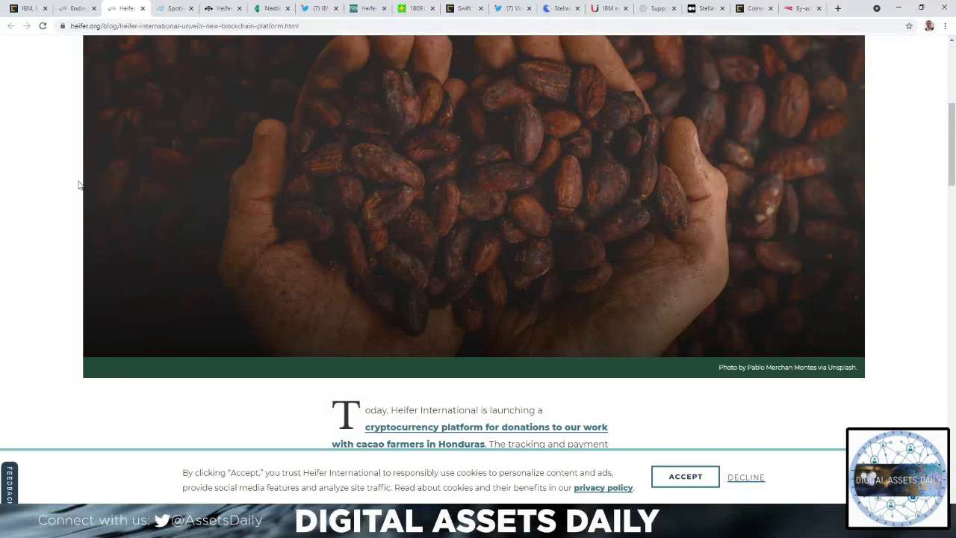
{"action": "scroll", "scroll_direction": "down", "scroll_amount": 3}
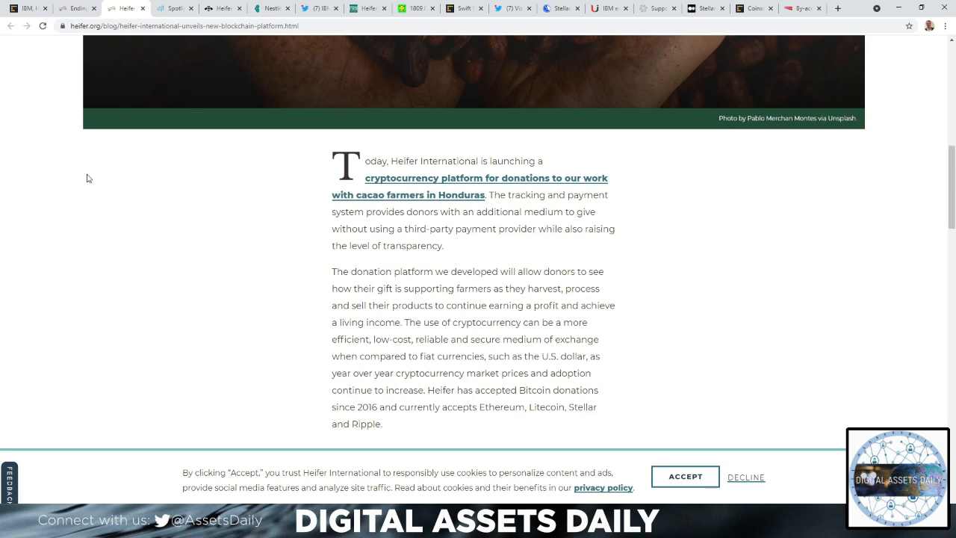
{"action": "scroll", "scroll_direction": "down", "scroll_amount": 3}
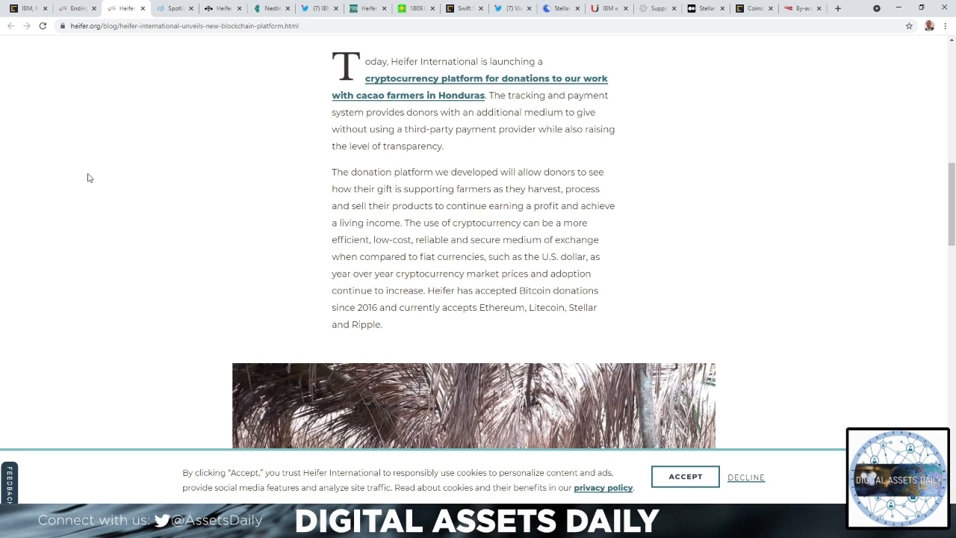
{"action": "mouse_move", "coordinate": [245, 91]}
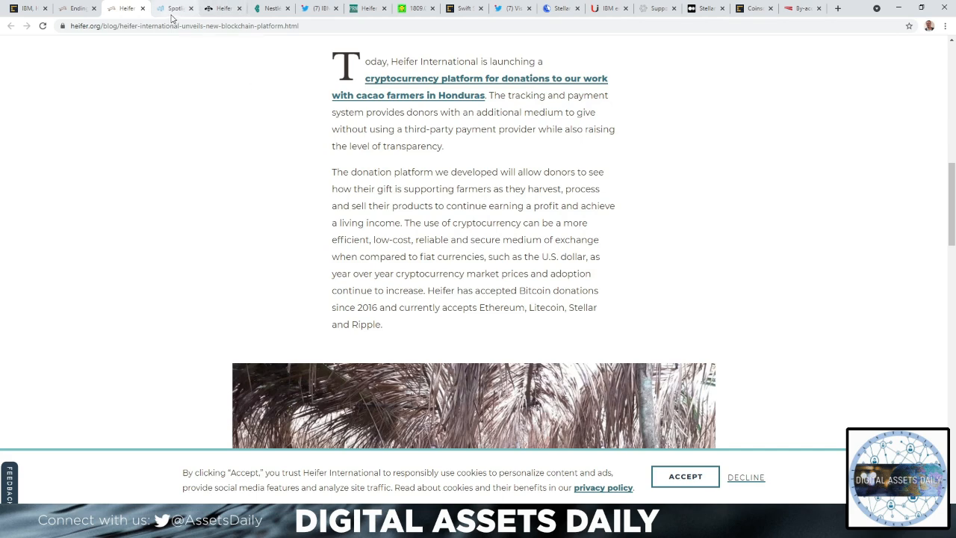
{"action": "left_click", "coordinate": [178, 9]}
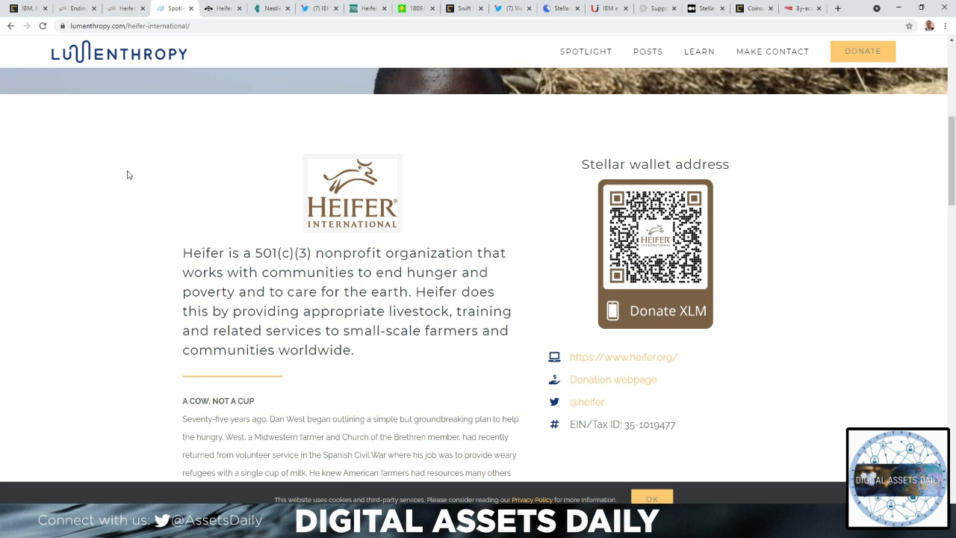
{"action": "mouse_move", "coordinate": [151, 162]}
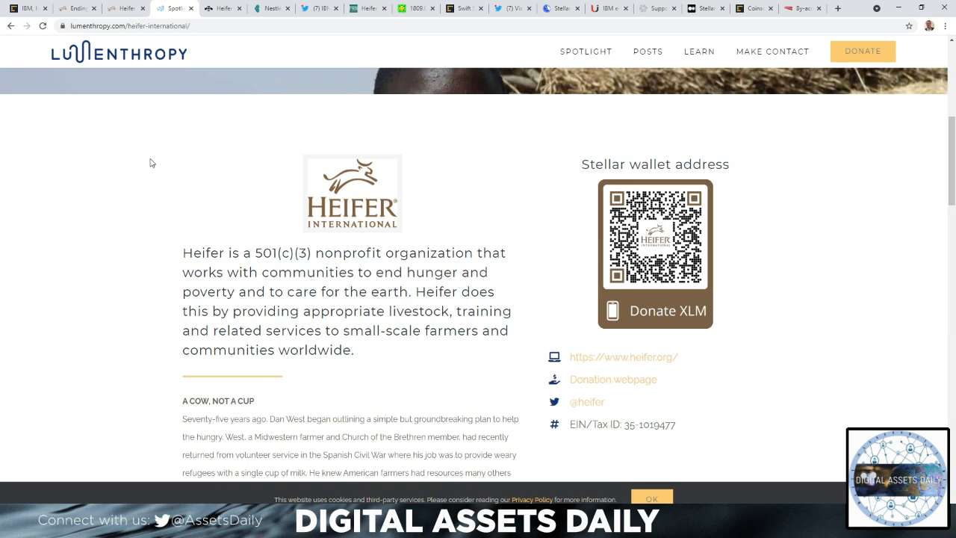
{"action": "mouse_move", "coordinate": [392, 245]}
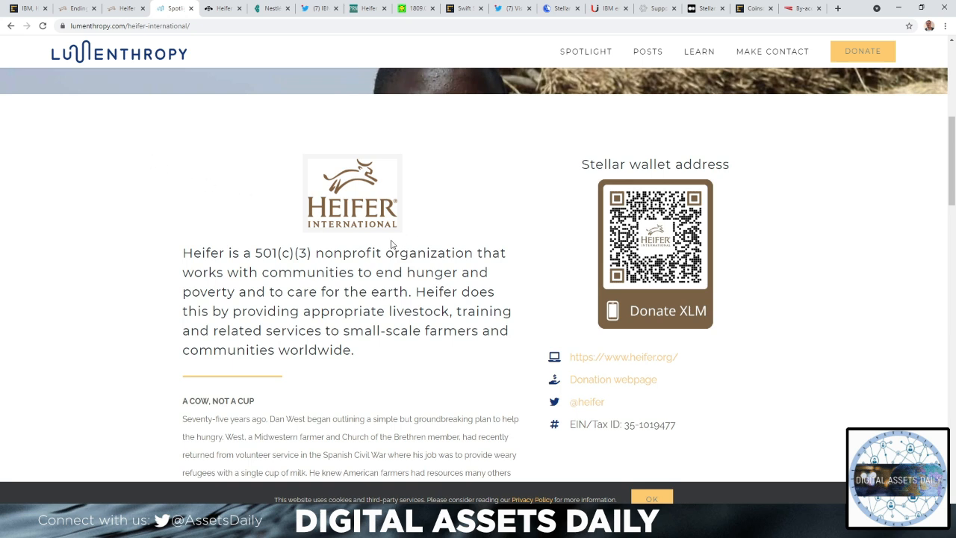
{"action": "mouse_move", "coordinate": [697, 193]}
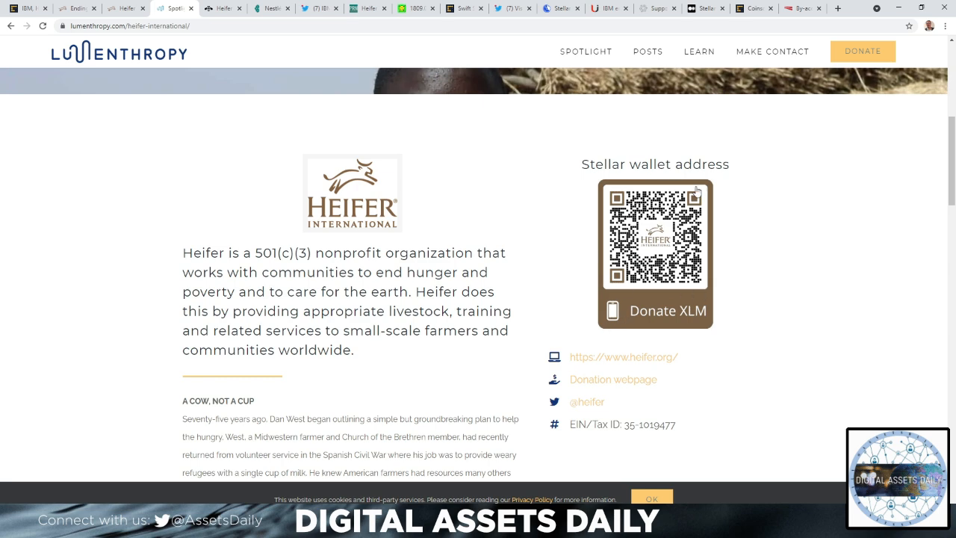
{"action": "mouse_move", "coordinate": [735, 175]}
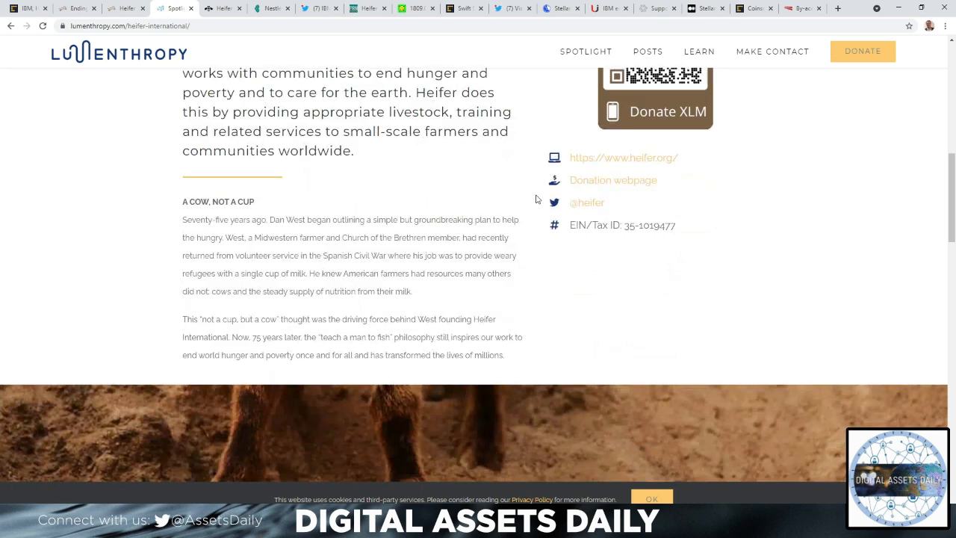
Scroll the Lumenthropy Heifer spotlight past its history section to the Latest Posts list.
{"action": "scroll", "scroll_direction": "down", "scroll_amount": 3}
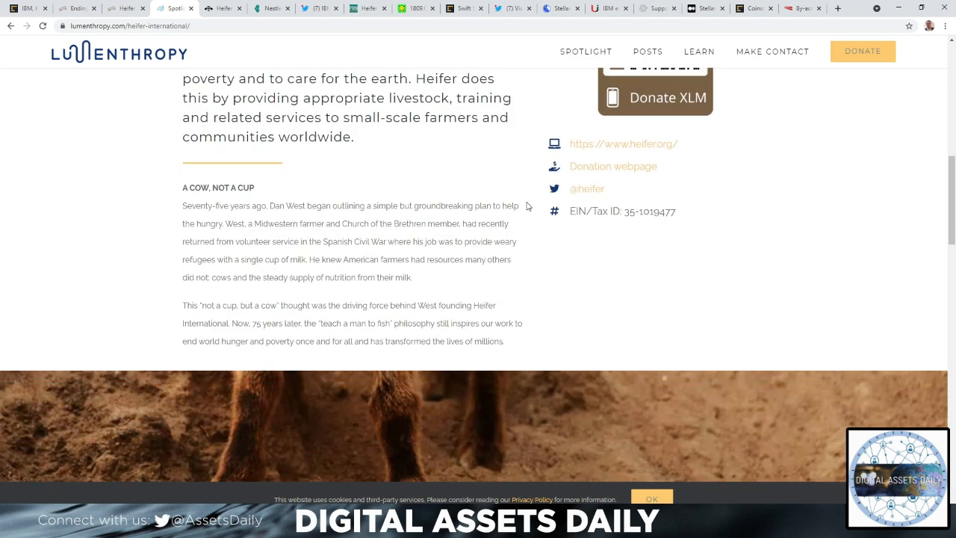
{"action": "scroll", "scroll_direction": "down", "scroll_amount": 3}
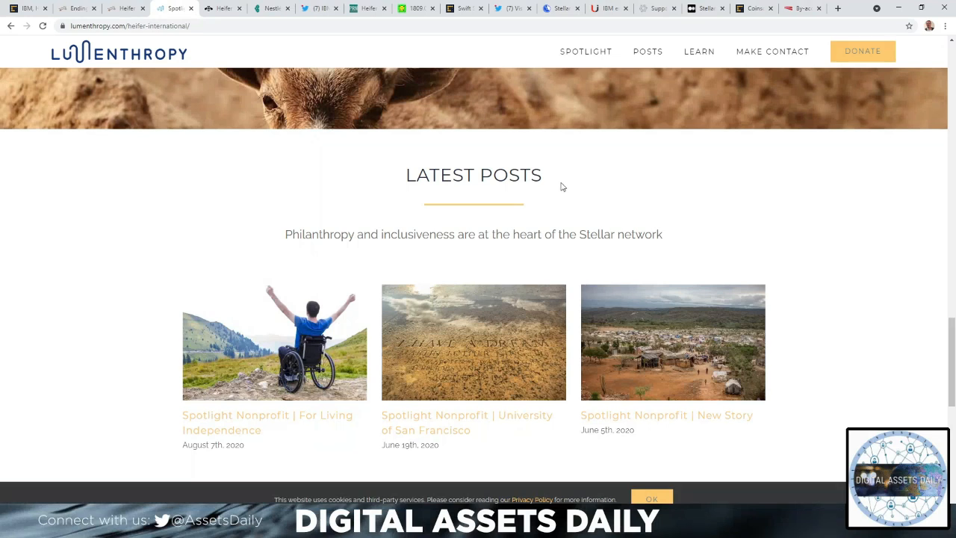
{"action": "mouse_move", "coordinate": [595, 254]}
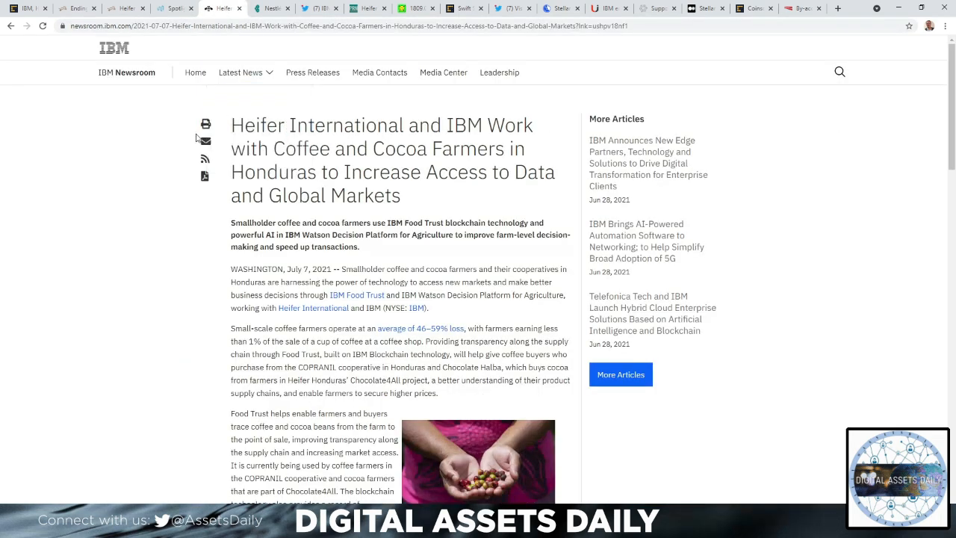
{"action": "mouse_move", "coordinate": [147, 178]}
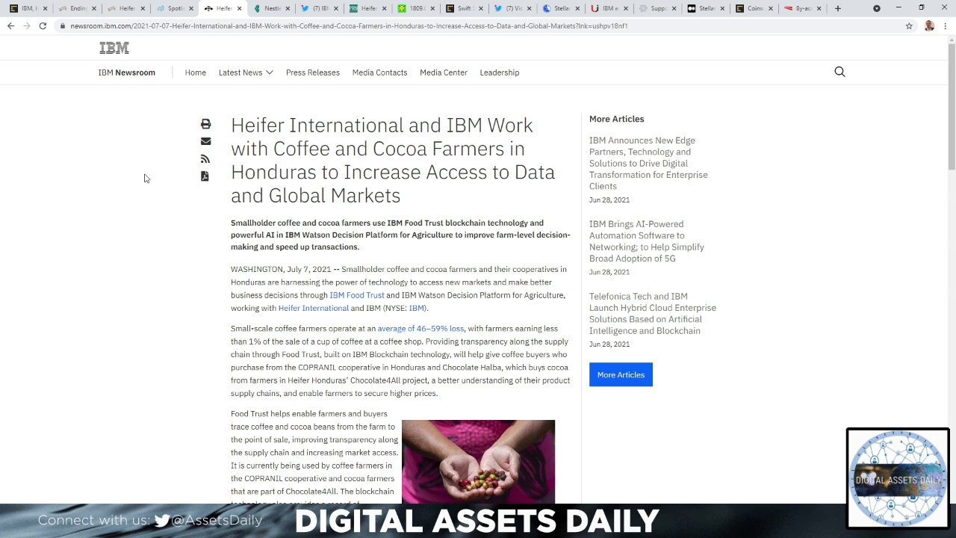
{"action": "mouse_move", "coordinate": [140, 181]}
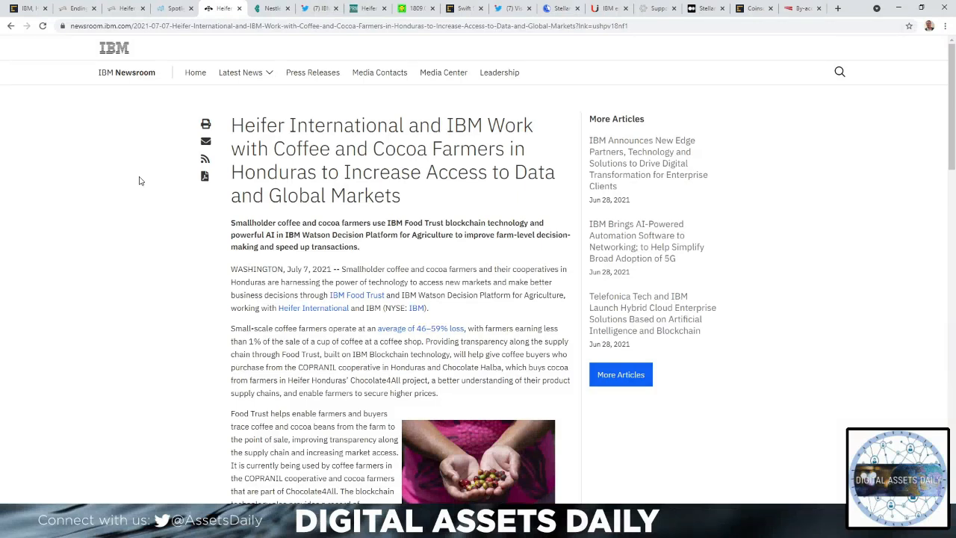
{"action": "mouse_move", "coordinate": [162, 212]}
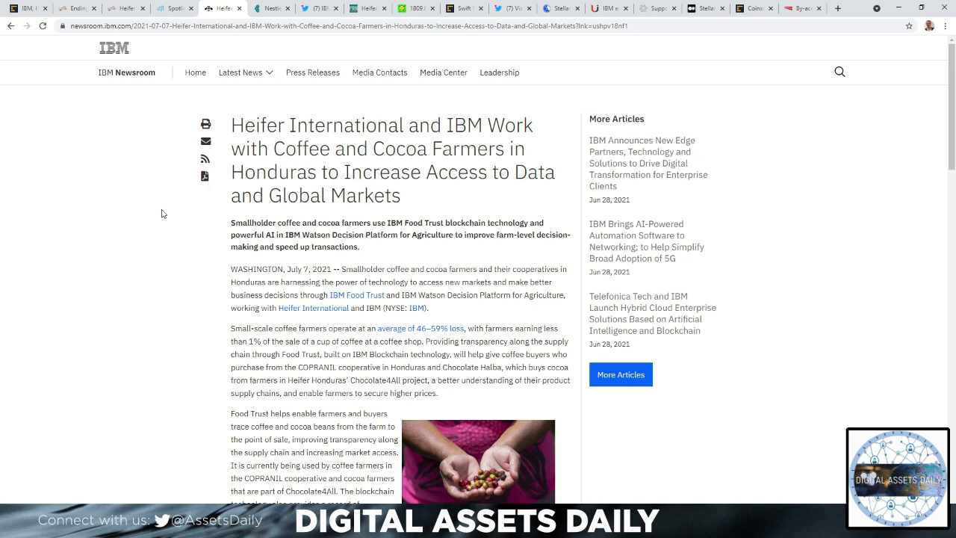
Bring up the Investing Blockchain article on Nestlé and Carrefour with IBM and Stellar XLM and read down to Hot News.
{"action": "left_click", "coordinate": [272, 9]}
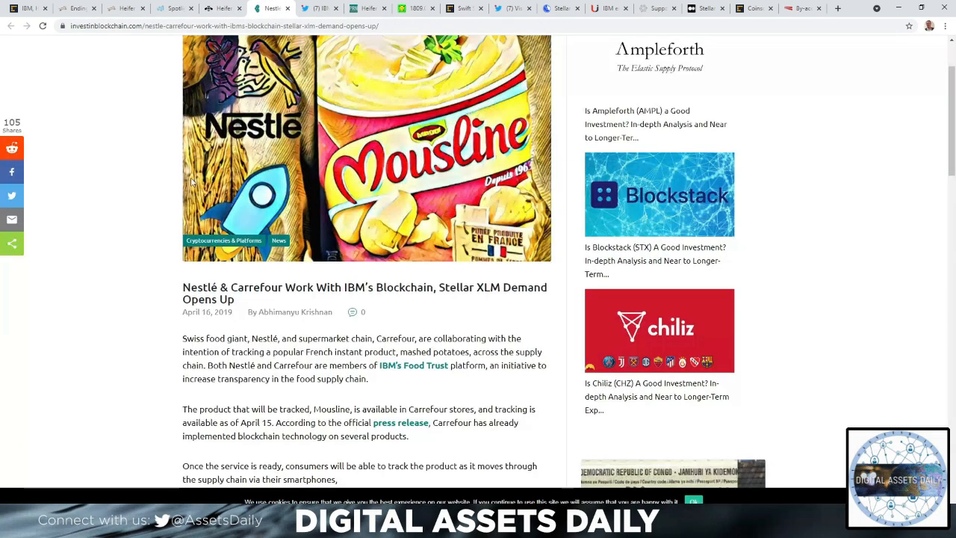
{"action": "mouse_move", "coordinate": [84, 299]}
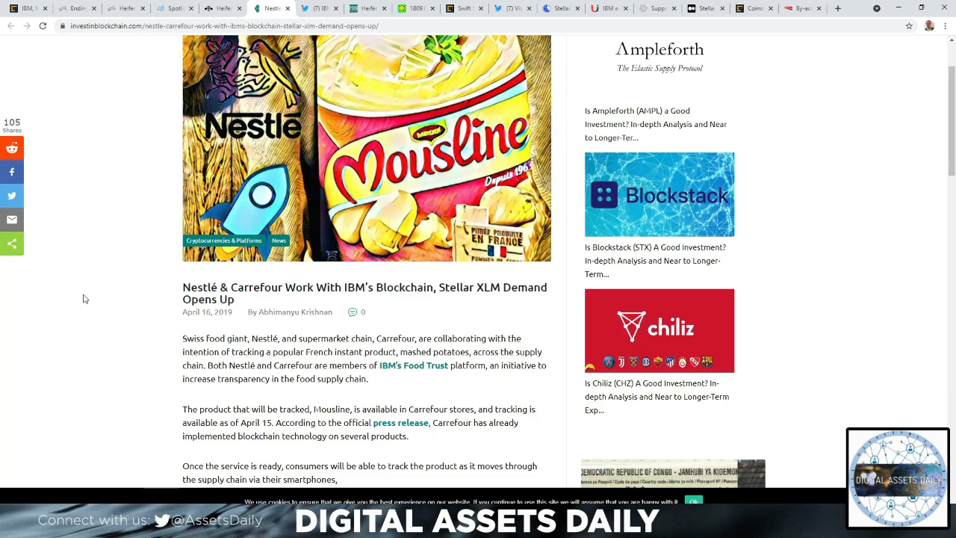
{"action": "scroll", "scroll_direction": "down", "scroll_amount": 3}
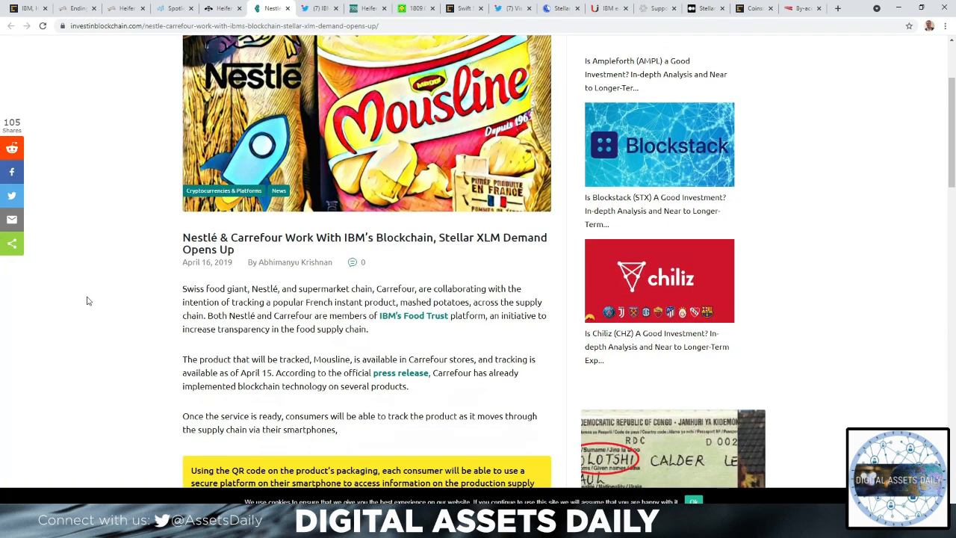
{"action": "scroll", "scroll_direction": "down", "scroll_amount": 3}
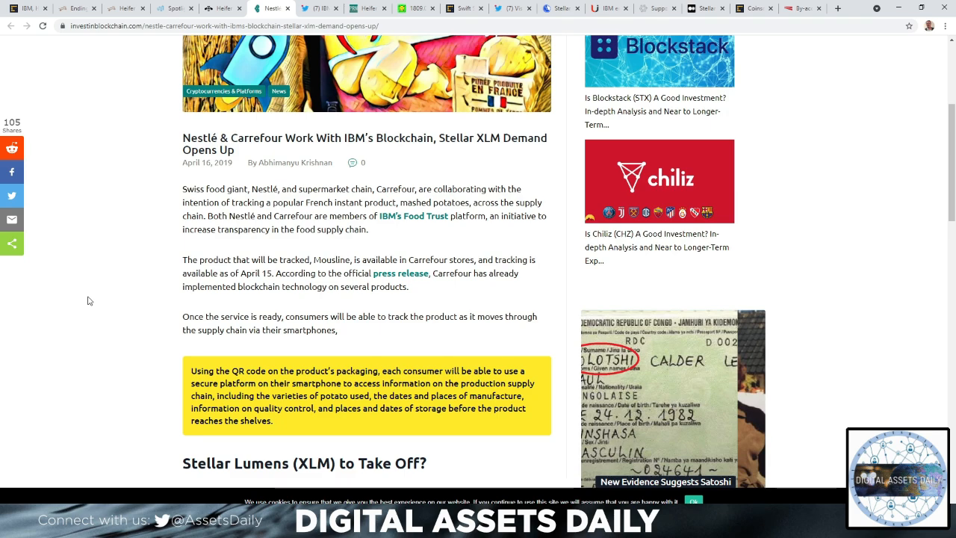
{"action": "scroll", "scroll_direction": "down", "scroll_amount": 3}
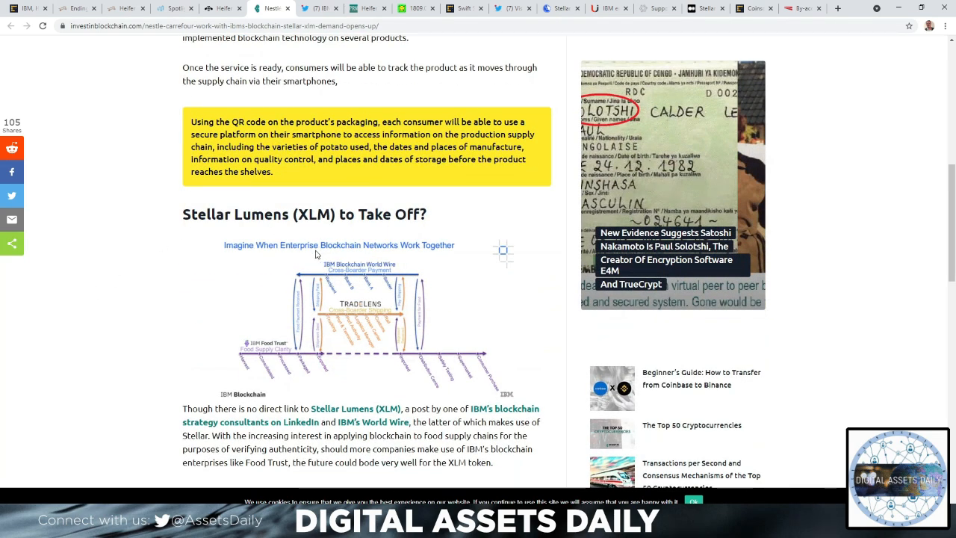
{"action": "mouse_move", "coordinate": [287, 238]}
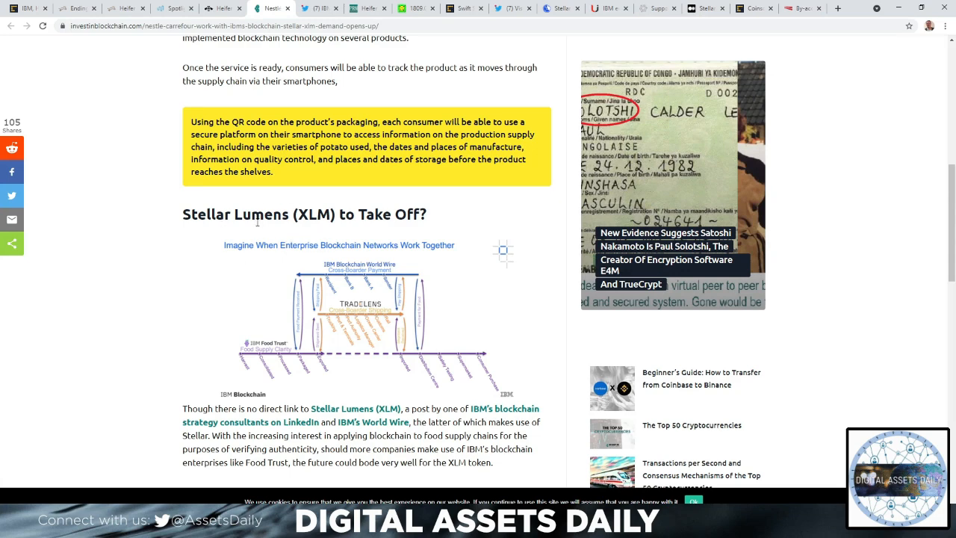
{"action": "scroll", "scroll_direction": "down", "scroll_amount": 3}
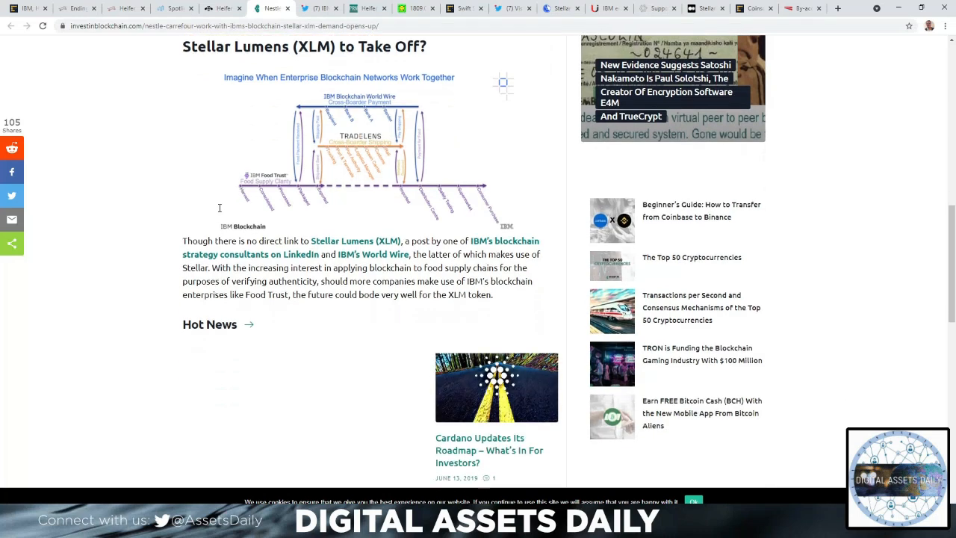
{"action": "scroll", "scroll_direction": "down", "scroll_amount": 3}
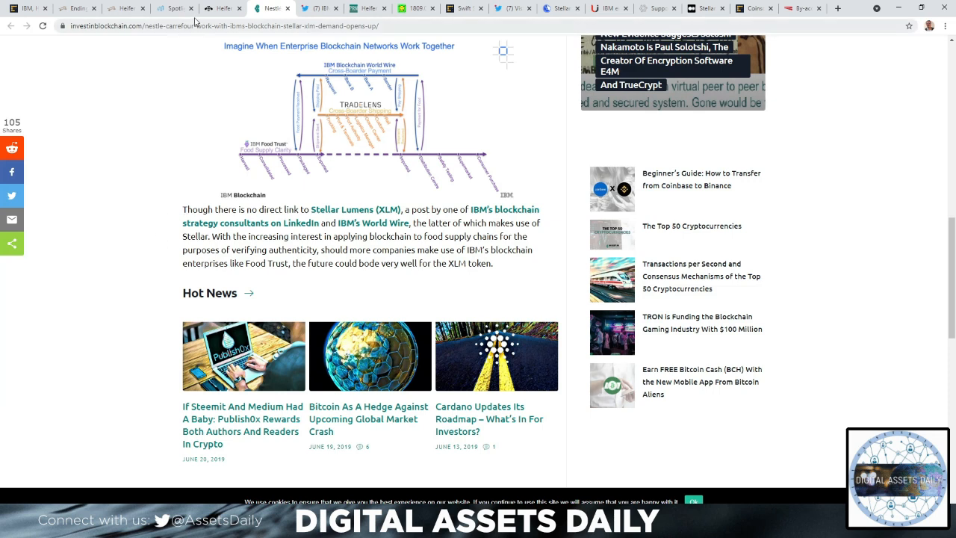
Show the IBM Blockchain and Supply Chain Twitter profile with its retweeted Heifer CEO post.
{"action": "left_click", "coordinate": [341, 9]}
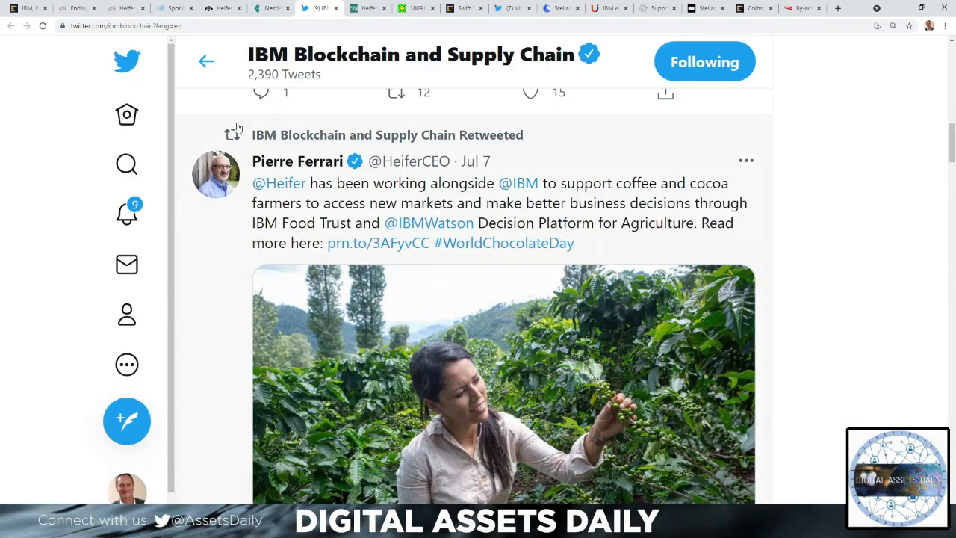
{"action": "mouse_move", "coordinate": [209, 142]}
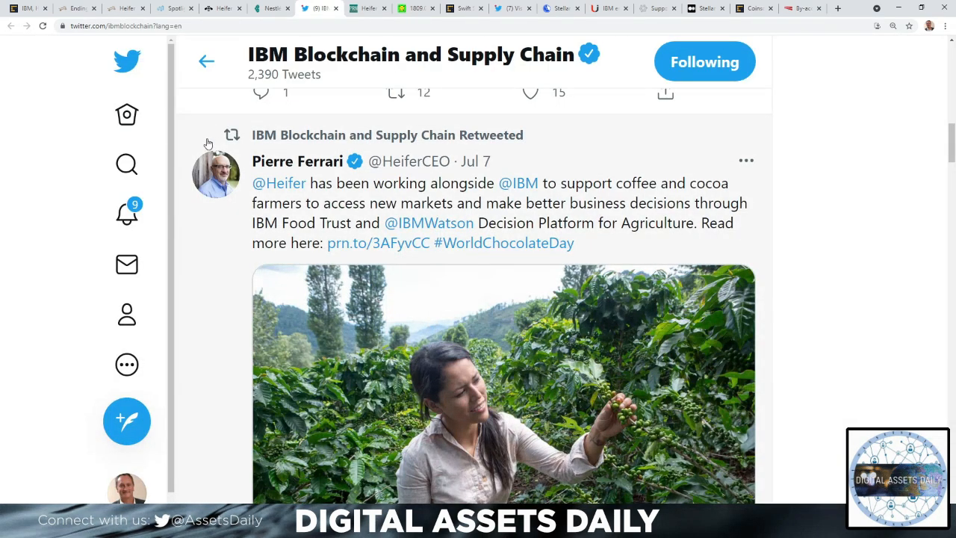
{"action": "mouse_move", "coordinate": [194, 150]}
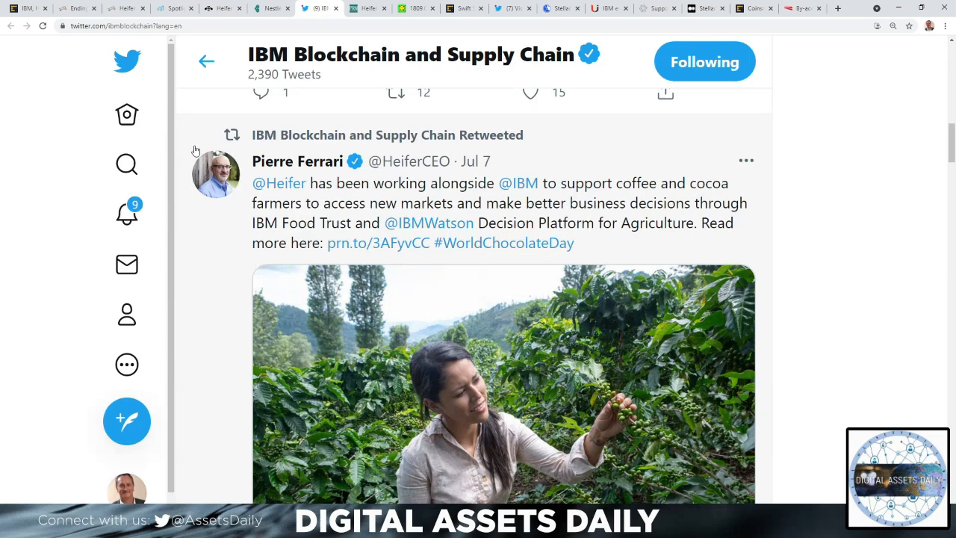
{"action": "mouse_move", "coordinate": [245, 329]}
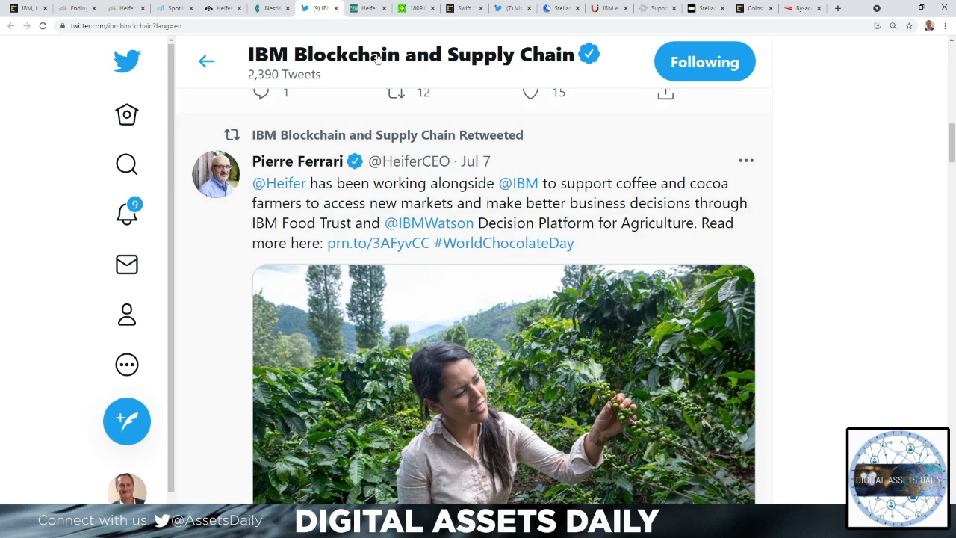
Show the PR Newswire release on Heifer International and IBM helping Honduran coffee and cocoa farmers.
{"action": "left_click", "coordinate": [379, 243]}
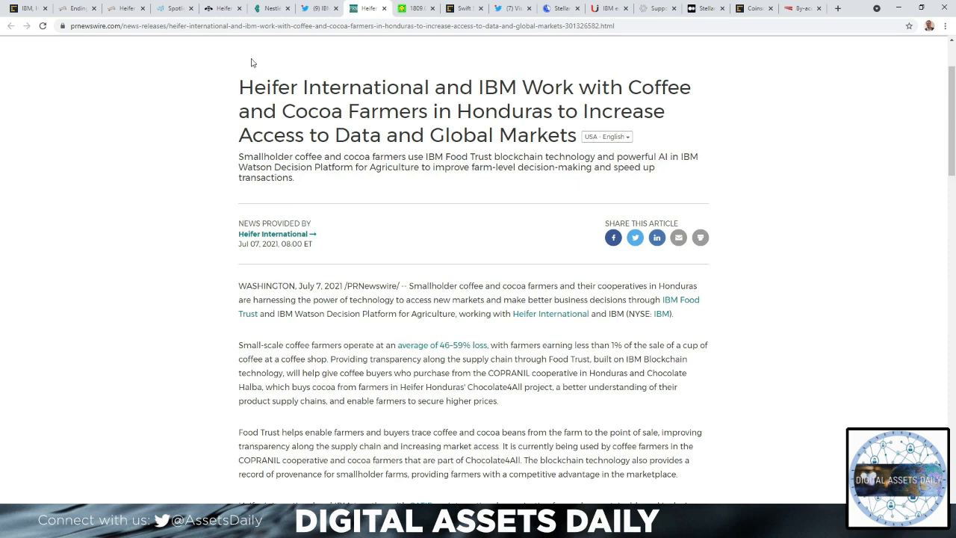
{"action": "mouse_move", "coordinate": [213, 94]}
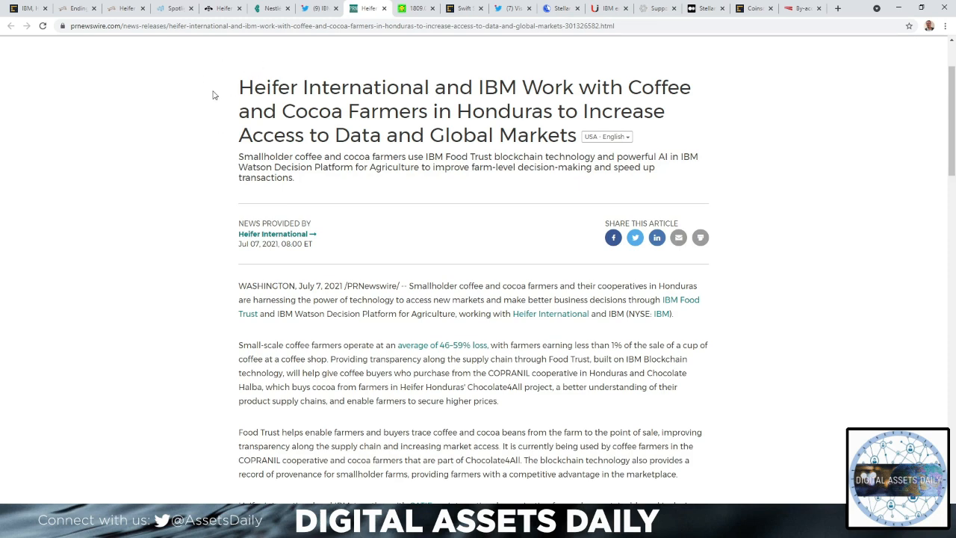
{"action": "mouse_move", "coordinate": [266, 67]}
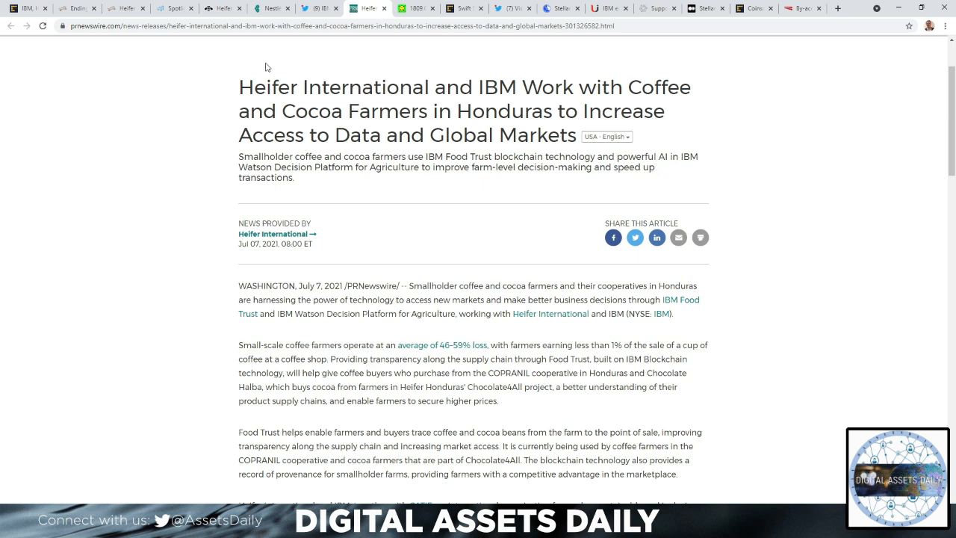
{"action": "mouse_move", "coordinate": [203, 115]}
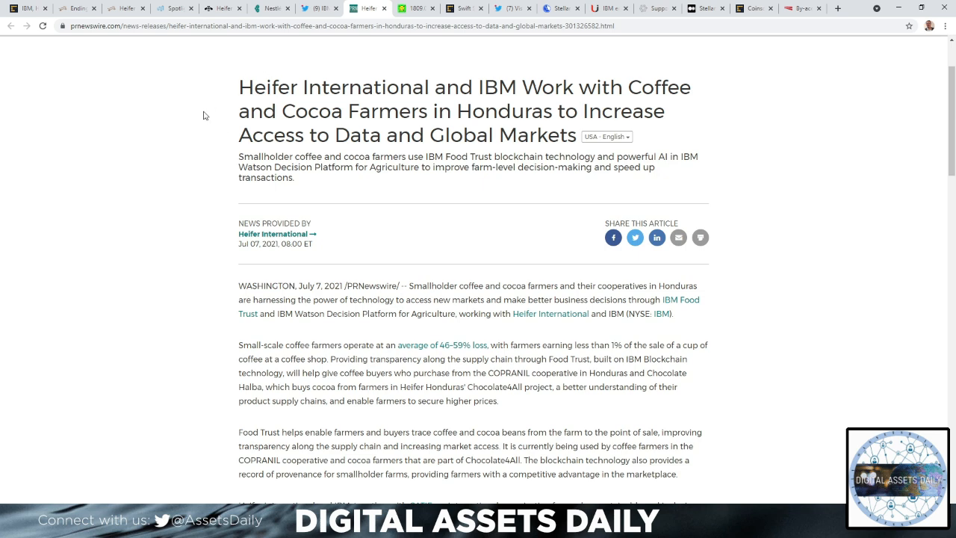
{"action": "mouse_move", "coordinate": [200, 117]}
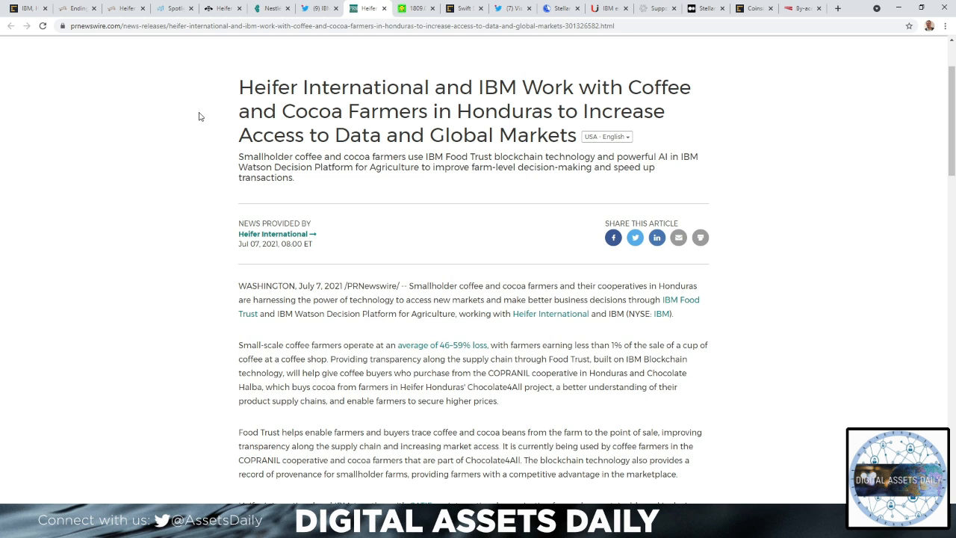
{"action": "mouse_move", "coordinate": [193, 60]}
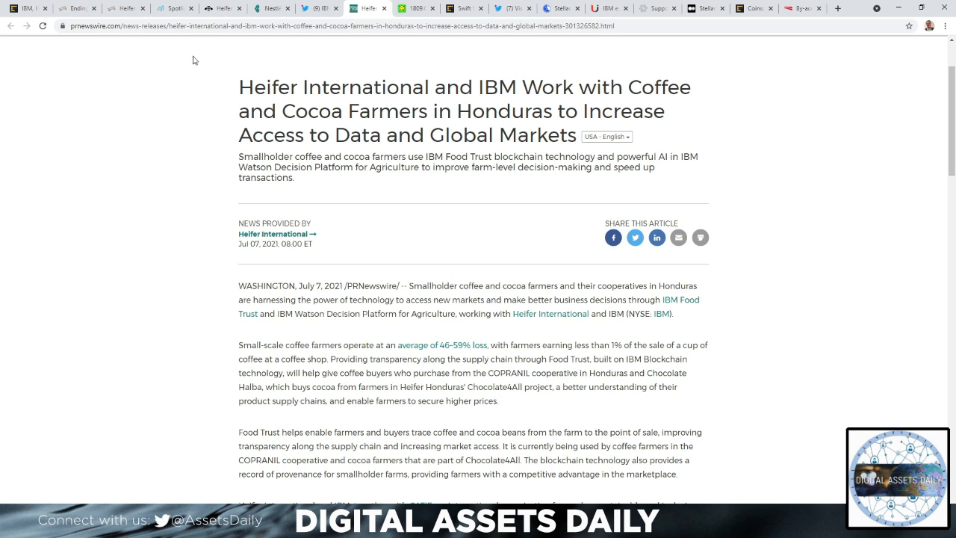
{"action": "mouse_move", "coordinate": [209, 52]}
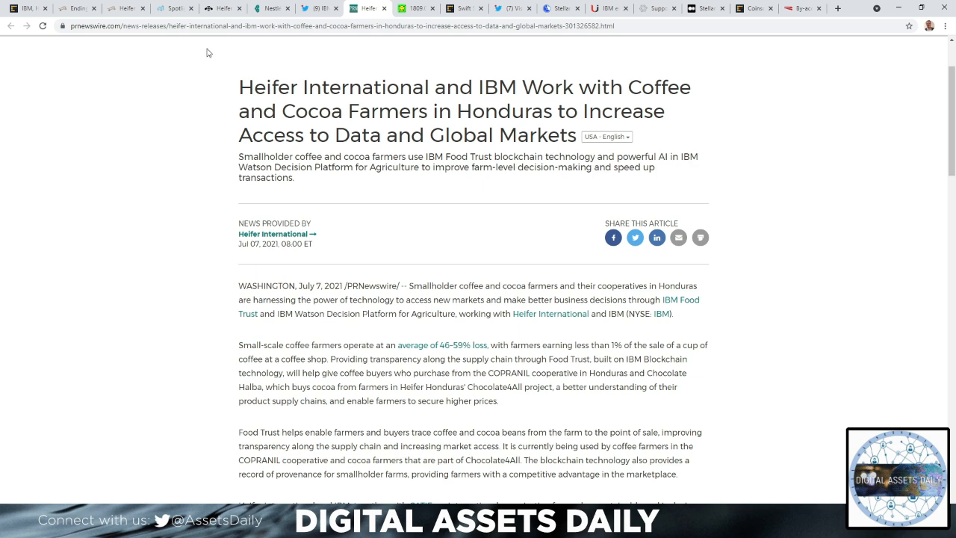
{"action": "mouse_move", "coordinate": [194, 62]}
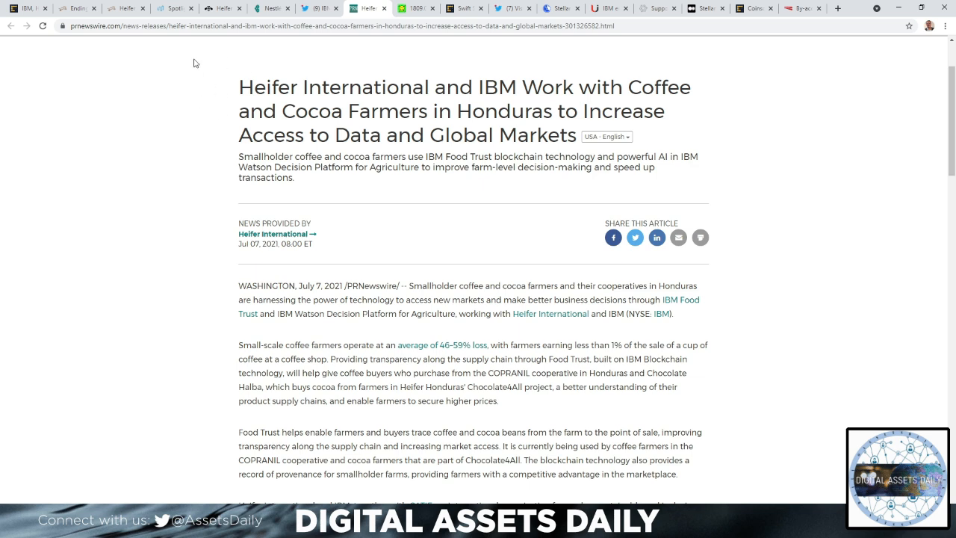
{"action": "mouse_move", "coordinate": [194, 85]}
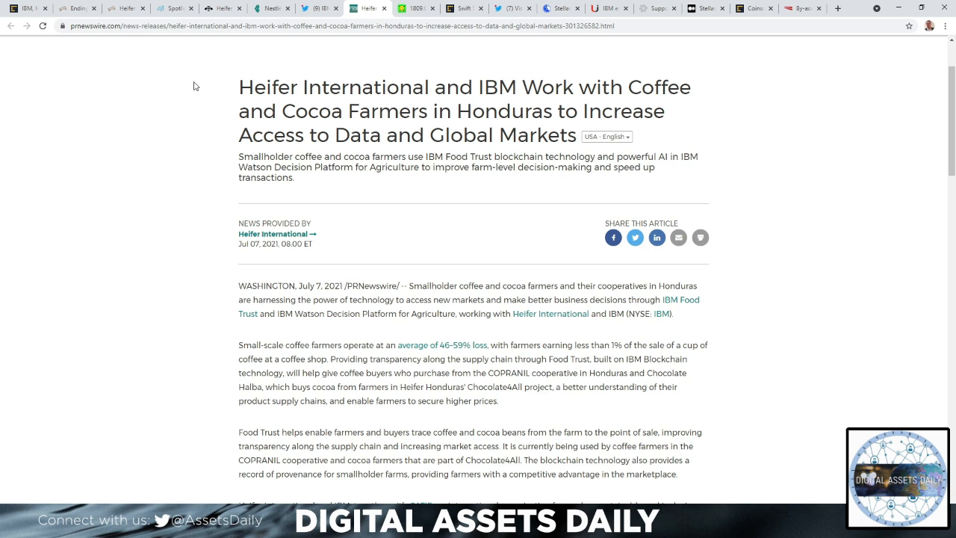
{"action": "mouse_move", "coordinate": [308, 194]}
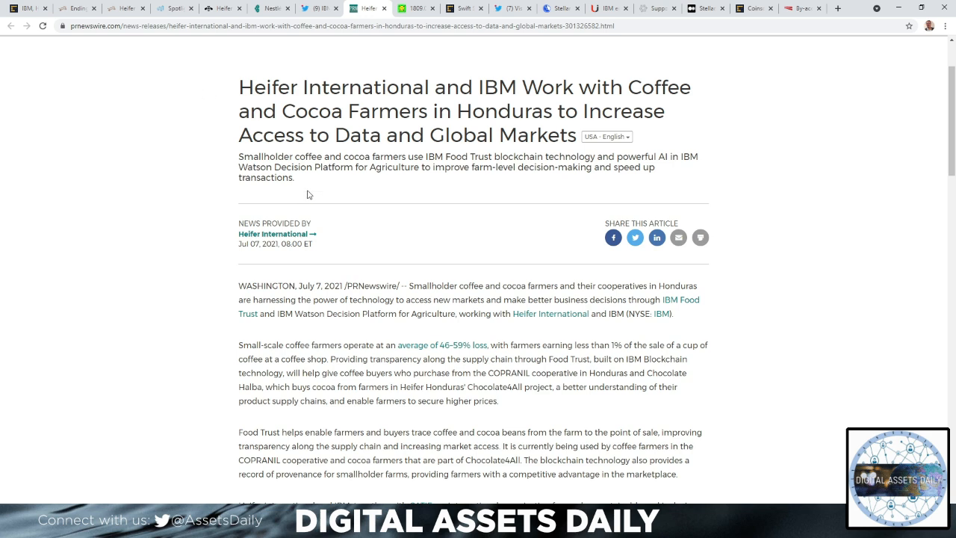
{"action": "mouse_move", "coordinate": [180, 224]}
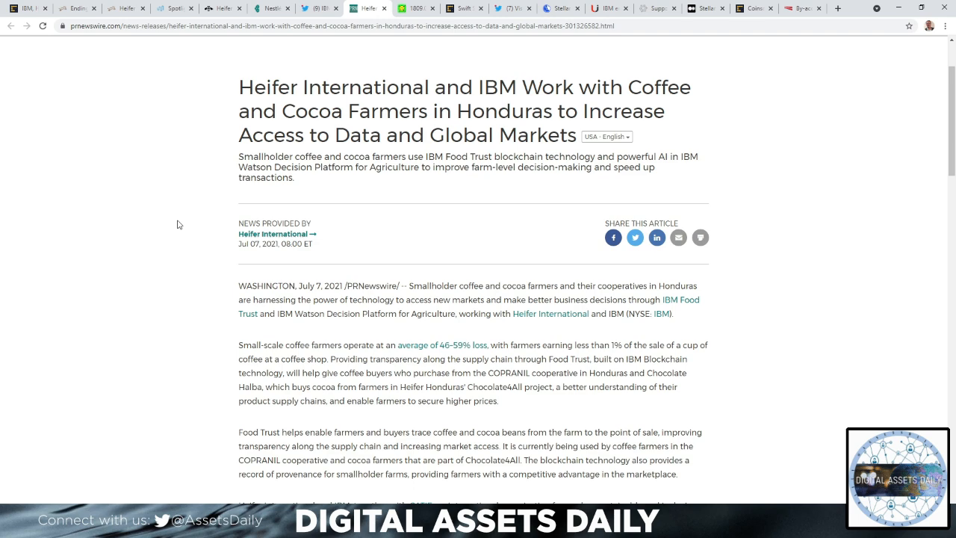
{"action": "mouse_move", "coordinate": [206, 245]}
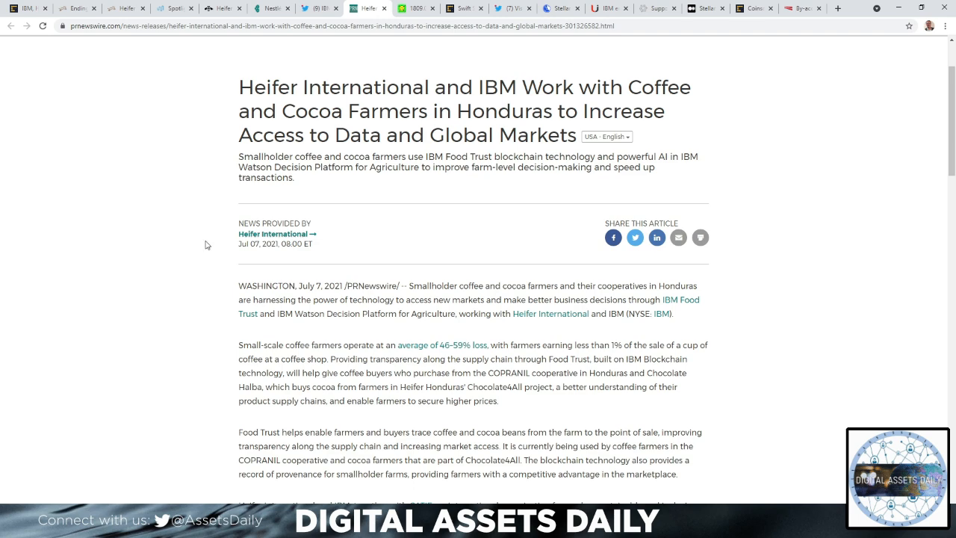
Show the arXiv paper 1809.05613.pdf with the 'watson' search highlighting the IBM Watson IoT passage.
{"action": "left_click", "coordinate": [412, 9]}
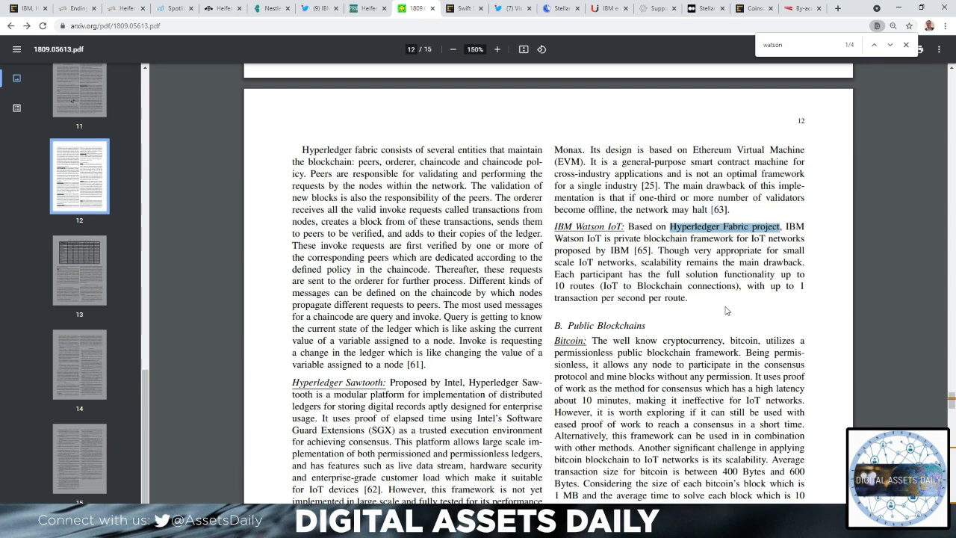
{"action": "mouse_move", "coordinate": [503, 129]}
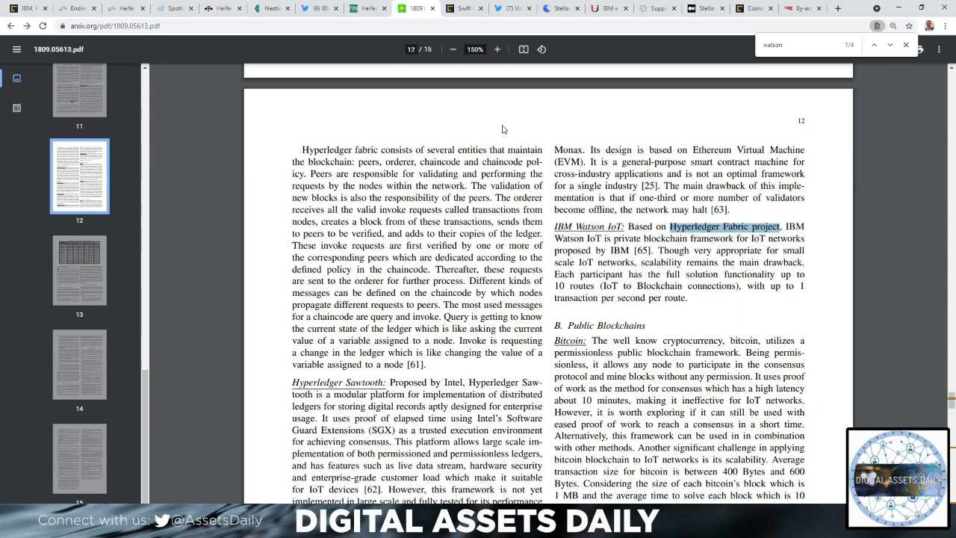
Read the CoinDesk article on Swift selecting Hyperledger for a cross-border test down to the Blockchain nostro section.
{"action": "left_click", "coordinate": [457, 9]}
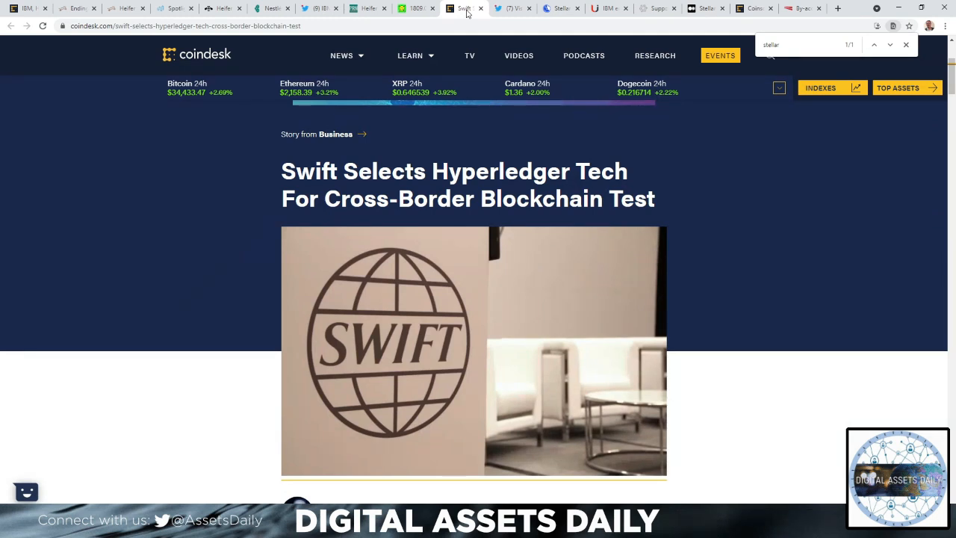
{"action": "mouse_move", "coordinate": [622, 133]}
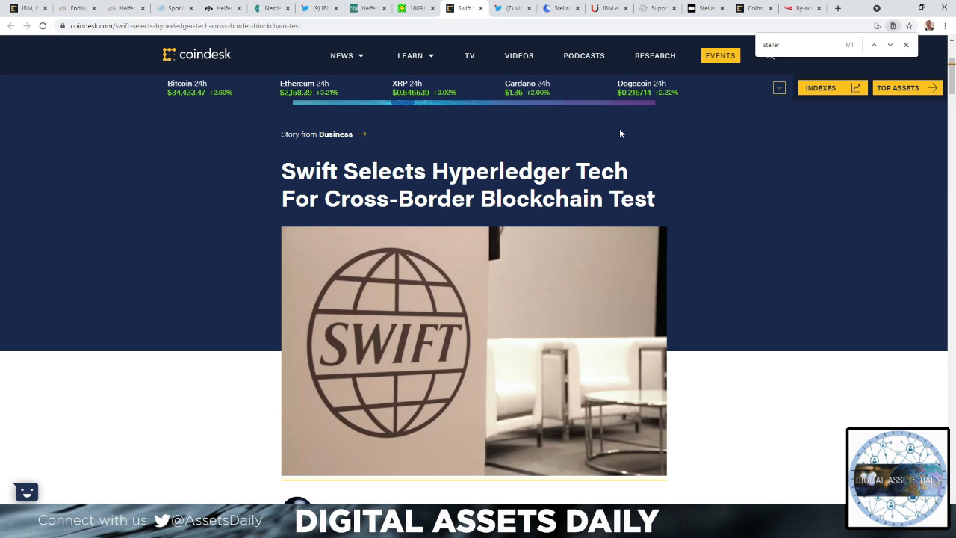
{"action": "mouse_move", "coordinate": [644, 132]}
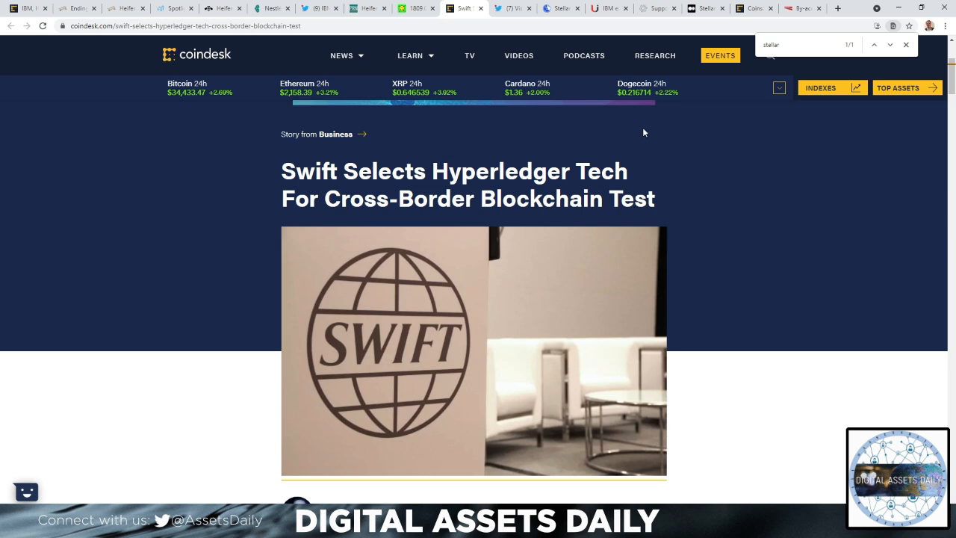
{"action": "mouse_move", "coordinate": [701, 161]}
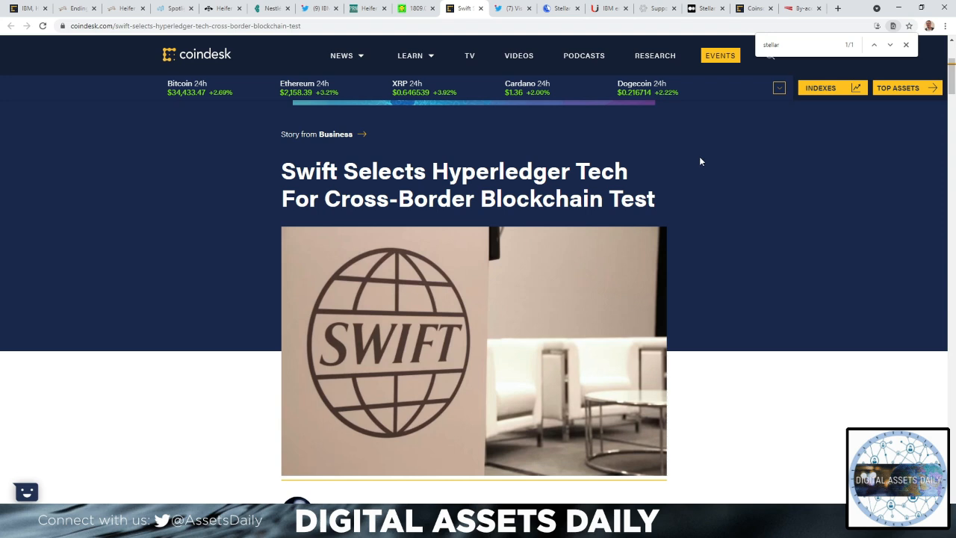
{"action": "scroll", "scroll_direction": "down", "scroll_amount": 3}
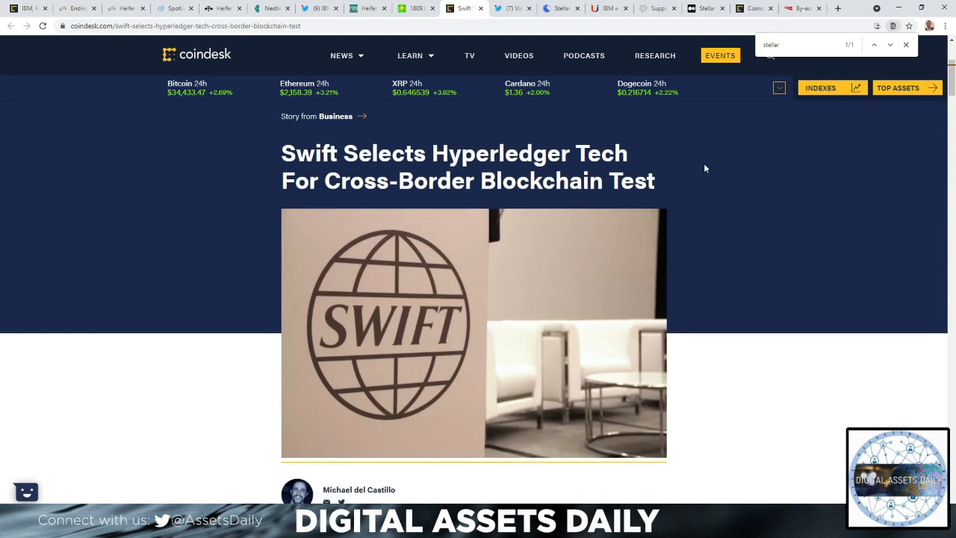
{"action": "scroll", "scroll_direction": "down", "scroll_amount": 3}
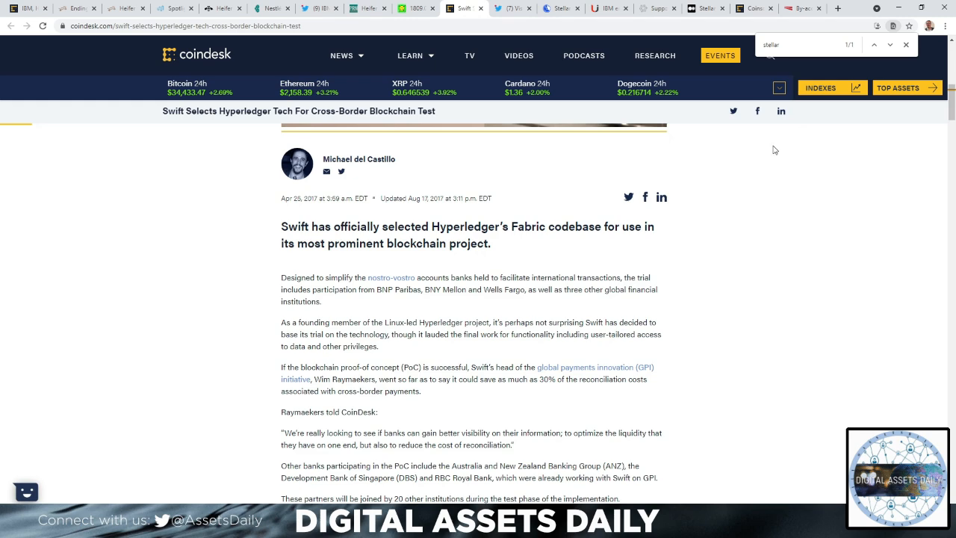
{"action": "mouse_move", "coordinate": [723, 174]}
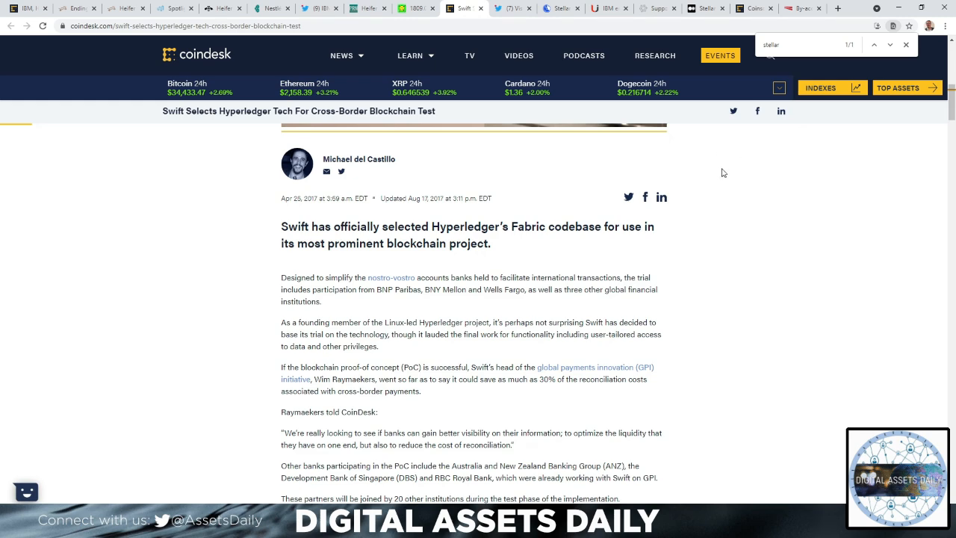
{"action": "scroll", "scroll_direction": "down", "scroll_amount": 3}
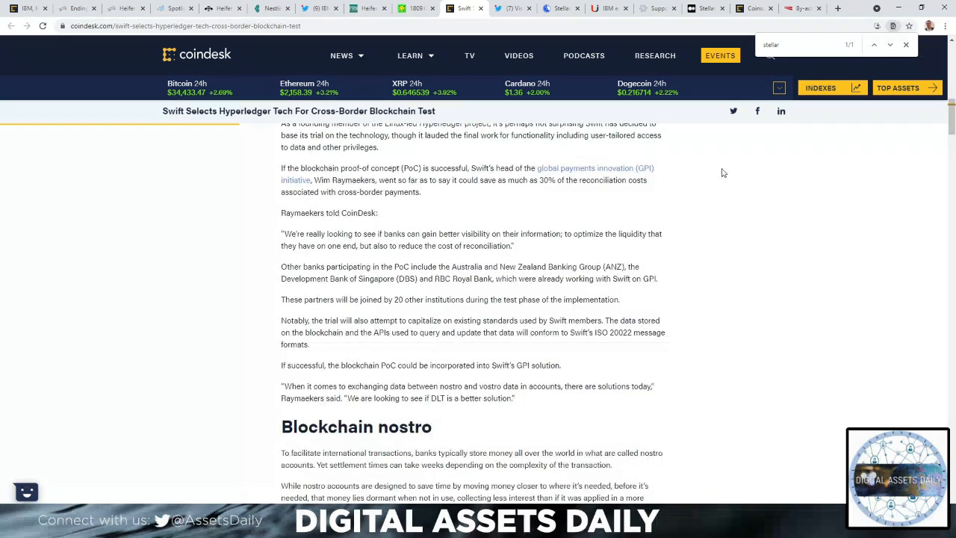
{"action": "scroll", "scroll_direction": "down", "scroll_amount": 3}
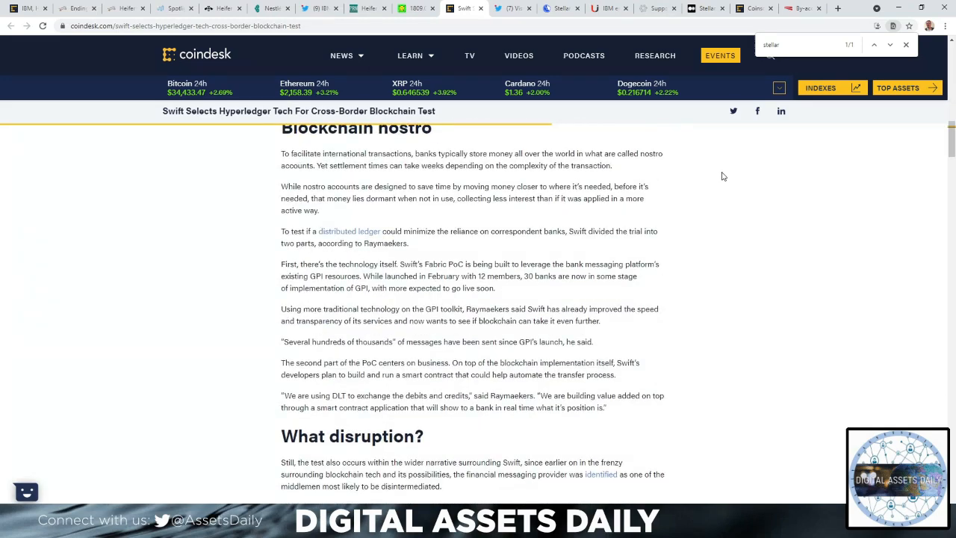
View the Visma Connect tweet on SWIFT, Hyperledger and IBM Watson, then bring up the Lumenauts IBM–Stellar article.
{"action": "left_click", "coordinate": [512, 9]}
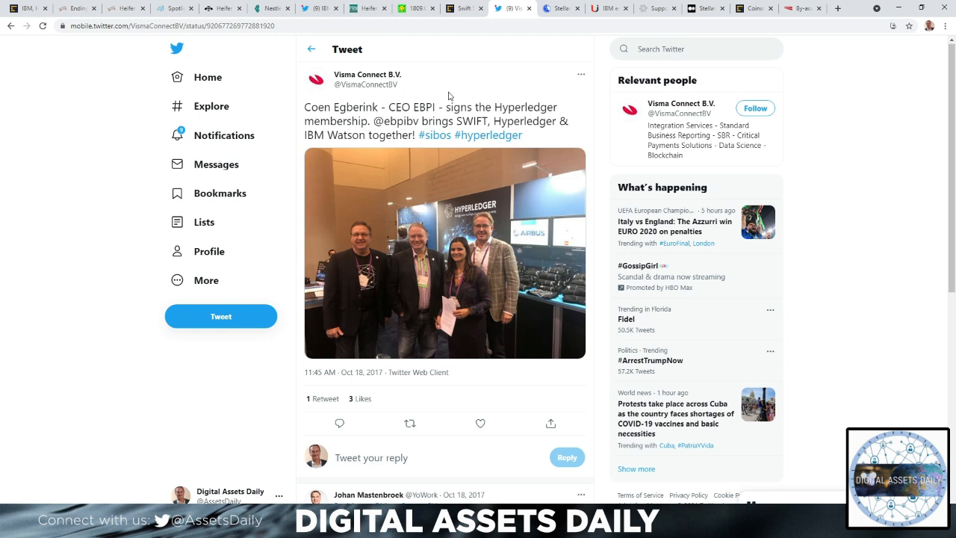
{"action": "mouse_move", "coordinate": [327, 93]}
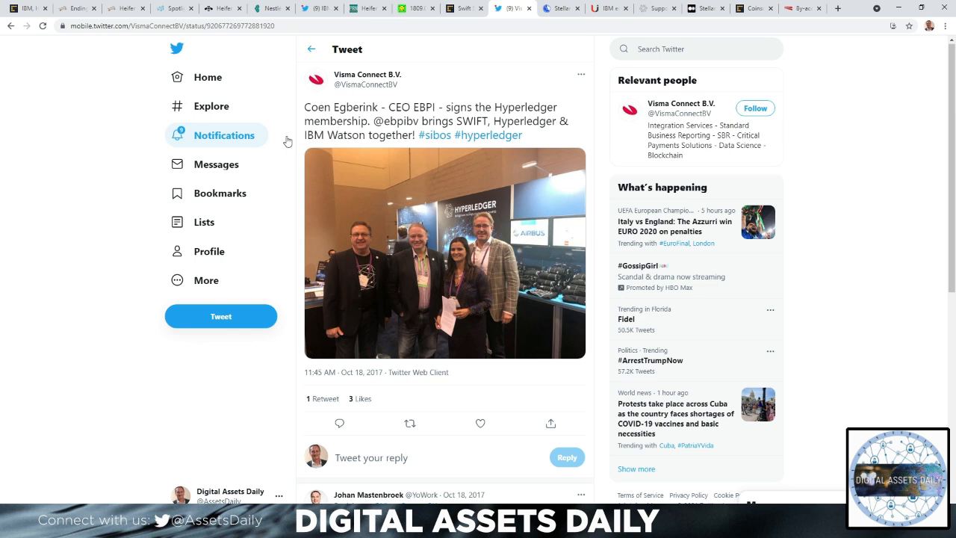
{"action": "mouse_move", "coordinate": [461, 134]}
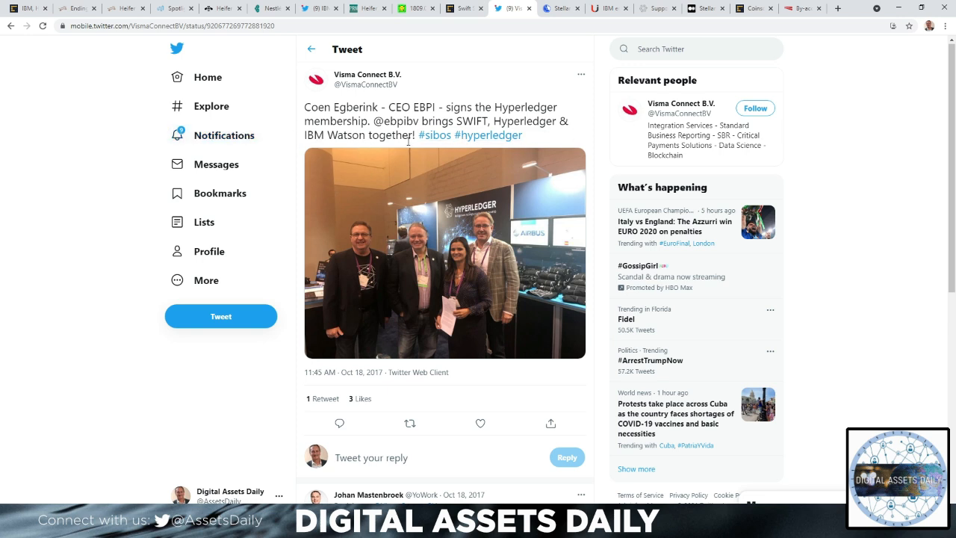
{"action": "mouse_move", "coordinate": [493, 139]}
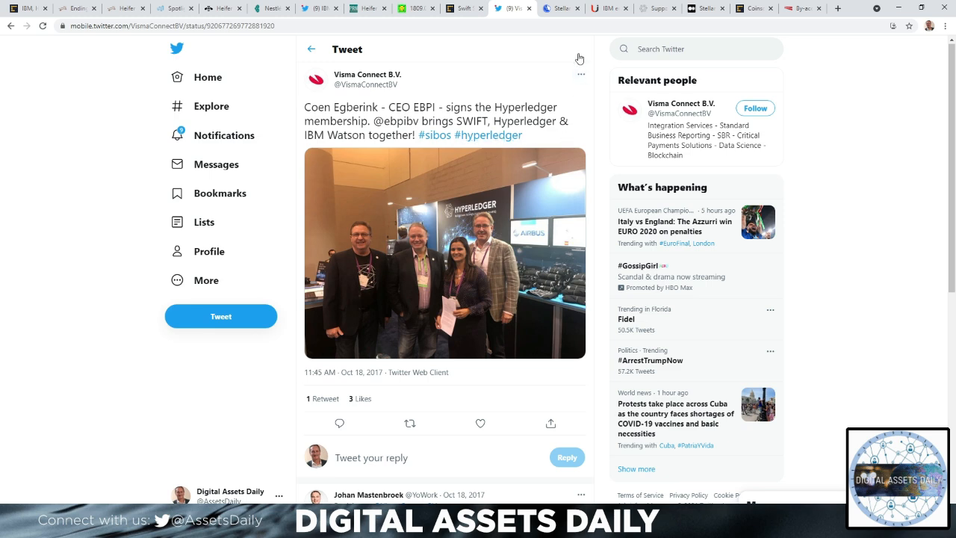
{"action": "mouse_move", "coordinate": [560, 9]}
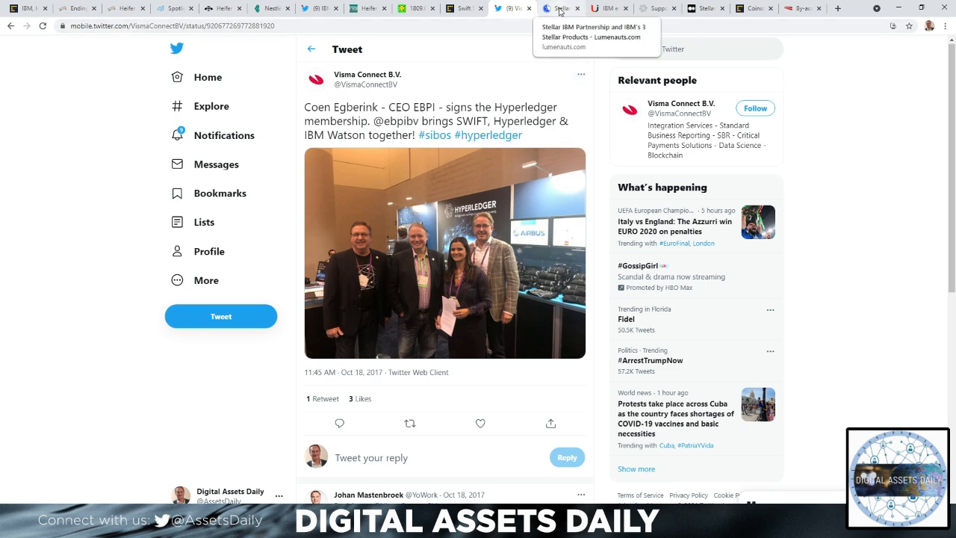
{"action": "left_click", "coordinate": [556, 9]}
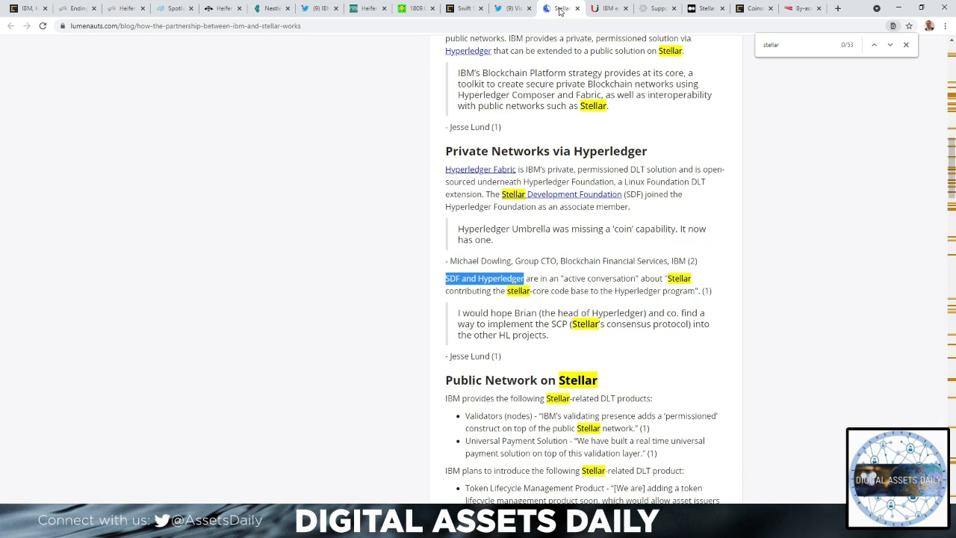
{"action": "mouse_move", "coordinate": [700, 137]}
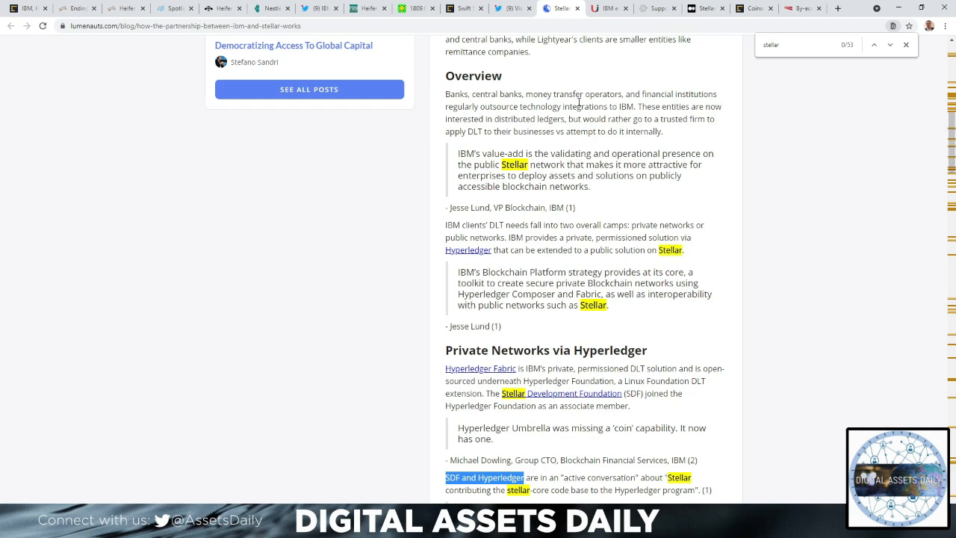
{"action": "mouse_move", "coordinate": [559, 130]}
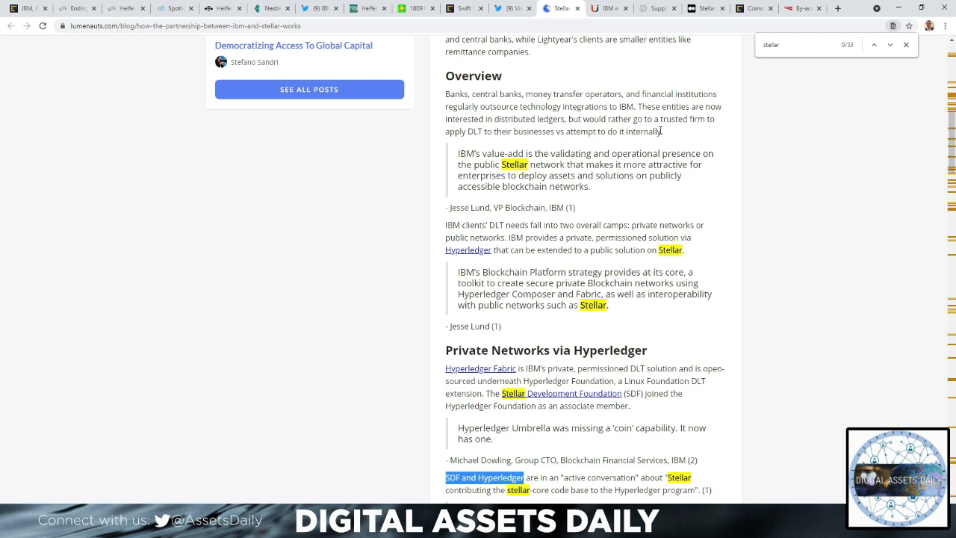
{"action": "mouse_move", "coordinate": [732, 147]}
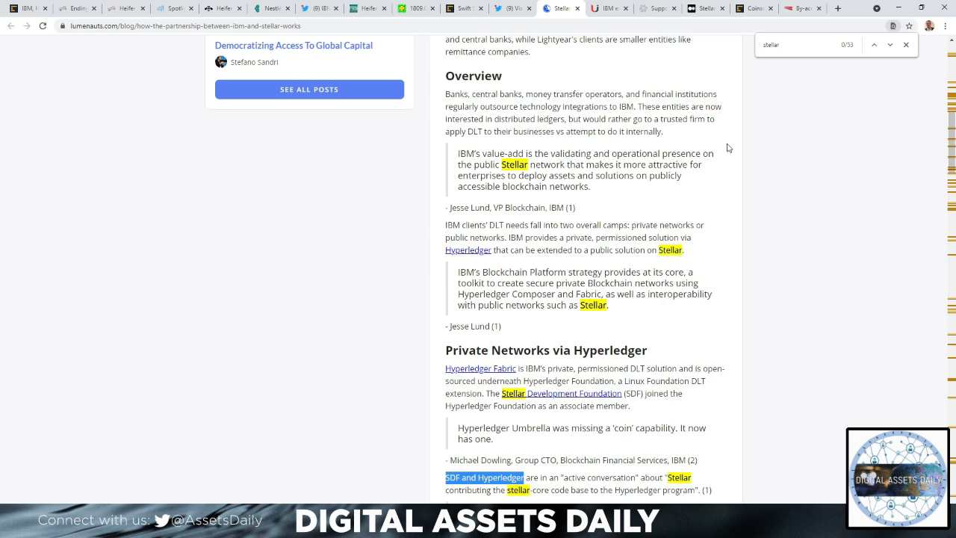
Scroll the Lumenauts IBM–Stellar article through its Overview and Private Networks via Hyperledger sections.
{"action": "scroll", "scroll_direction": "down", "scroll_amount": 3}
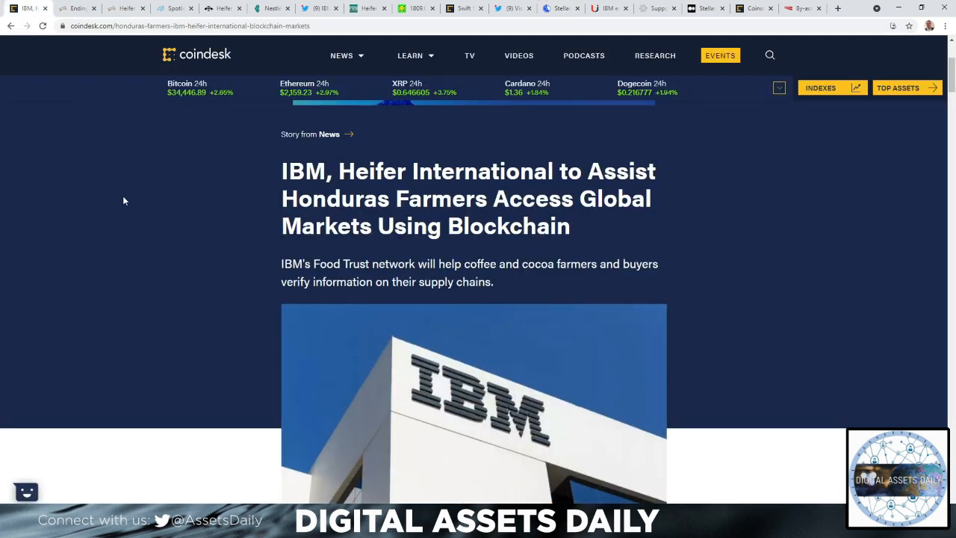
{"action": "scroll", "scroll_direction": "down", "scroll_amount": 3}
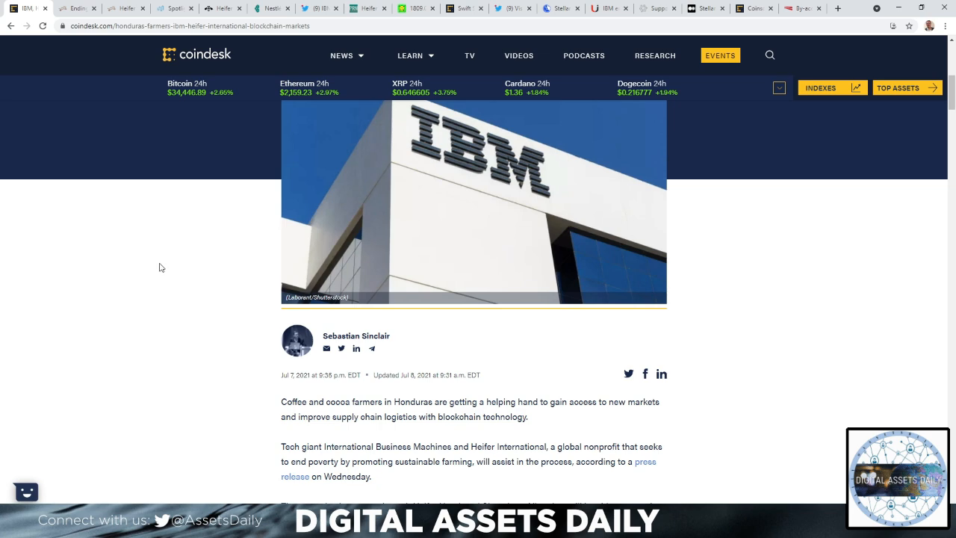
{"action": "mouse_move", "coordinate": [381, 222]}
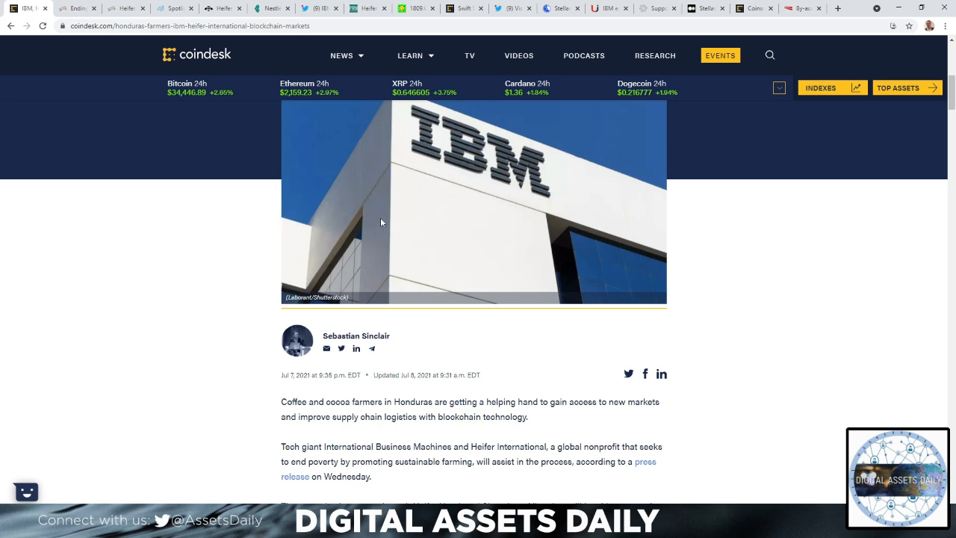
{"action": "left_click", "coordinate": [561, 9]}
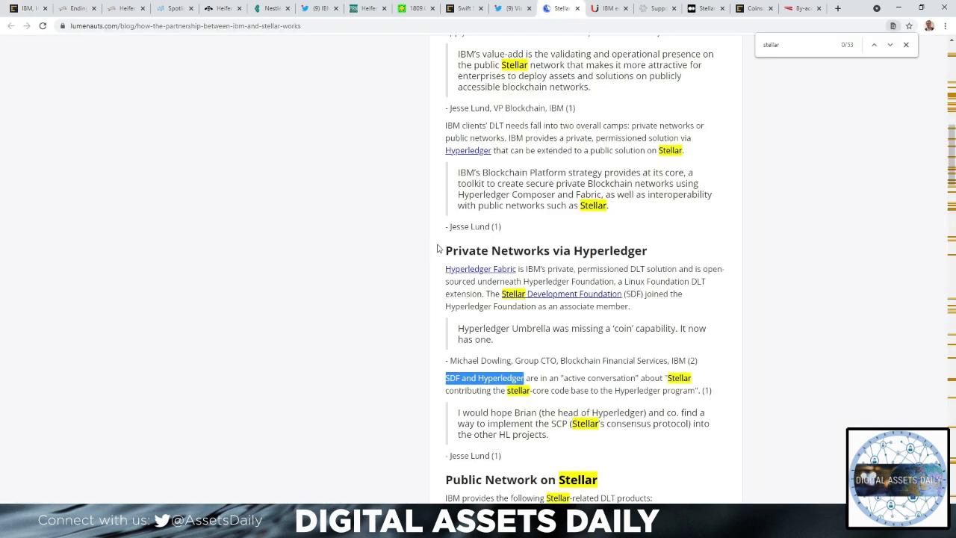
{"action": "mouse_move", "coordinate": [759, 149]}
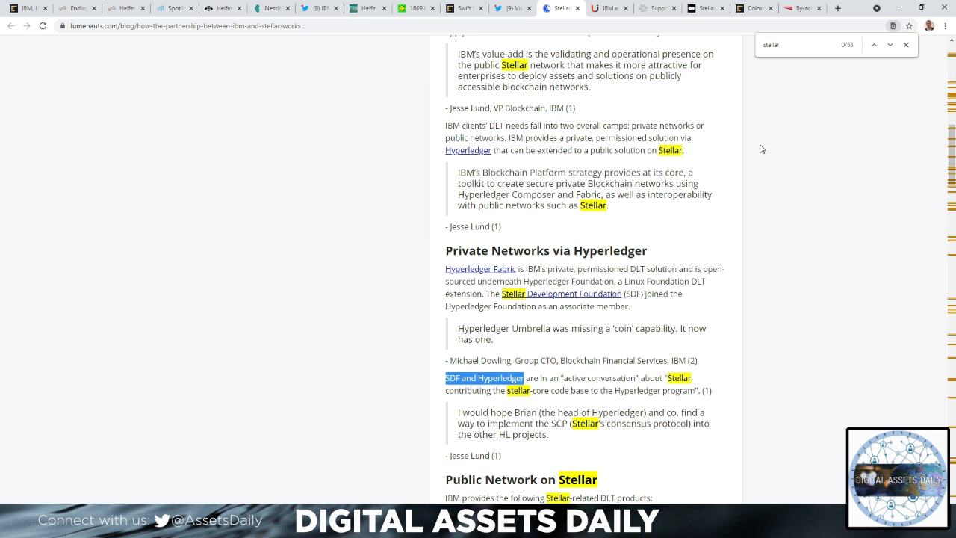
{"action": "mouse_move", "coordinate": [762, 164]}
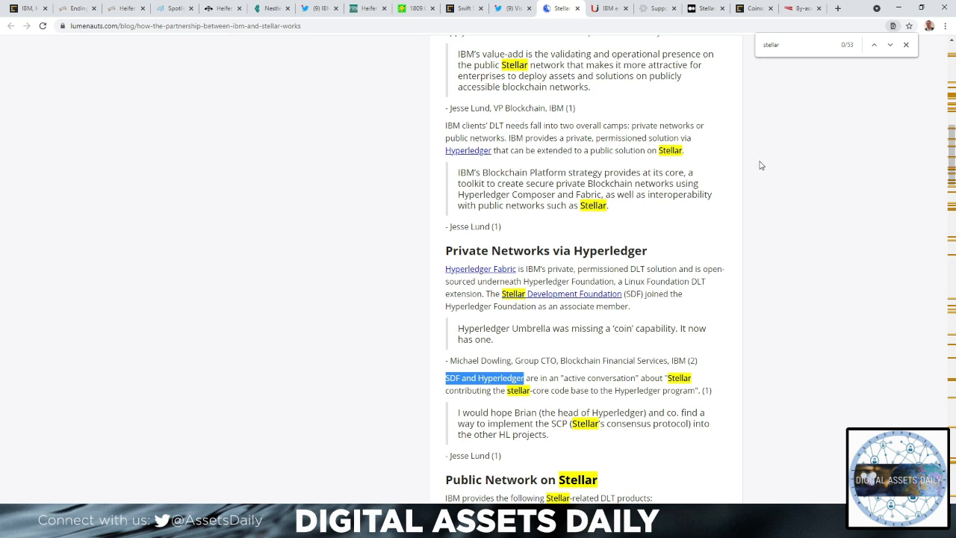
Scroll the Lumenauts IBM–Stellar article down to its Public Network on Stellar section and product list.
{"action": "scroll", "scroll_direction": "down", "scroll_amount": 3}
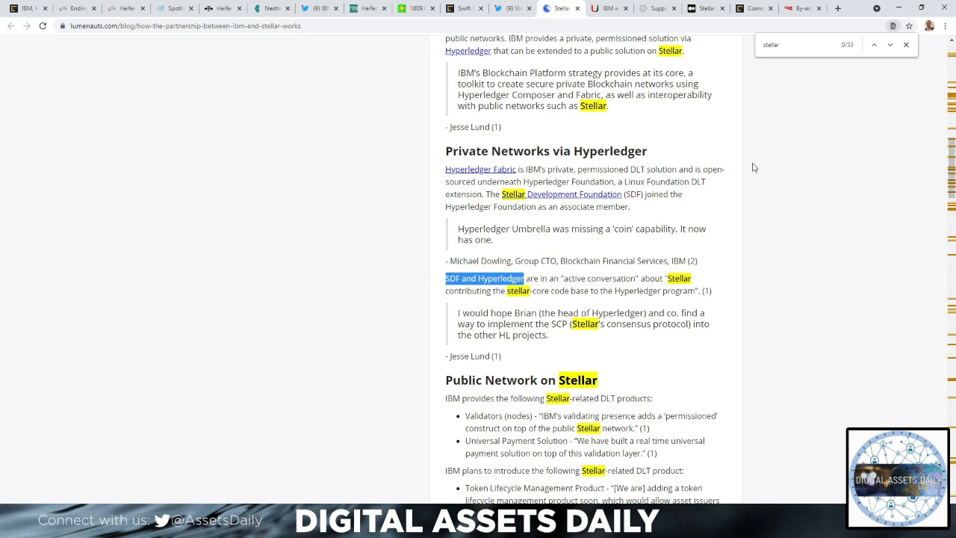
{"action": "mouse_move", "coordinate": [649, 239]}
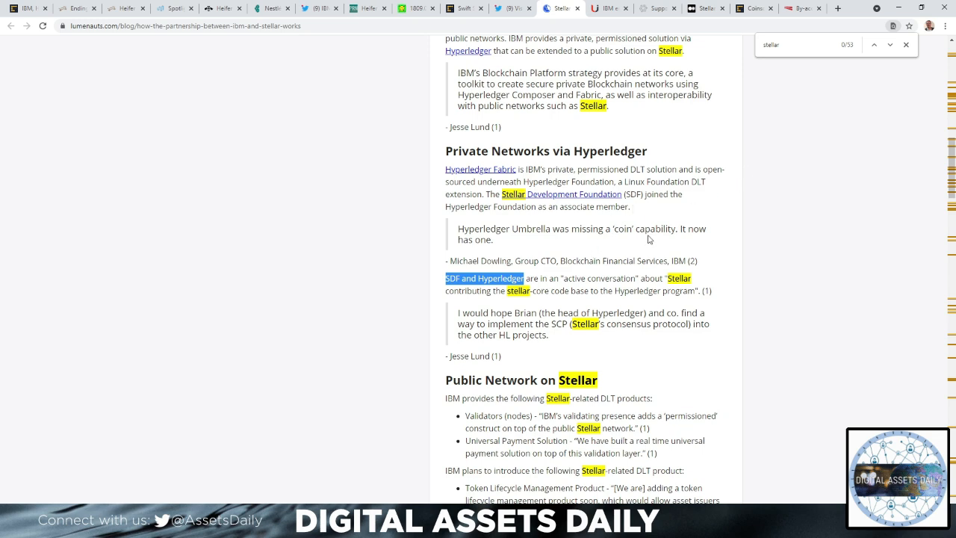
{"action": "mouse_move", "coordinate": [696, 230]}
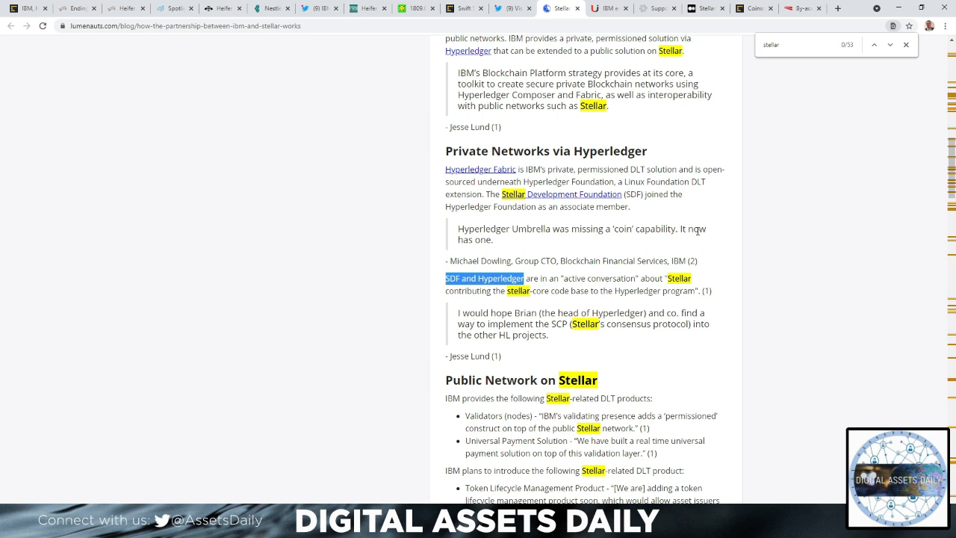
{"action": "mouse_move", "coordinate": [549, 281]}
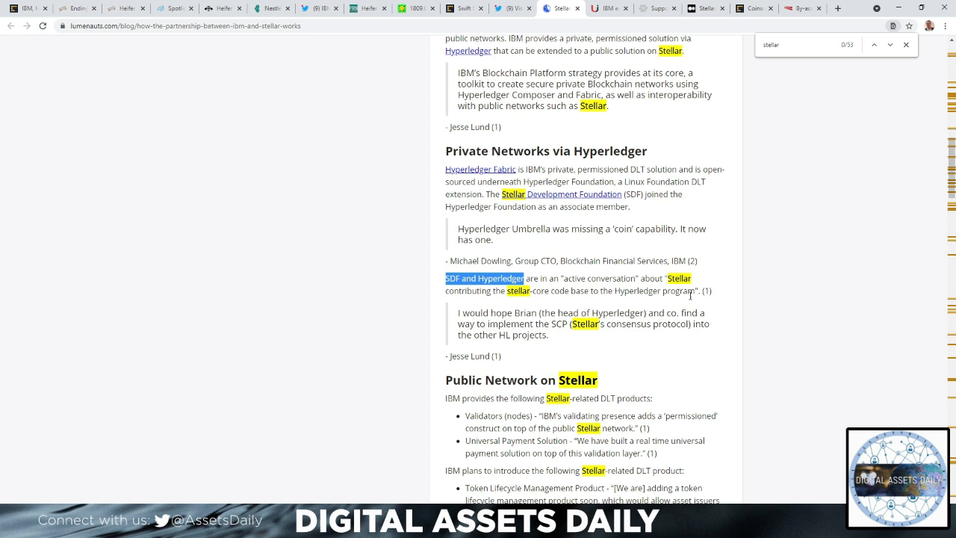
{"action": "mouse_move", "coordinate": [695, 322]}
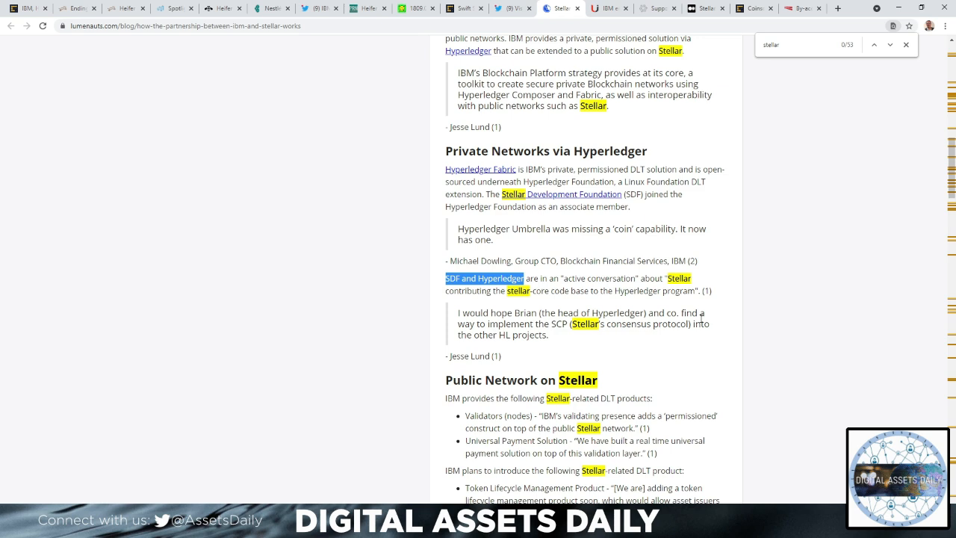
{"action": "mouse_move", "coordinate": [735, 305]}
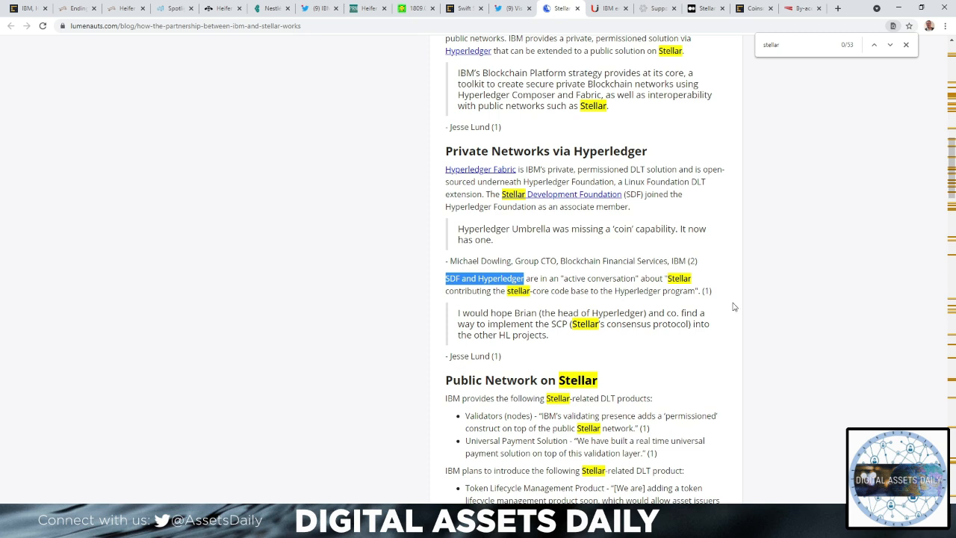
{"action": "mouse_move", "coordinate": [735, 296]}
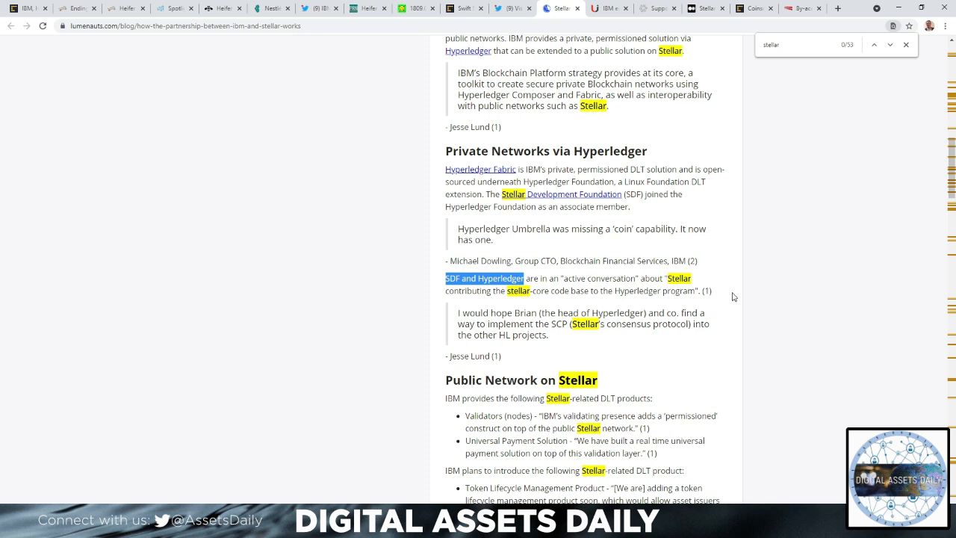
{"action": "mouse_move", "coordinate": [723, 233]}
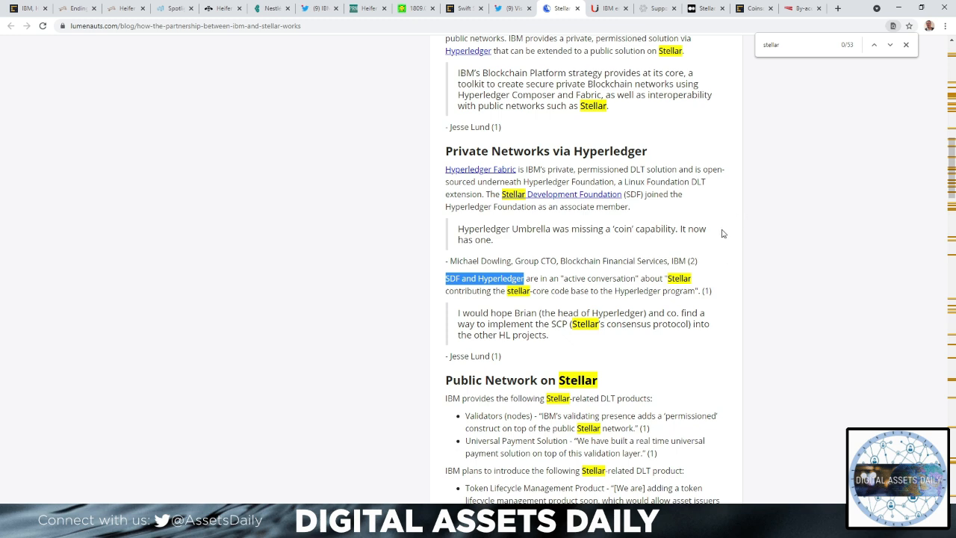
{"action": "mouse_move", "coordinate": [609, 9]}
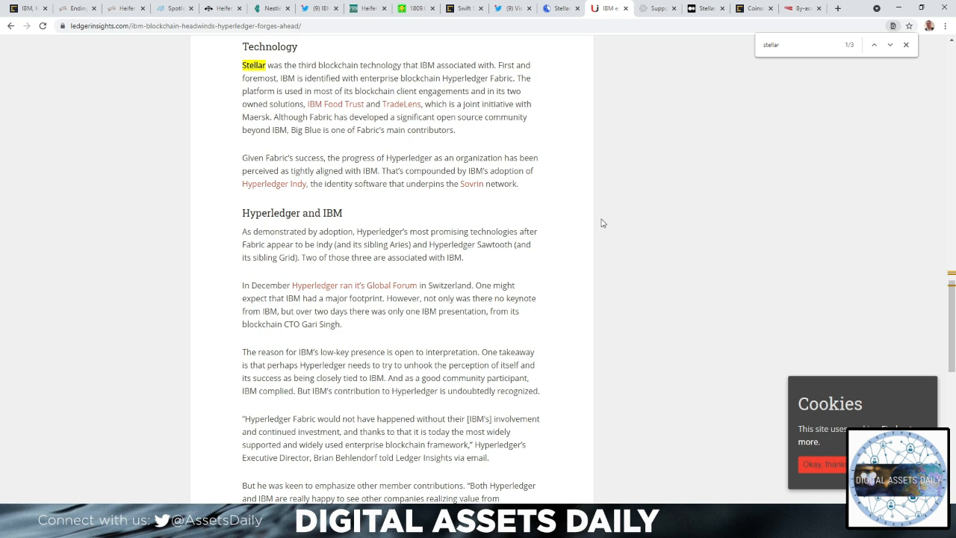
{"action": "mouse_move", "coordinate": [514, 255]}
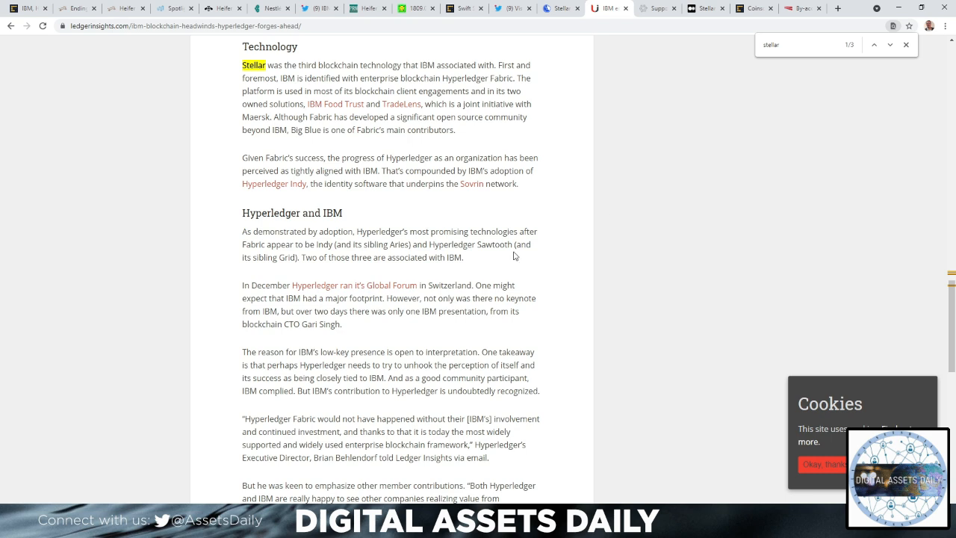
{"action": "mouse_move", "coordinate": [502, 242]}
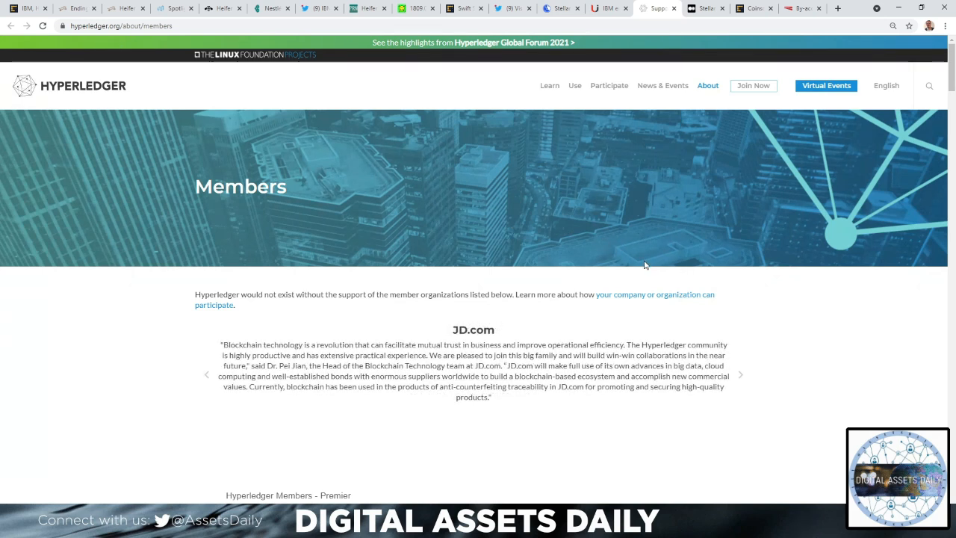
{"action": "mouse_move", "coordinate": [955, 78]}
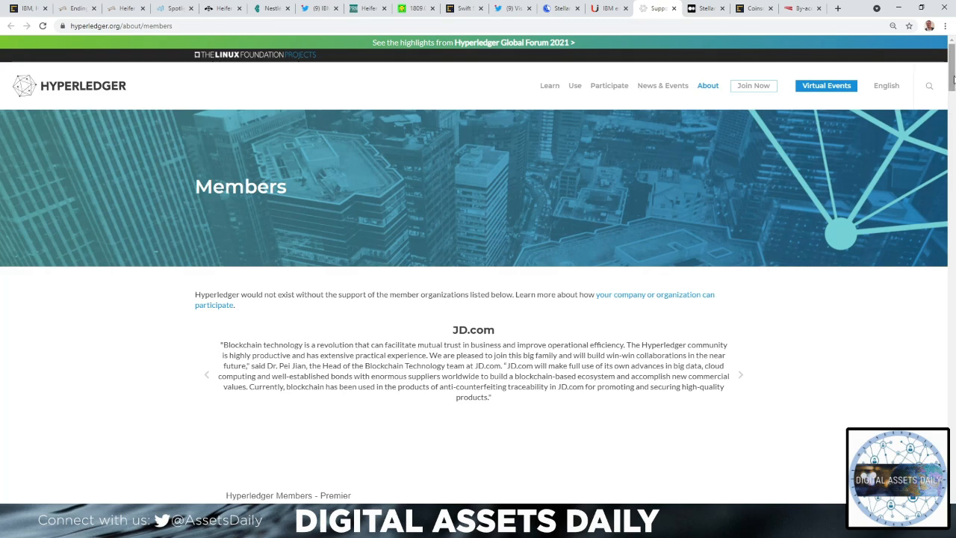
Scroll the Hyperledger Members page past the general member logos until Stellar appears among the associate members.
{"action": "scroll", "scroll_direction": "down", "scroll_amount": 3}
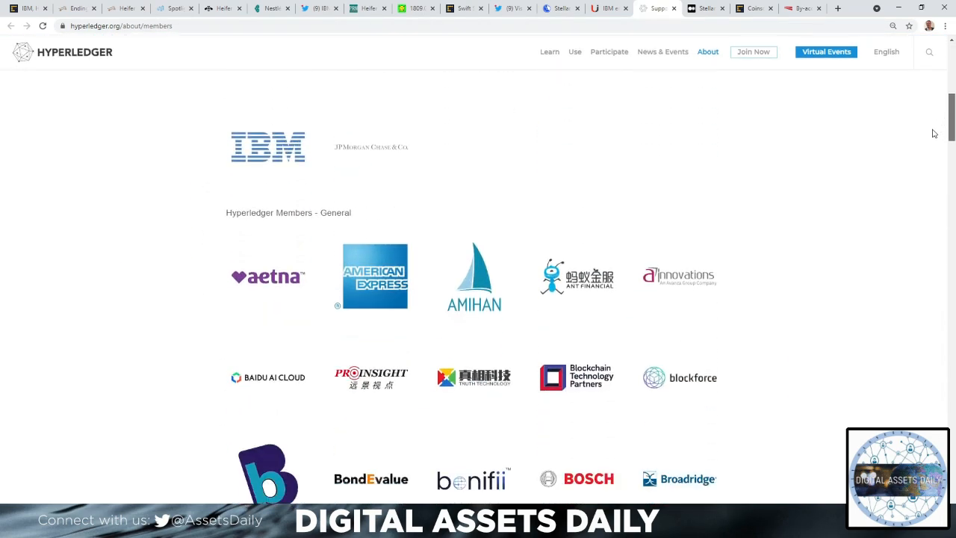
{"action": "scroll", "scroll_direction": "down", "scroll_amount": 3}
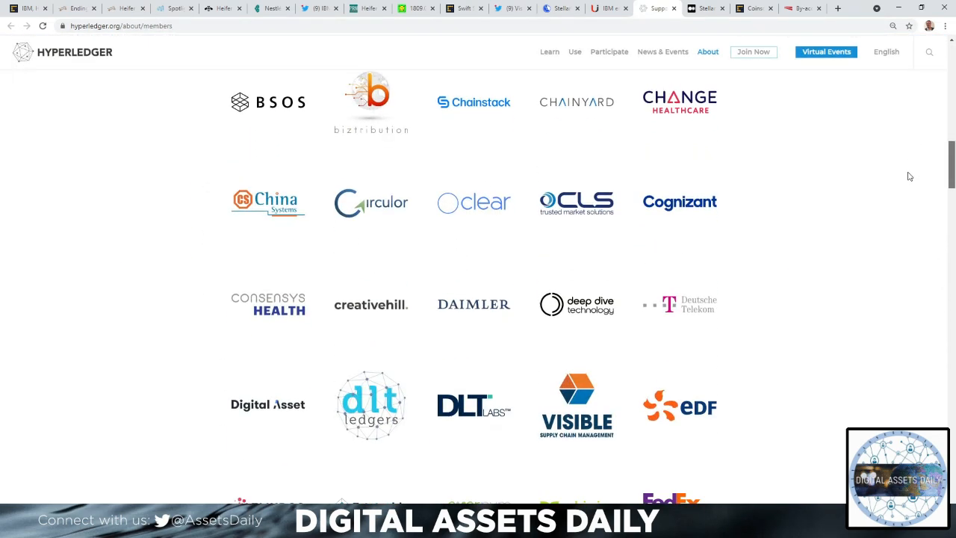
{"action": "scroll", "scroll_direction": "down", "scroll_amount": 3}
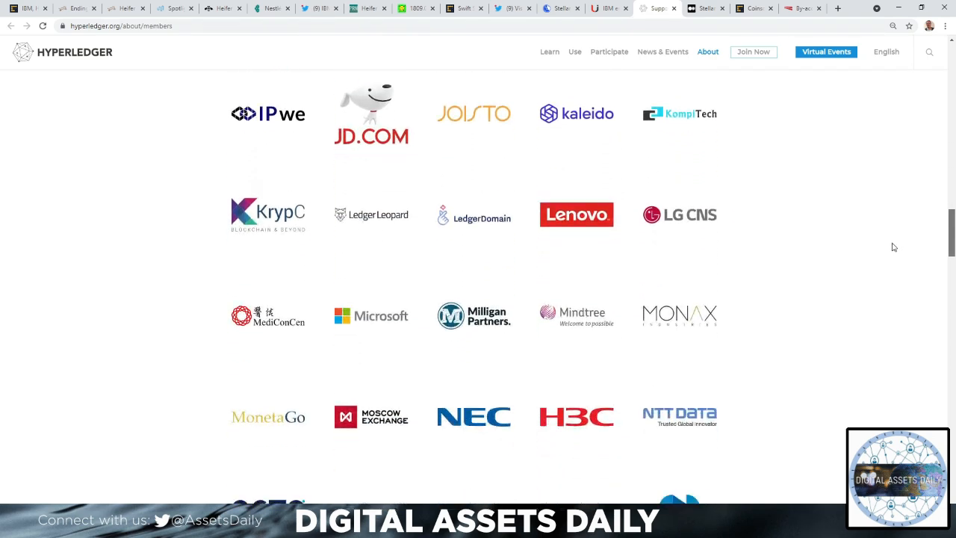
{"action": "scroll", "scroll_direction": "down", "scroll_amount": 3}
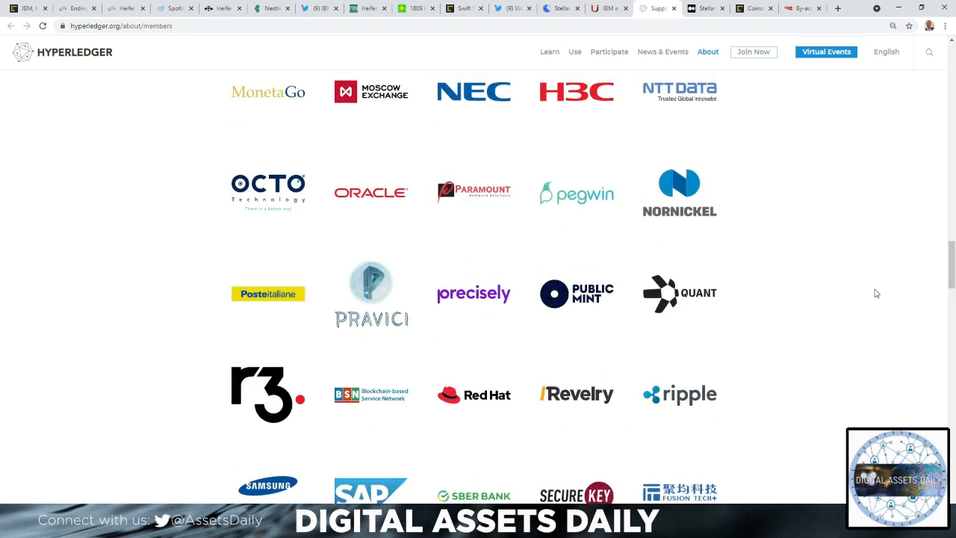
{"action": "mouse_move", "coordinate": [78, 355]}
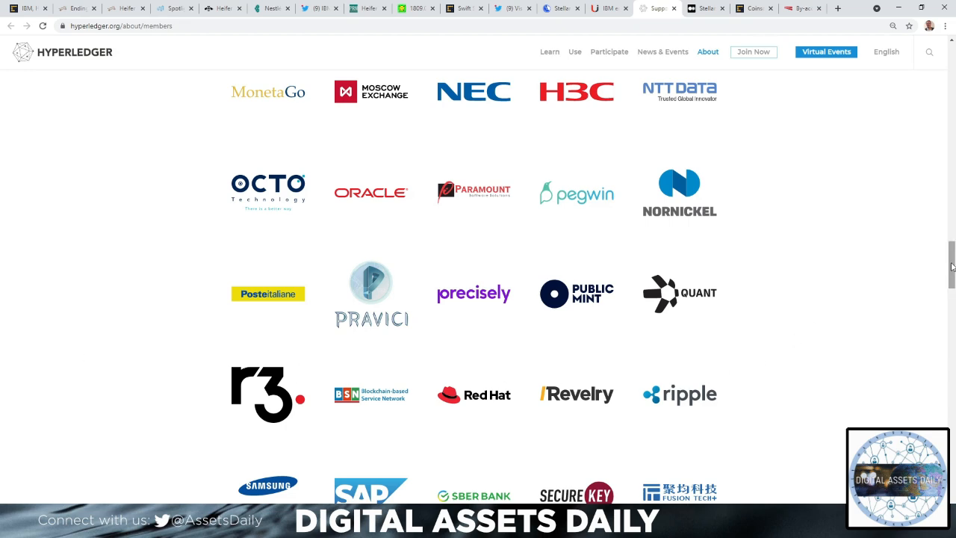
{"action": "scroll", "scroll_direction": "down", "scroll_amount": 3}
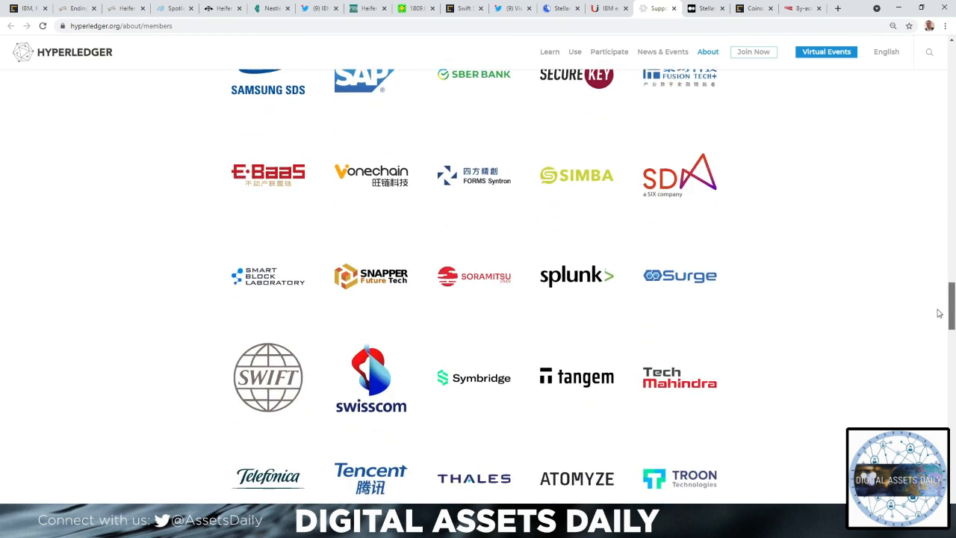
{"action": "scroll", "scroll_direction": "down", "scroll_amount": 3}
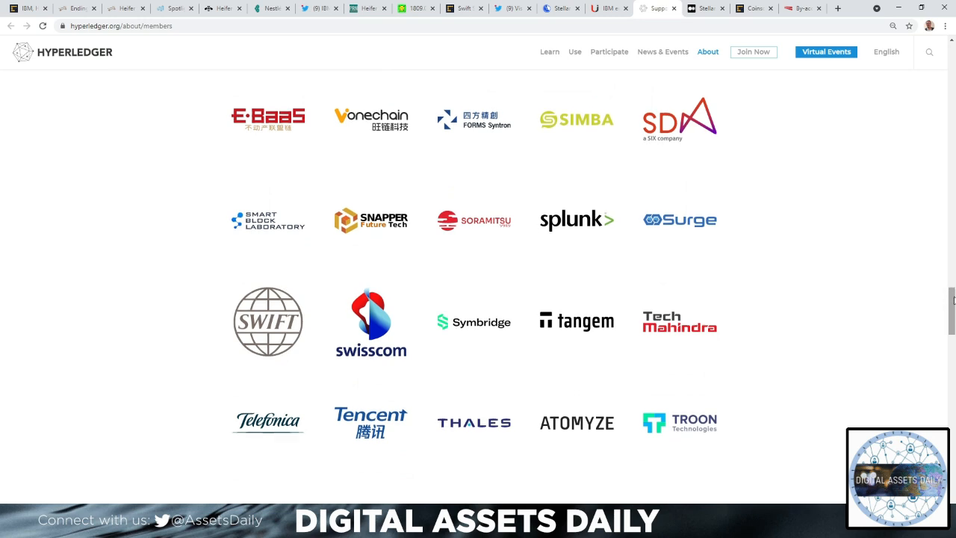
{"action": "scroll", "scroll_direction": "down", "scroll_amount": 3}
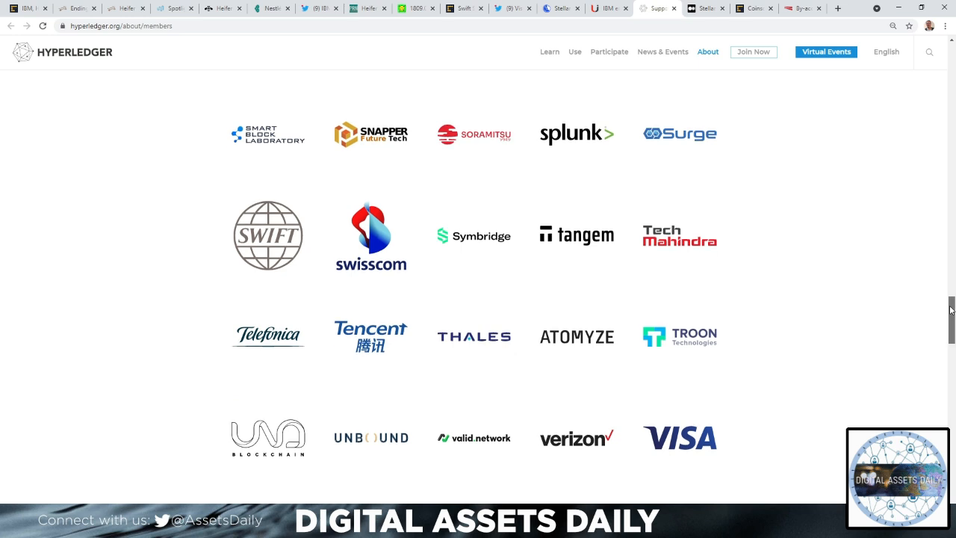
{"action": "scroll", "scroll_direction": "down", "scroll_amount": 3}
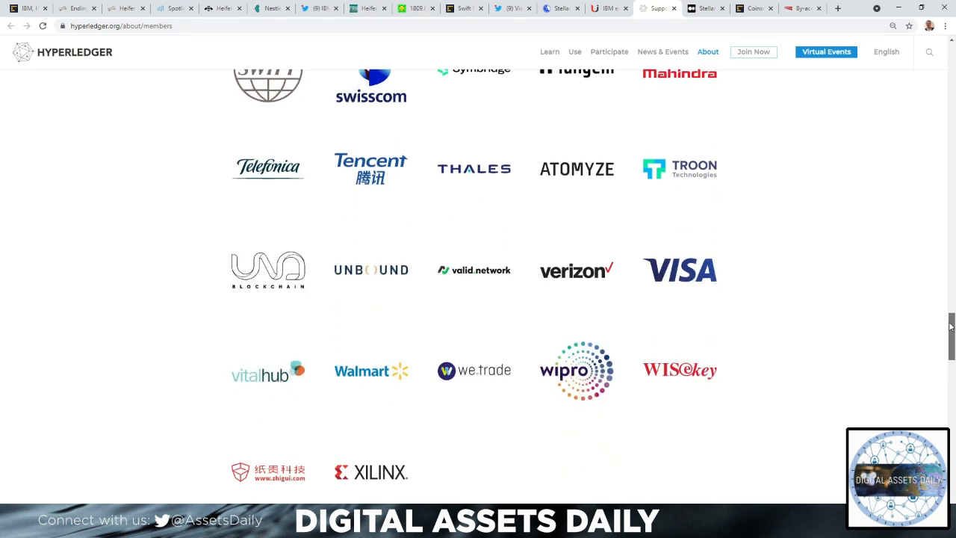
{"action": "scroll", "scroll_direction": "down", "scroll_amount": 3}
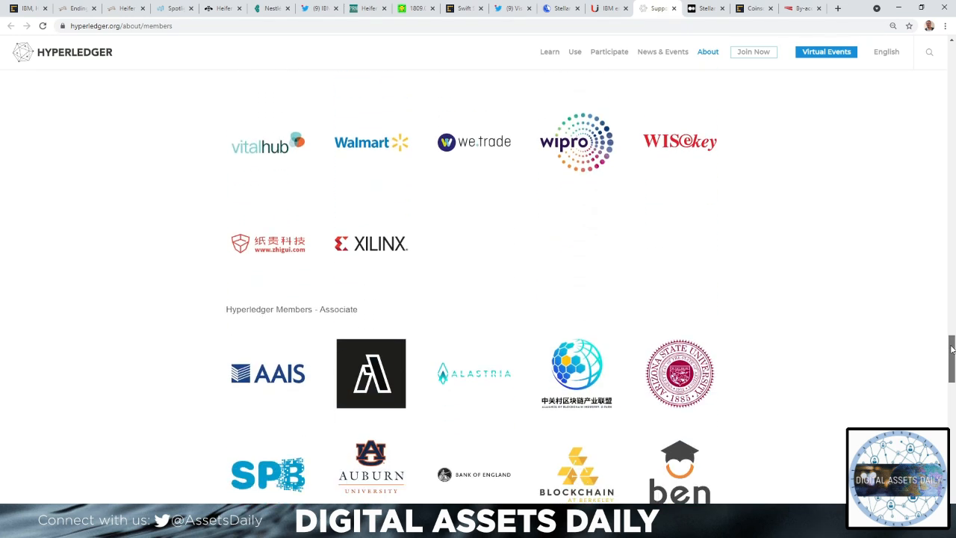
{"action": "scroll", "scroll_direction": "down", "scroll_amount": 3}
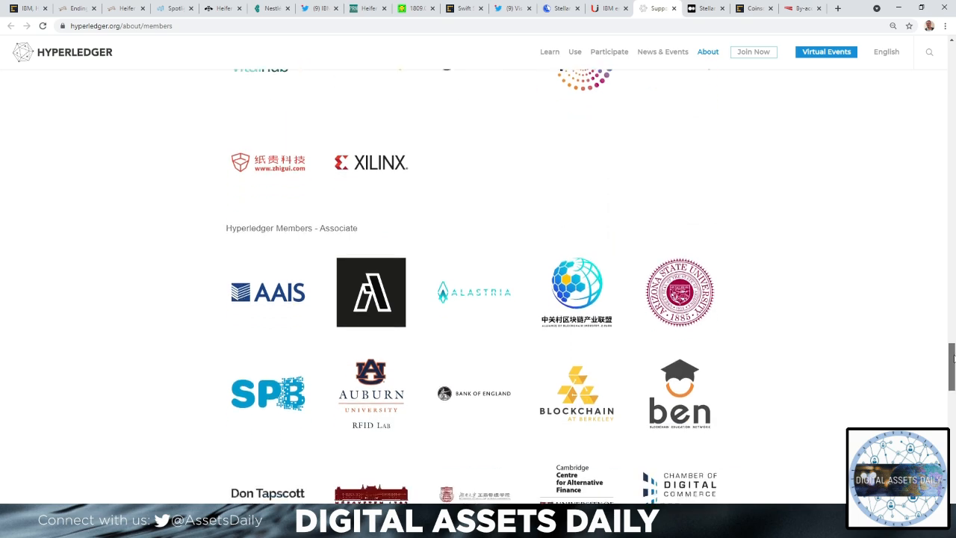
{"action": "scroll", "scroll_direction": "down", "scroll_amount": 3}
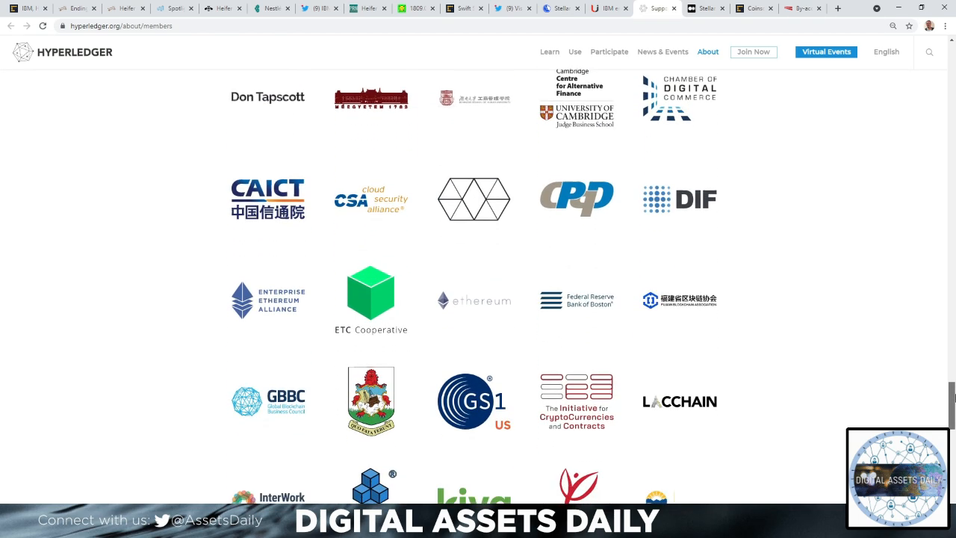
{"action": "scroll", "scroll_direction": "down", "scroll_amount": 3}
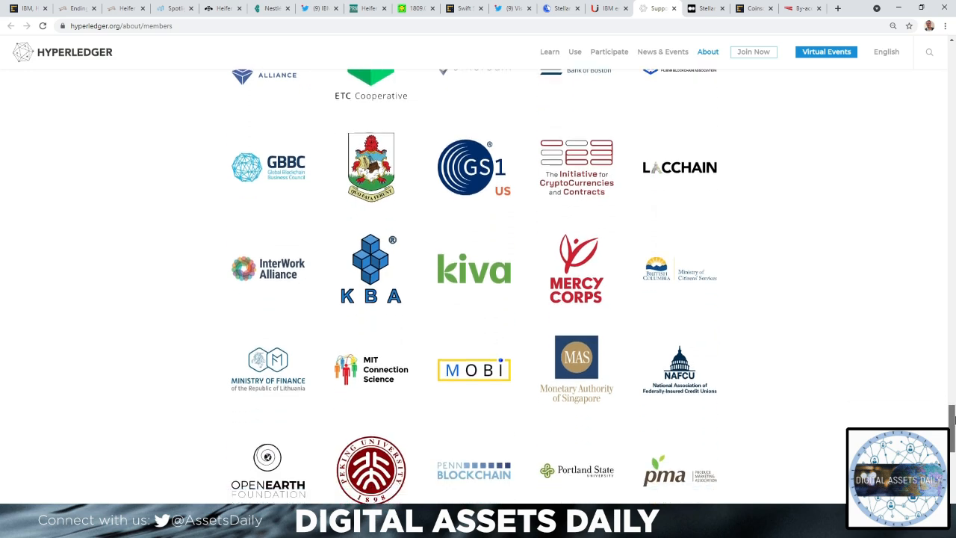
{"action": "scroll", "scroll_direction": "down", "scroll_amount": 3}
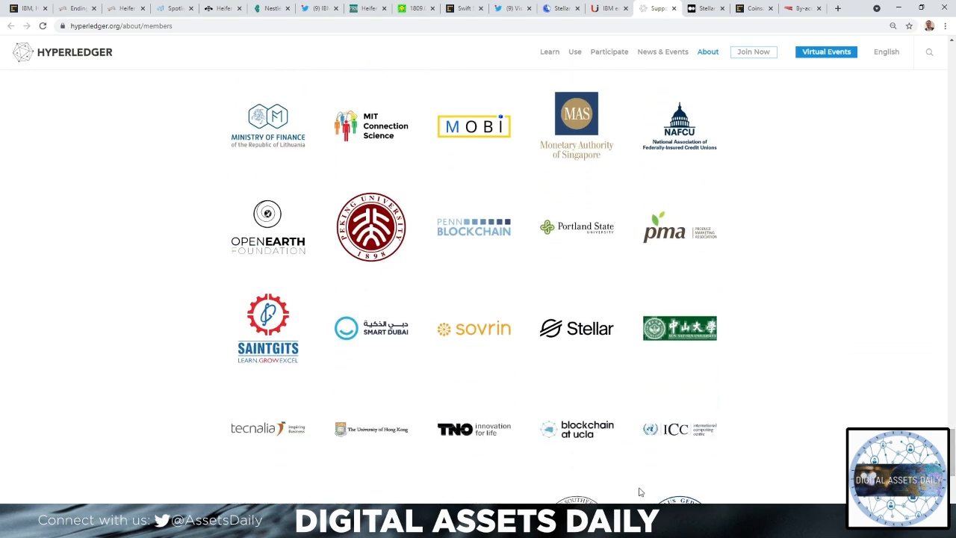
{"action": "mouse_move", "coordinate": [512, 371]}
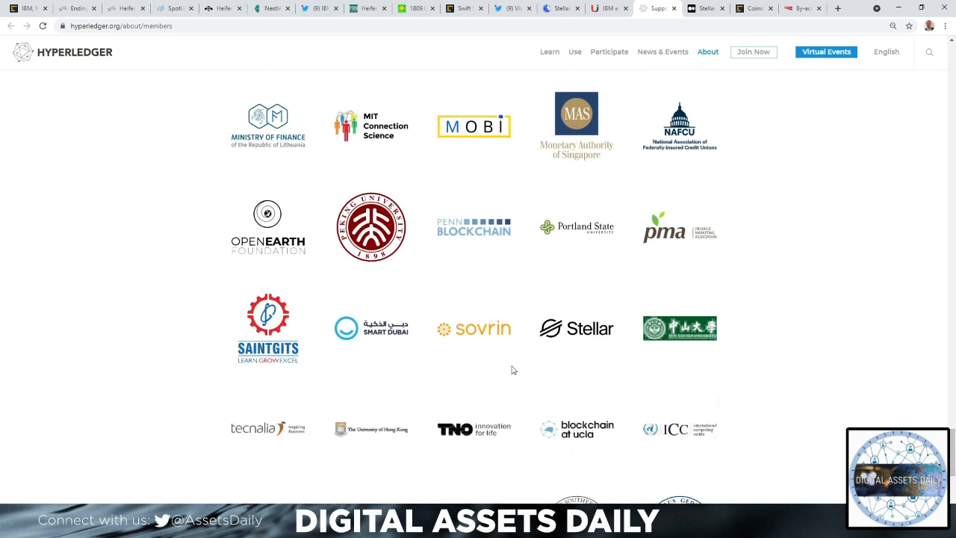
{"action": "mouse_move", "coordinate": [547, 338]}
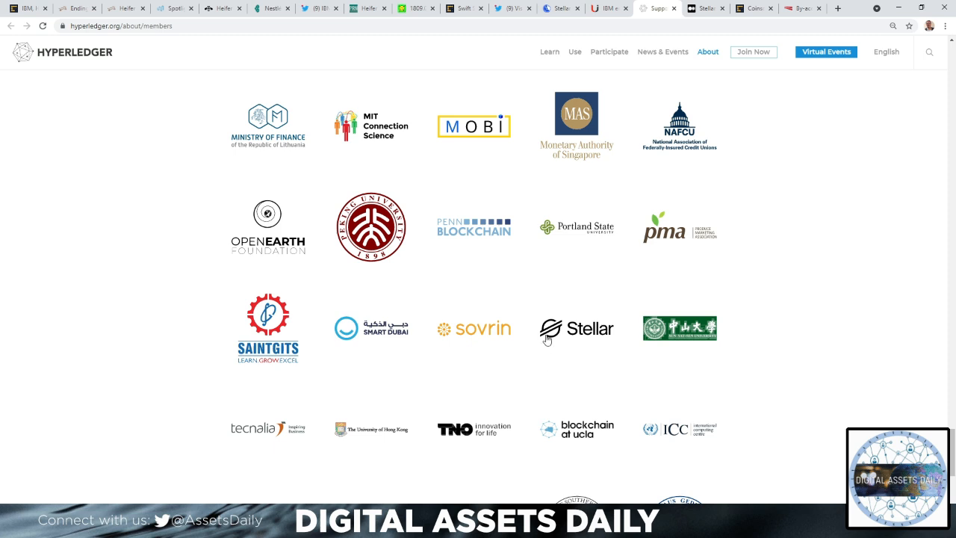
{"action": "mouse_move", "coordinate": [507, 24]}
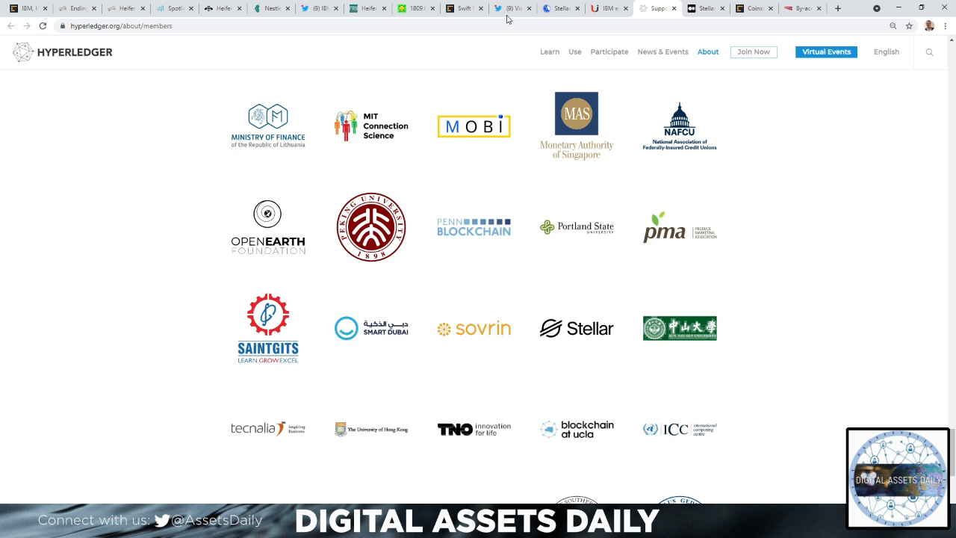
{"action": "left_click", "coordinate": [705, 9]}
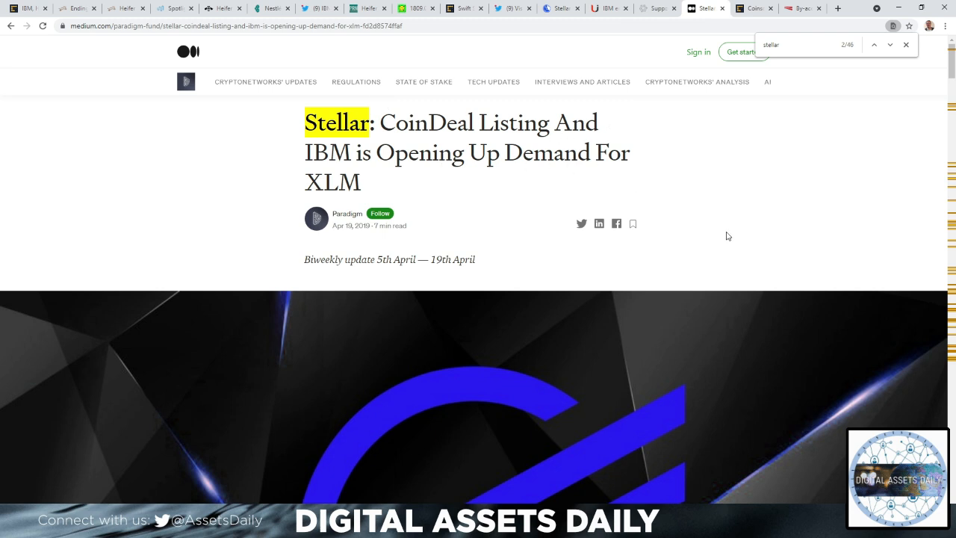
{"action": "scroll", "scroll_direction": "down", "scroll_amount": 3}
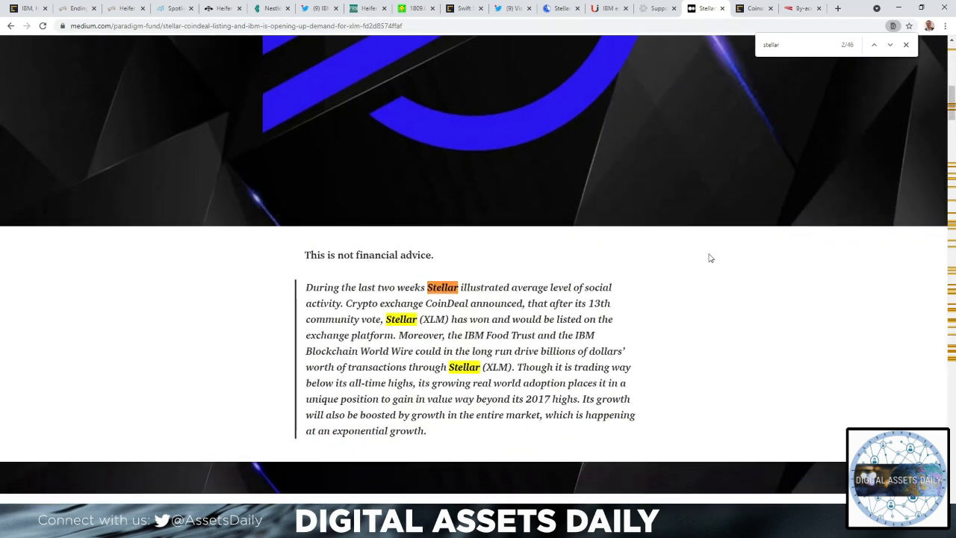
{"action": "scroll", "scroll_direction": "down", "scroll_amount": 3}
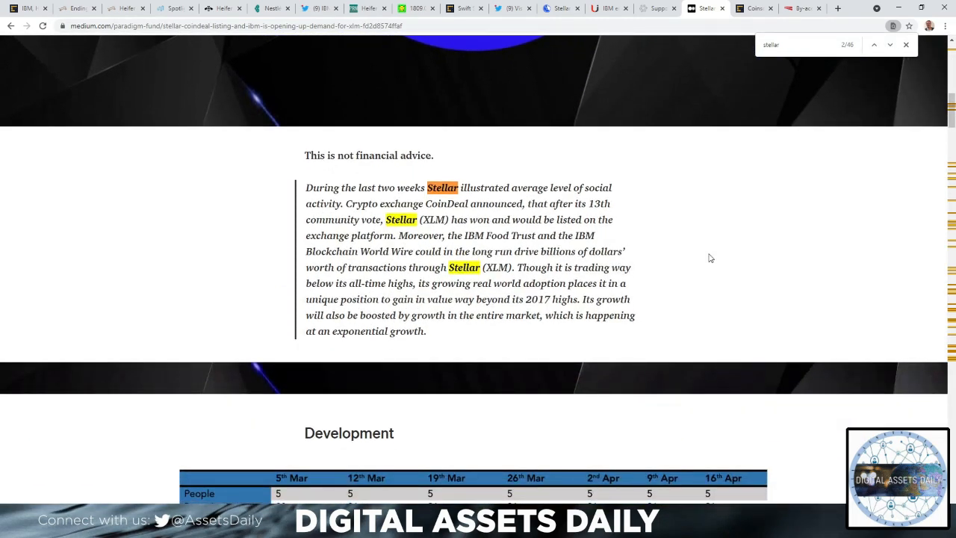
{"action": "mouse_move", "coordinate": [702, 257]}
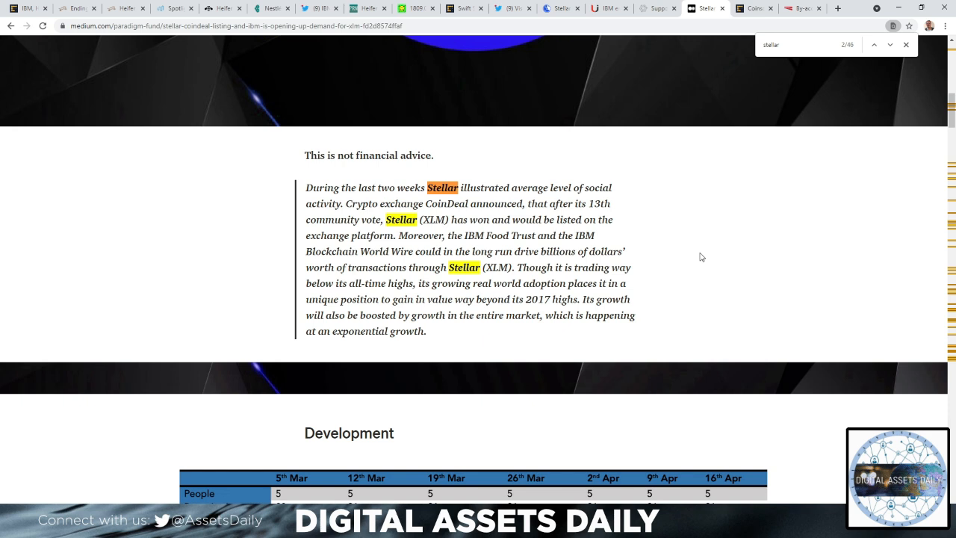
{"action": "mouse_move", "coordinate": [720, 249]}
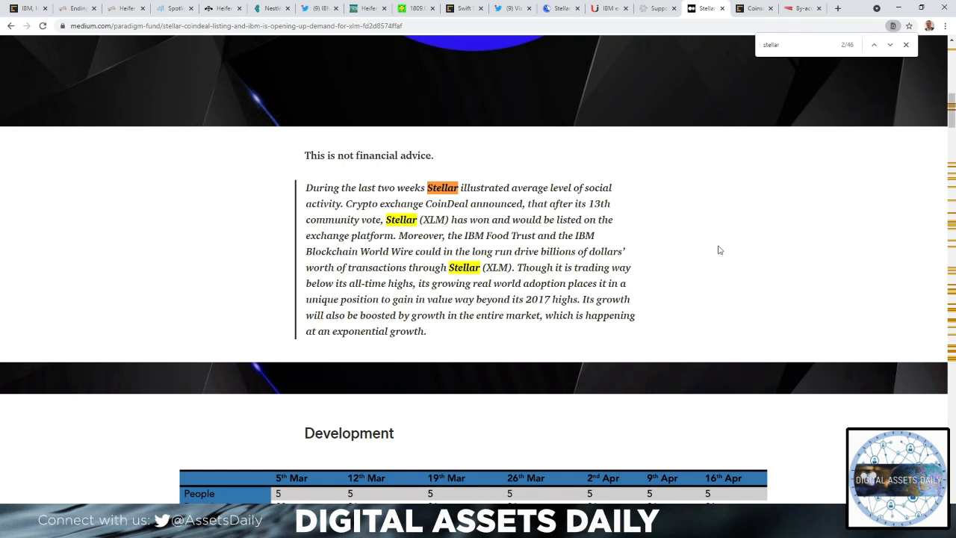
{"action": "scroll", "scroll_direction": "down", "scroll_amount": 3}
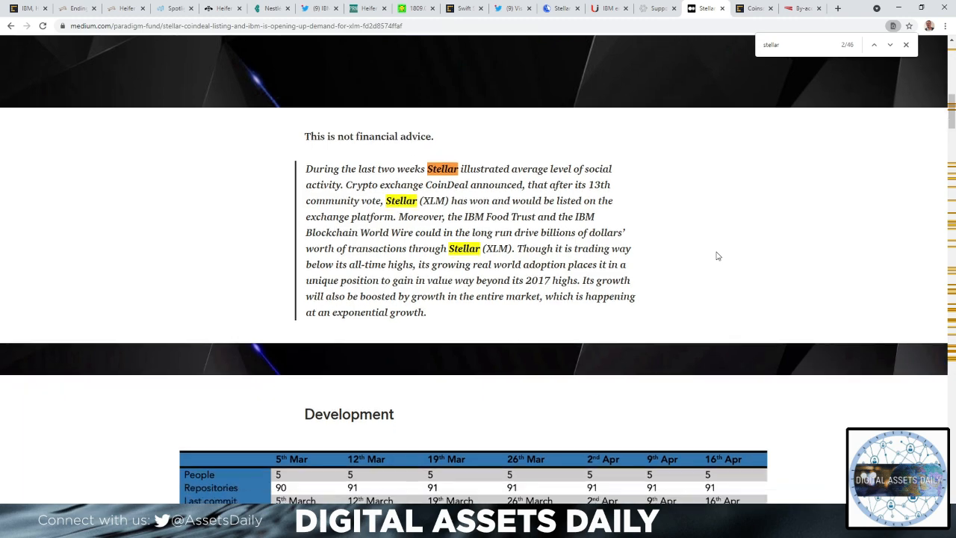
{"action": "scroll", "scroll_direction": "down", "scroll_amount": 3}
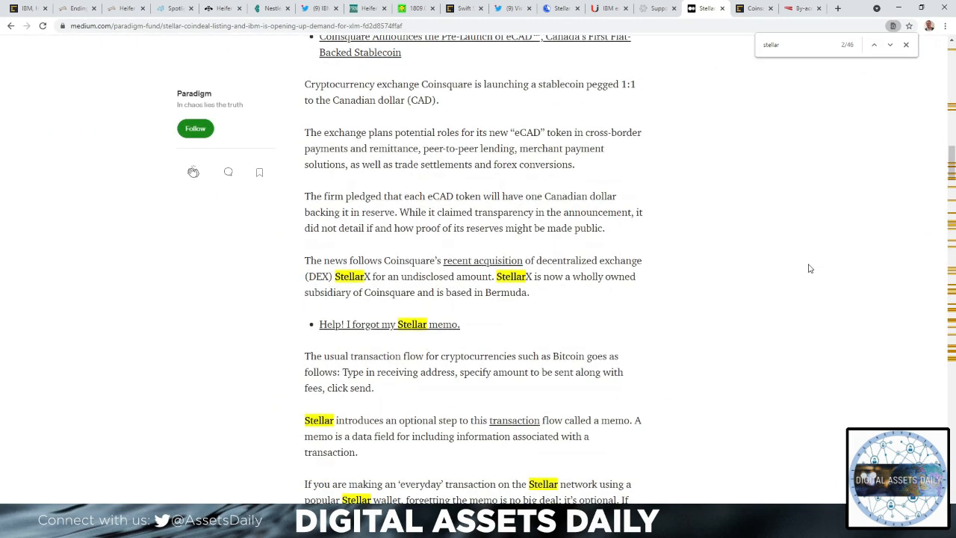
{"action": "scroll", "scroll_direction": "down", "scroll_amount": 3}
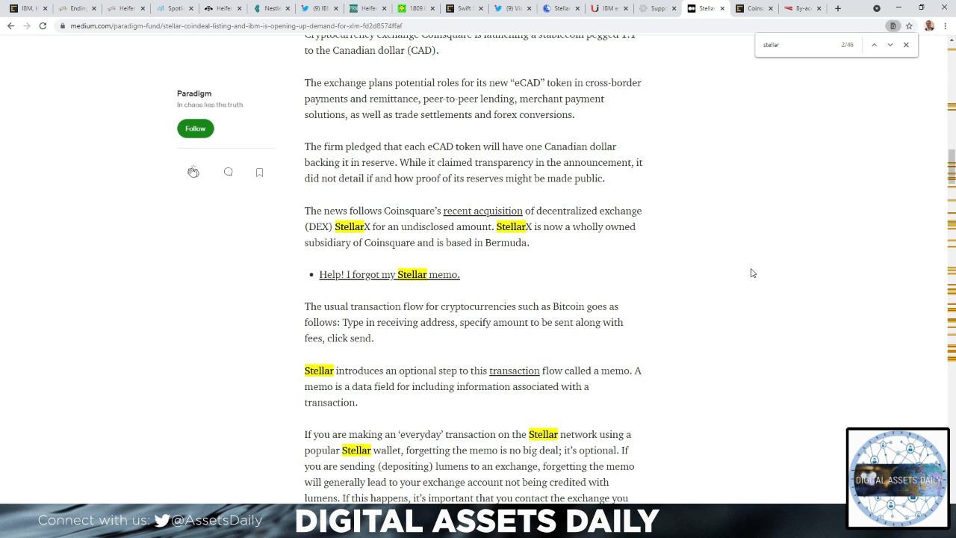
{"action": "mouse_move", "coordinate": [744, 278]}
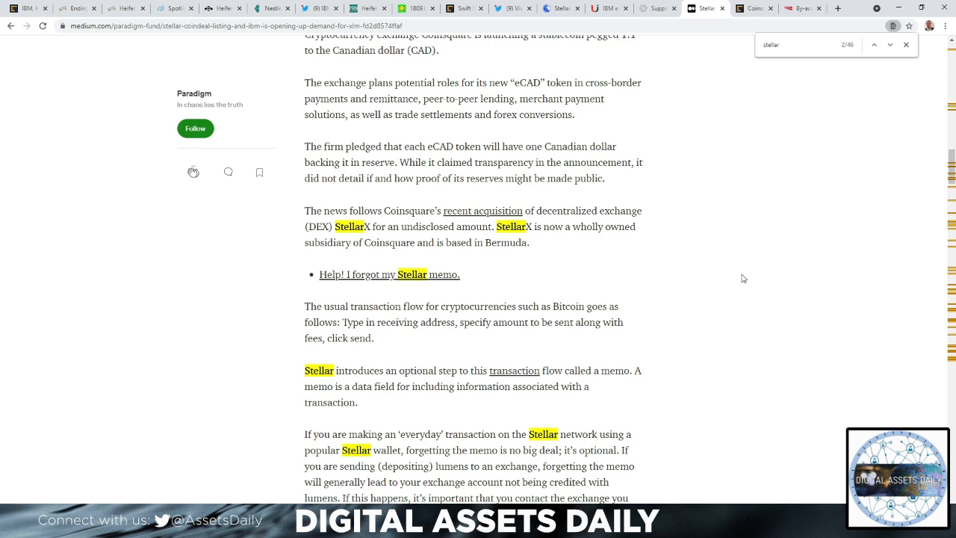
{"action": "mouse_move", "coordinate": [717, 292]}
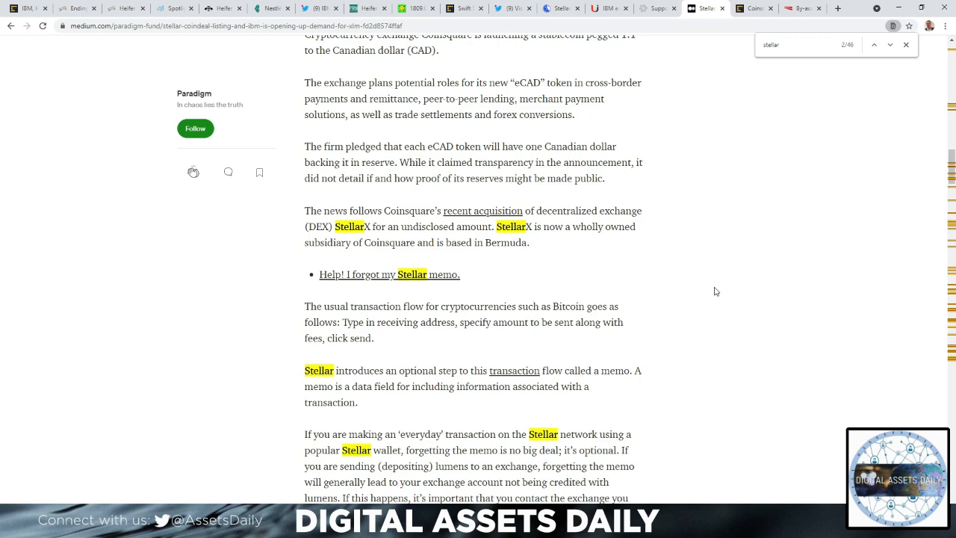
{"action": "scroll", "scroll_direction": "down", "scroll_amount": 3}
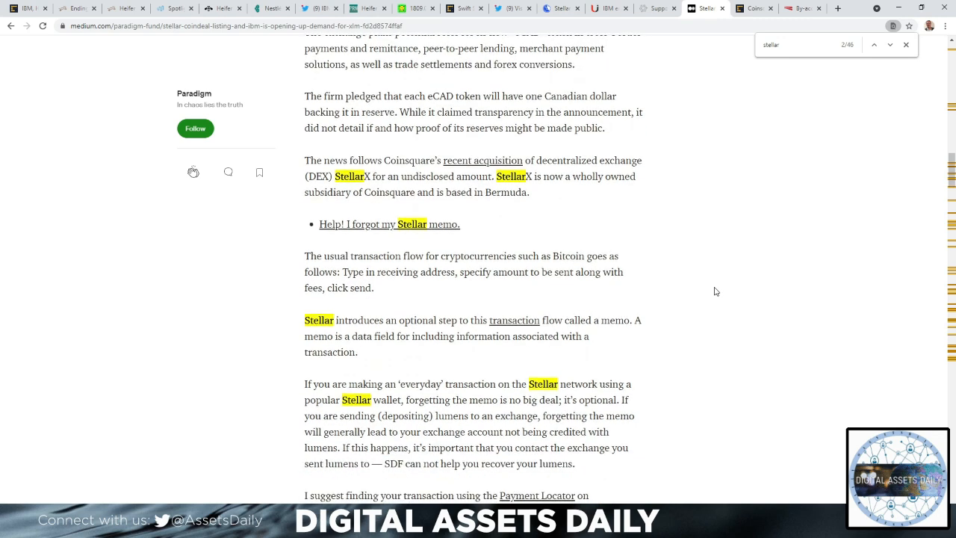
{"action": "scroll", "scroll_direction": "down", "scroll_amount": 3}
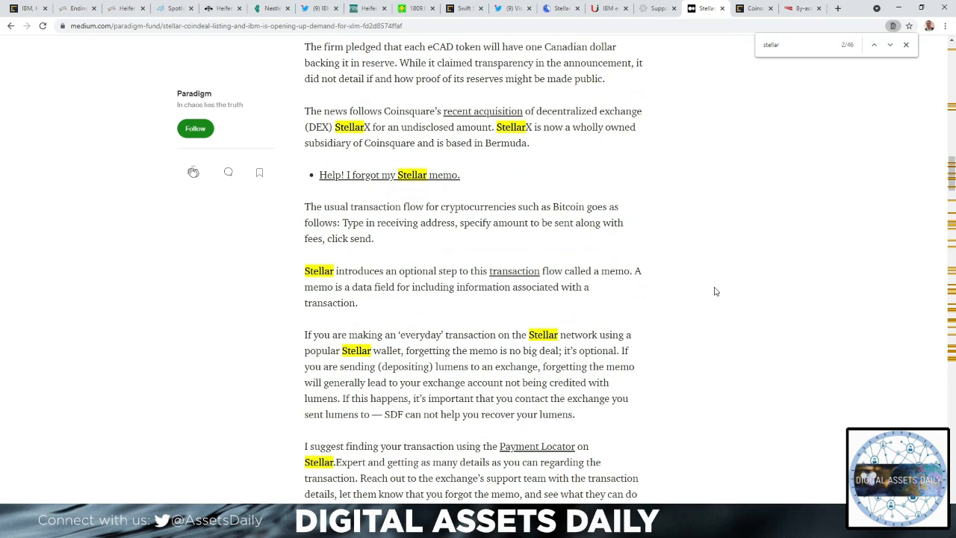
{"action": "scroll", "scroll_direction": "down", "scroll_amount": 3}
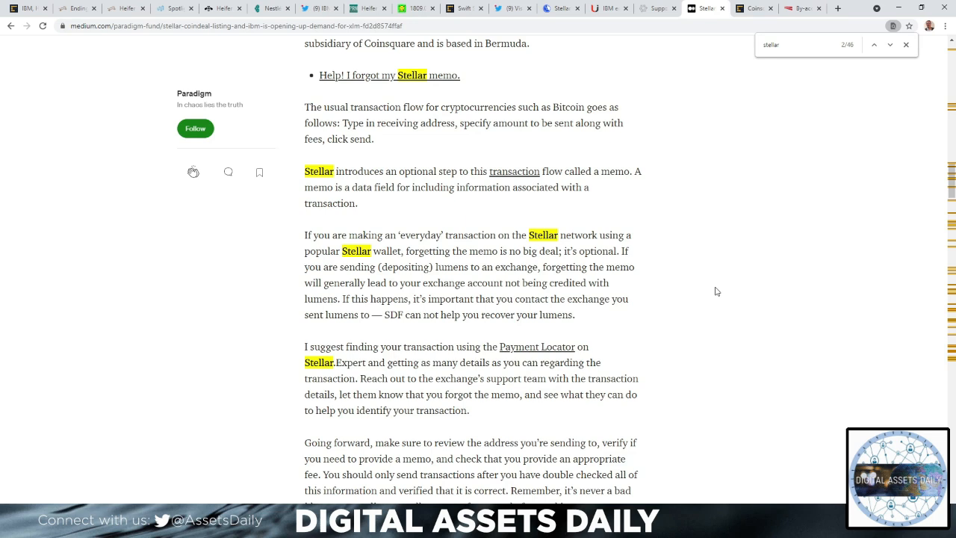
{"action": "mouse_move", "coordinate": [712, 290]}
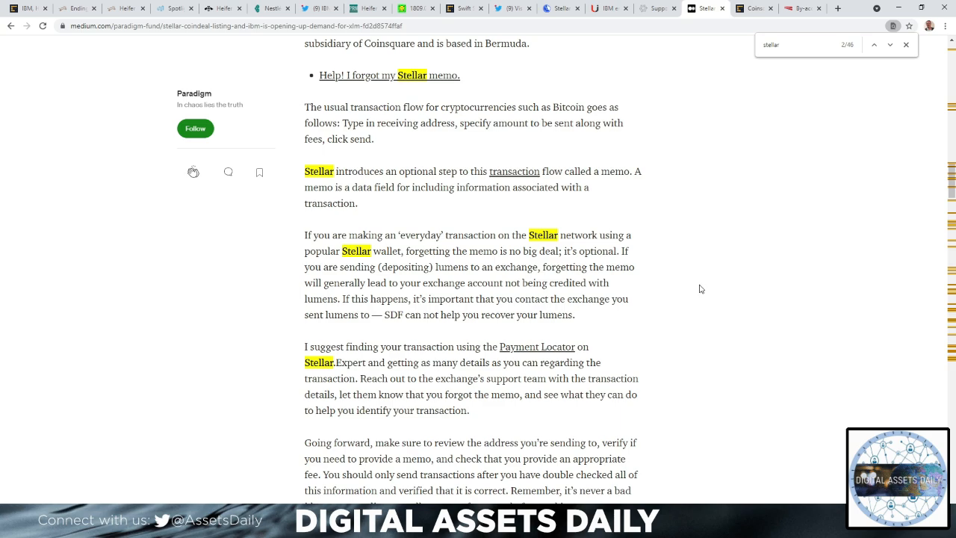
{"action": "scroll", "scroll_direction": "down", "scroll_amount": 3}
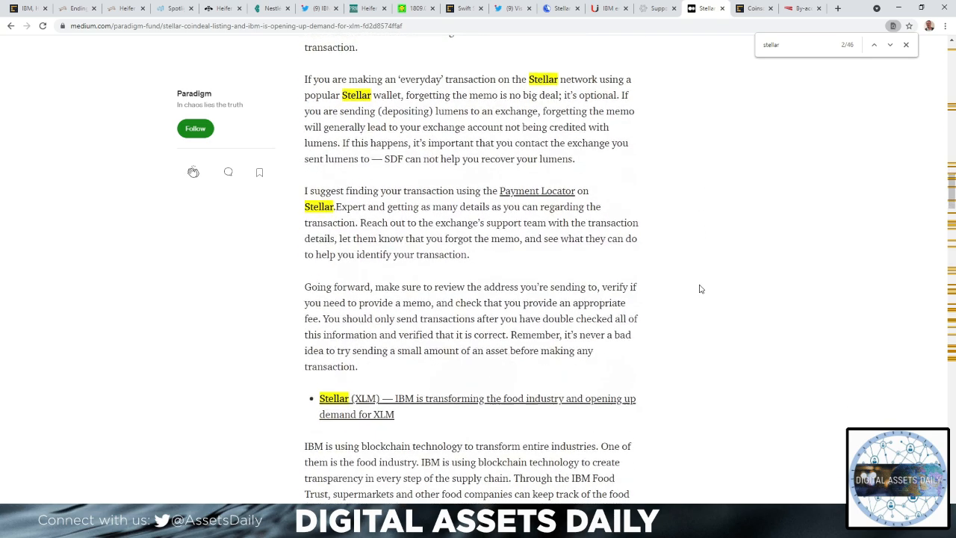
{"action": "scroll", "scroll_direction": "down", "scroll_amount": 3}
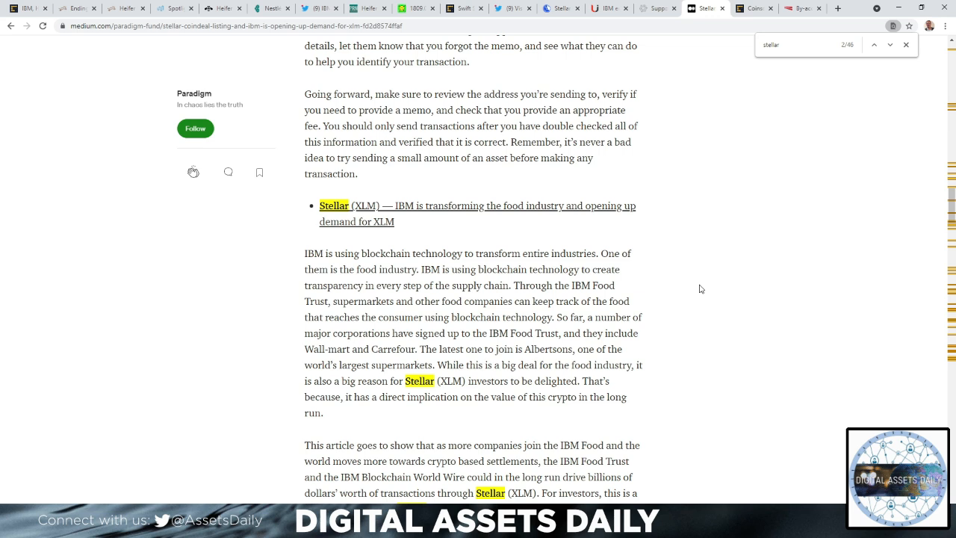
{"action": "mouse_move", "coordinate": [696, 312]}
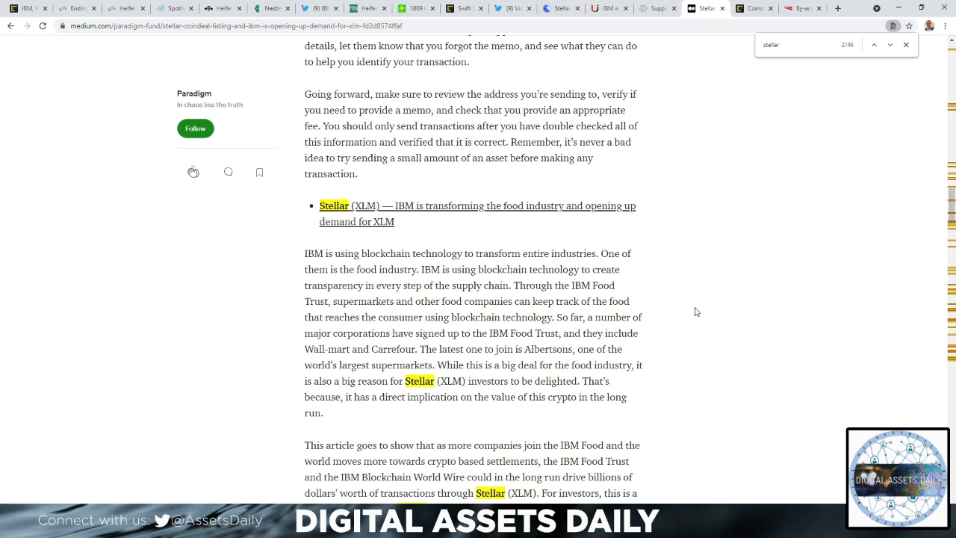
{"action": "mouse_move", "coordinate": [692, 314]}
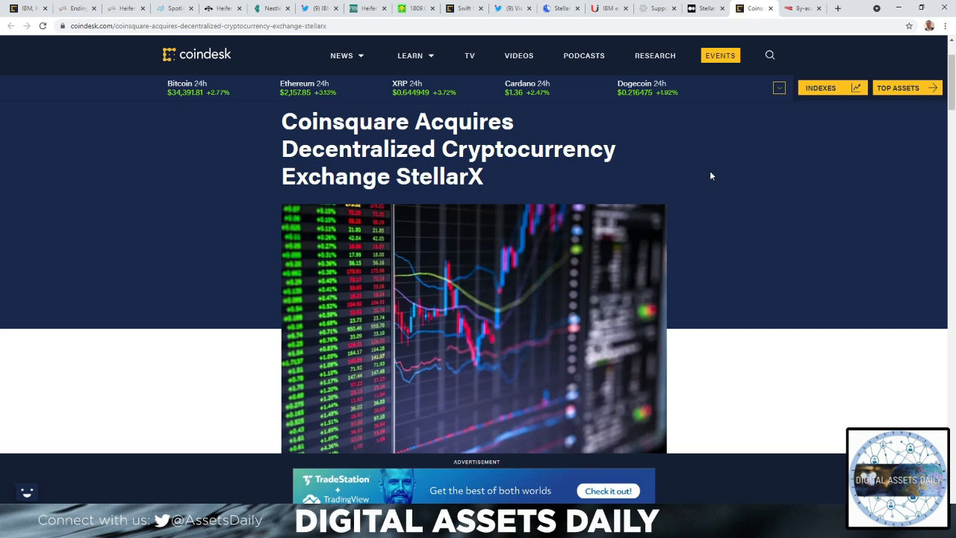
Scroll through the Coinsquare–StellarX acquisition details in the CoinDesk article and back up.
{"action": "scroll", "scroll_direction": "down", "scroll_amount": 3}
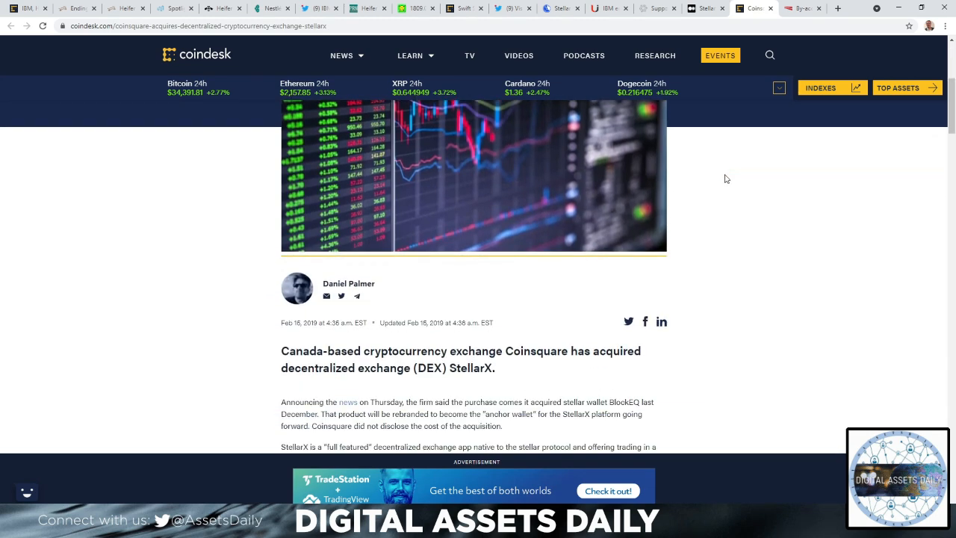
{"action": "scroll", "scroll_direction": "down", "scroll_amount": 3}
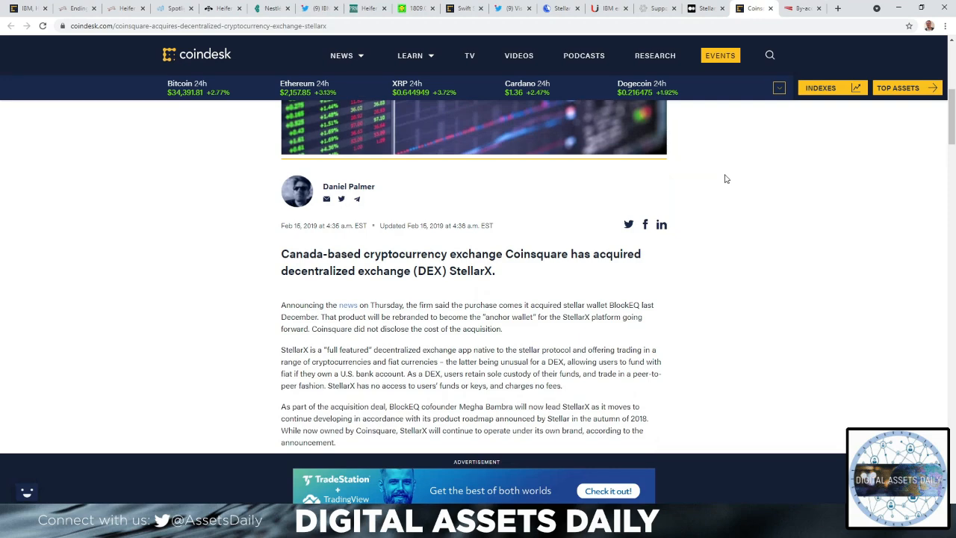
{"action": "scroll", "scroll_direction": "down", "scroll_amount": 3}
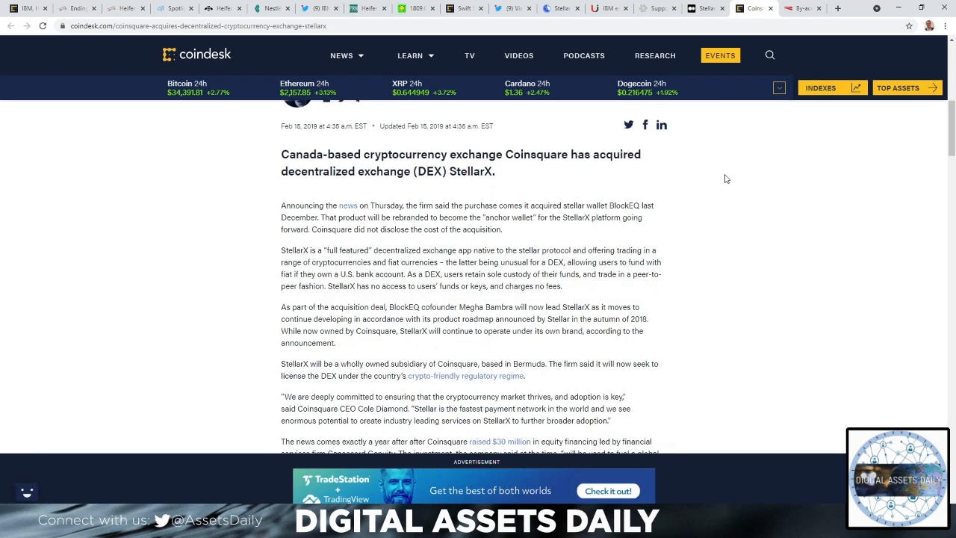
{"action": "scroll", "scroll_direction": "up", "scroll_amount": 3}
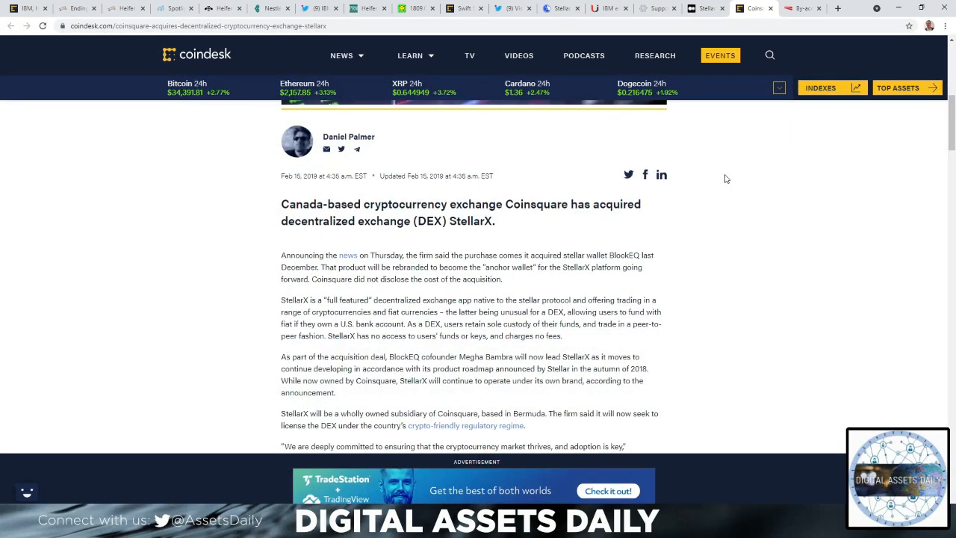
{"action": "mouse_move", "coordinate": [723, 180]}
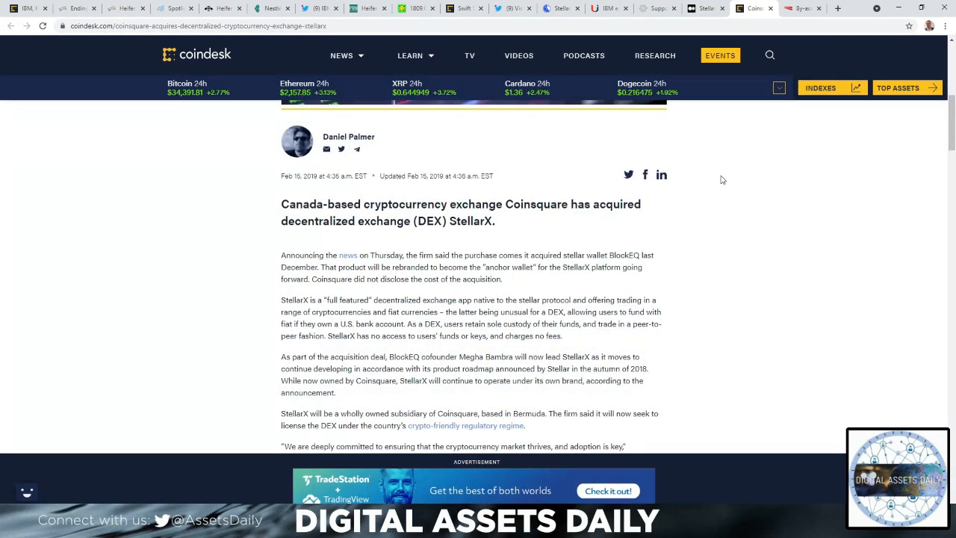
{"action": "scroll", "scroll_direction": "down", "scroll_amount": 3}
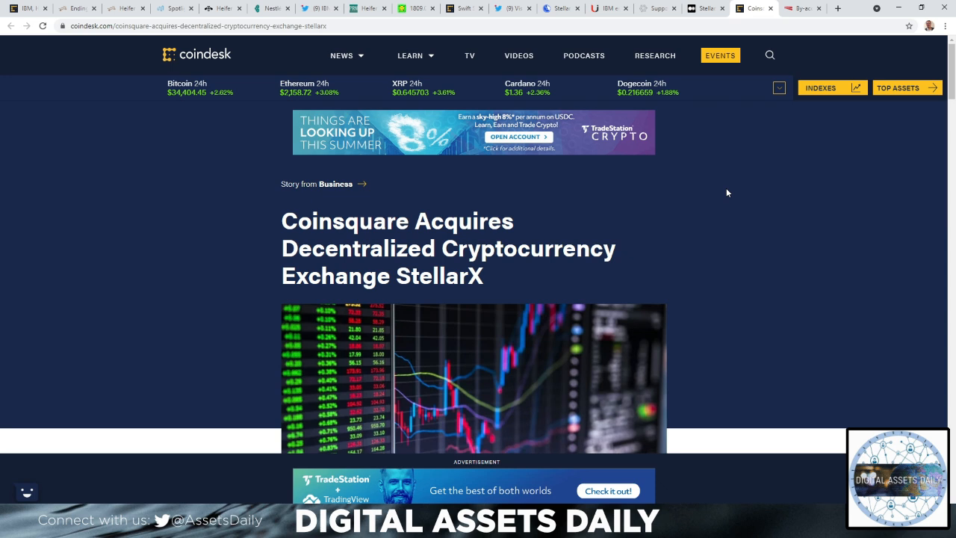
{"action": "mouse_move", "coordinate": [42, 21]}
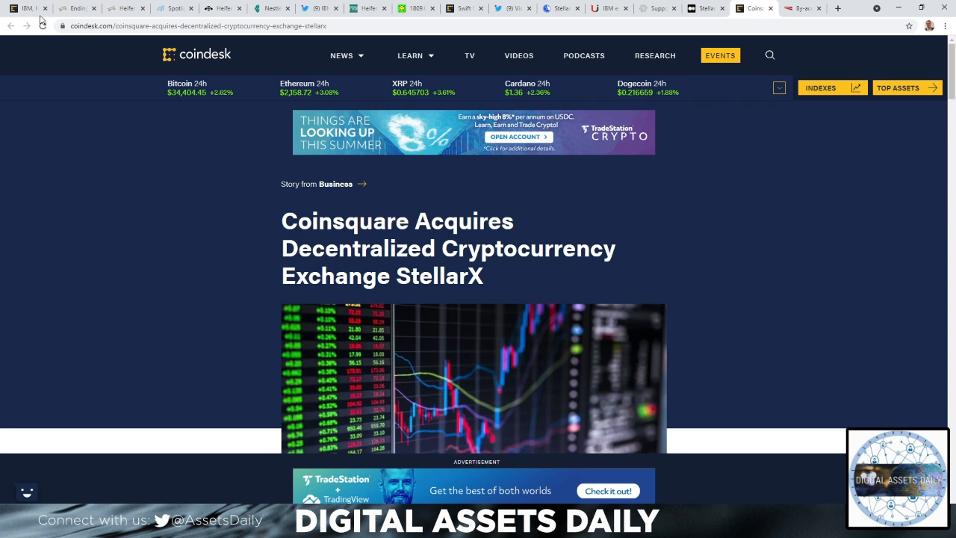
Switch to the first tab showing CoinDesk's IBM–Heifer International Honduras farmers story.
{"action": "left_click", "coordinate": [22, 12]}
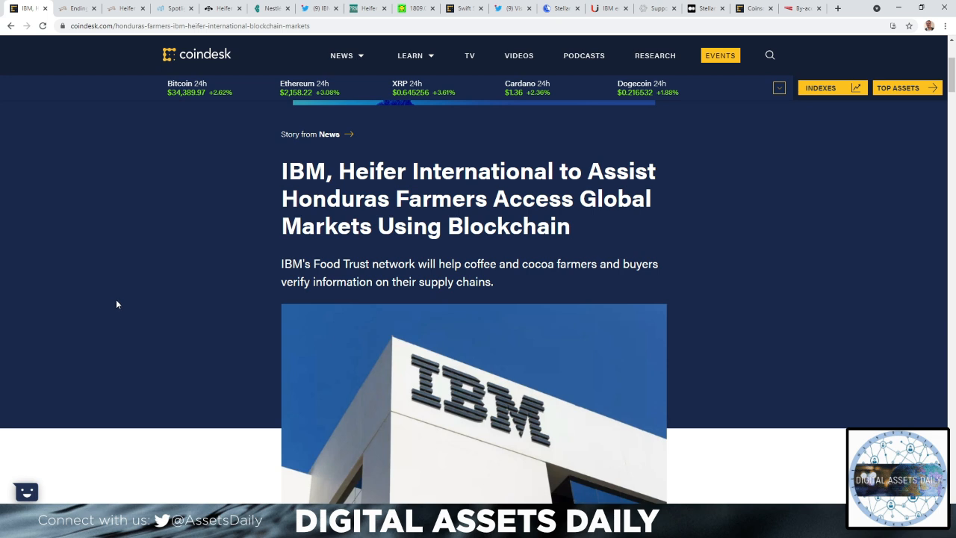
{"action": "mouse_move", "coordinate": [157, 302]}
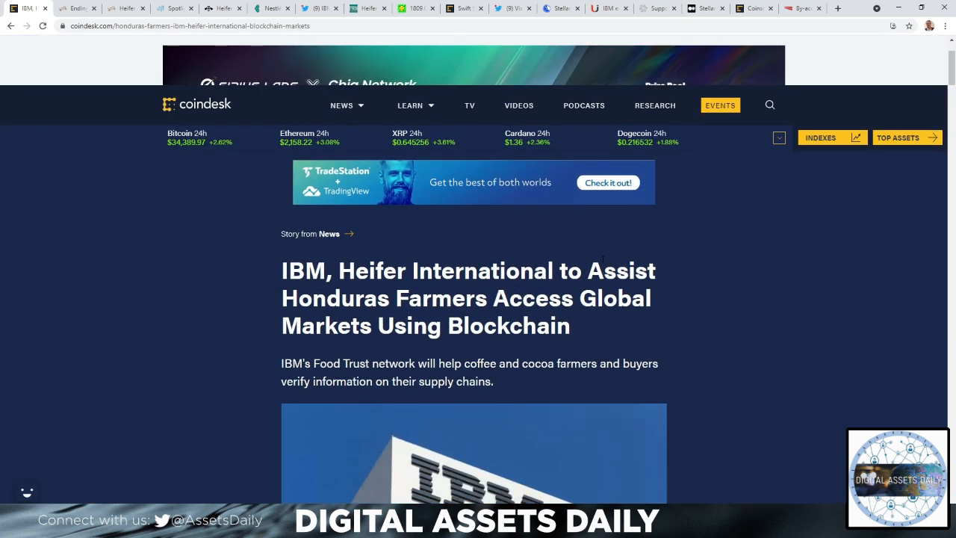
{"action": "mouse_move", "coordinate": [660, 329]}
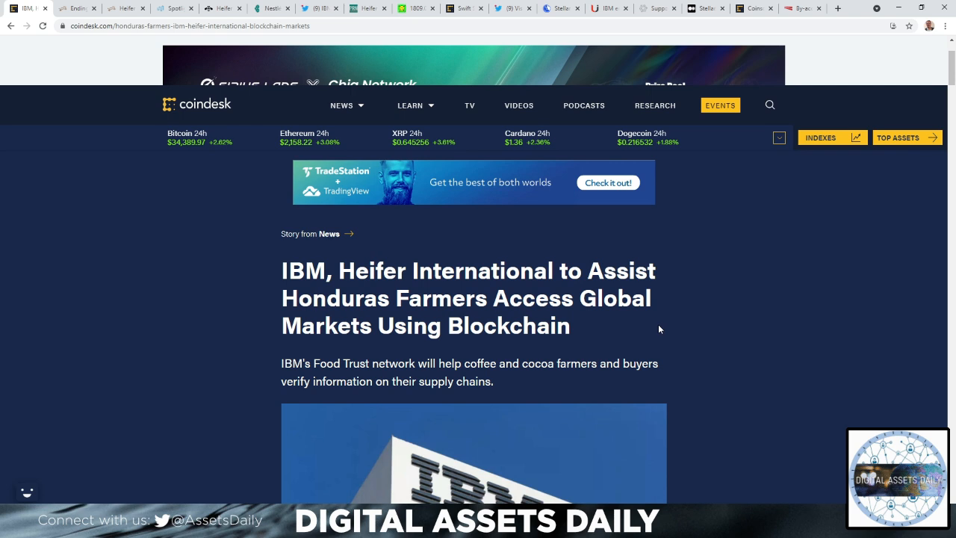
{"action": "mouse_move", "coordinate": [777, 19]}
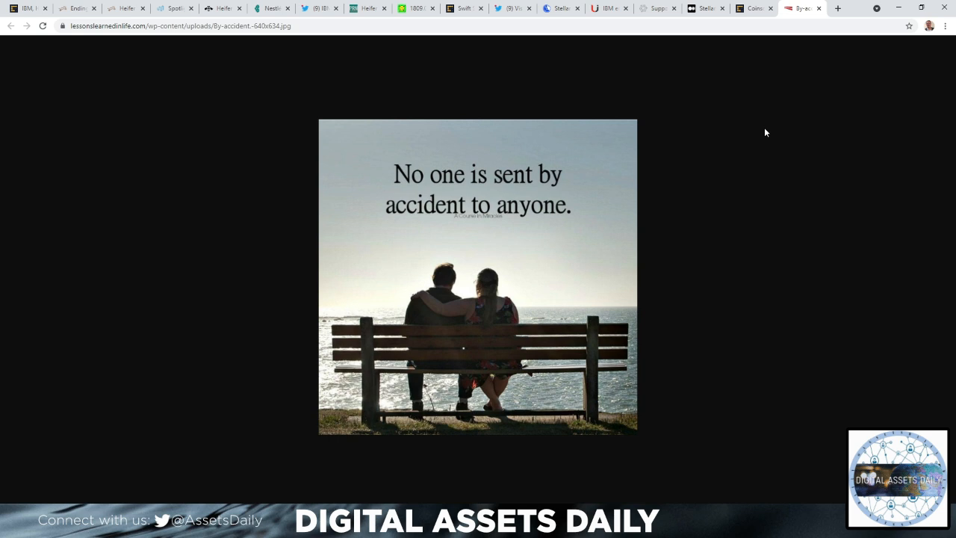
{"action": "mouse_move", "coordinate": [827, 169]}
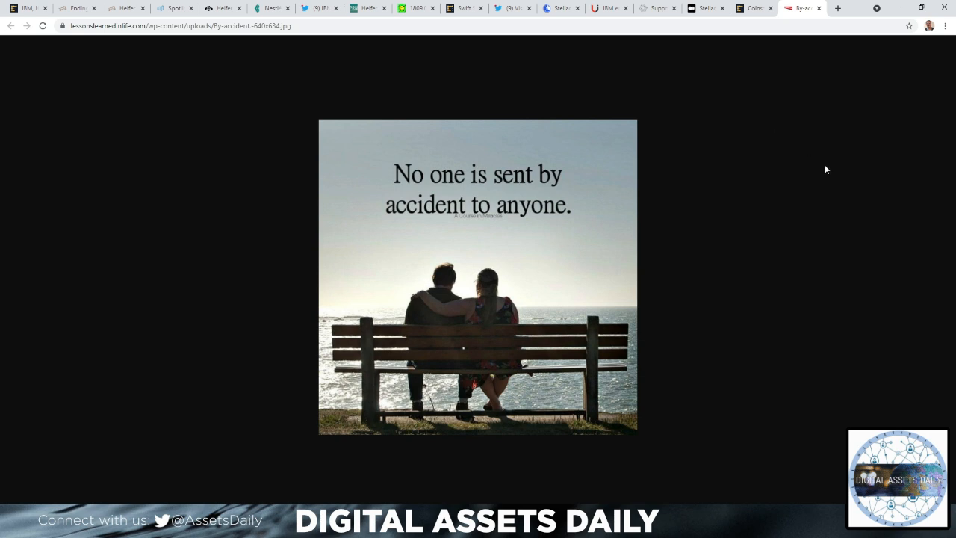